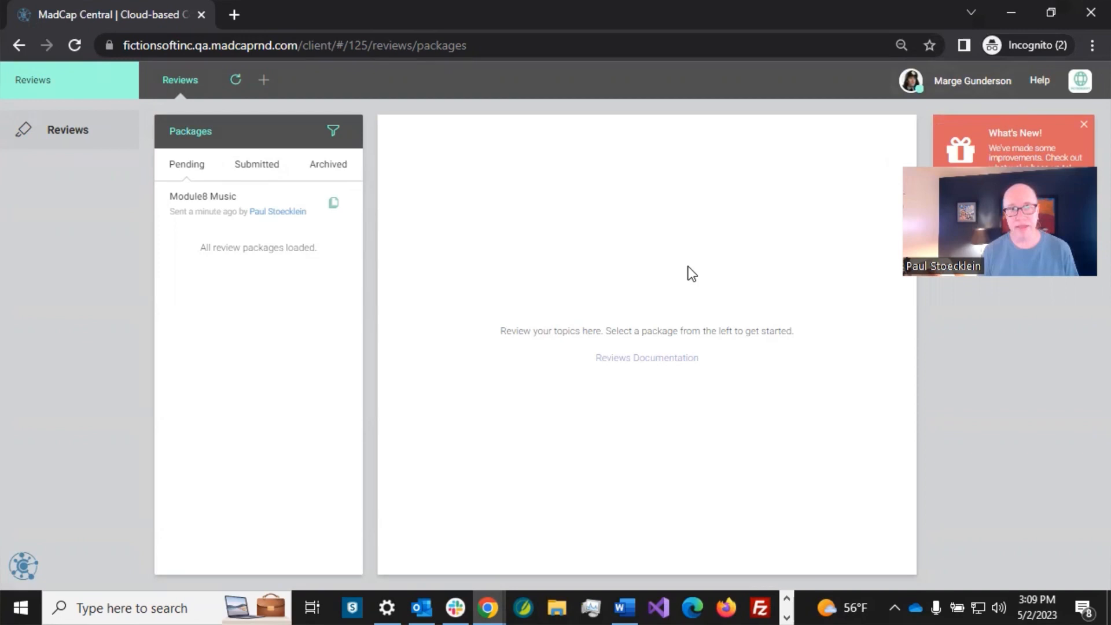
pyautogui.moveTo(911, 80)
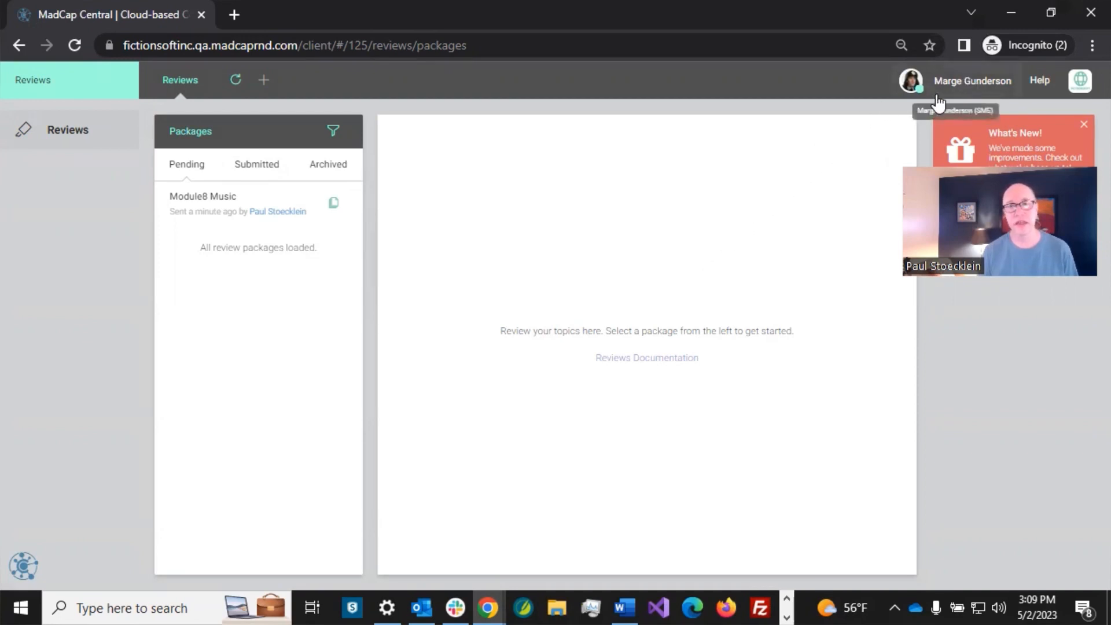
pyautogui.moveTo(576, 235)
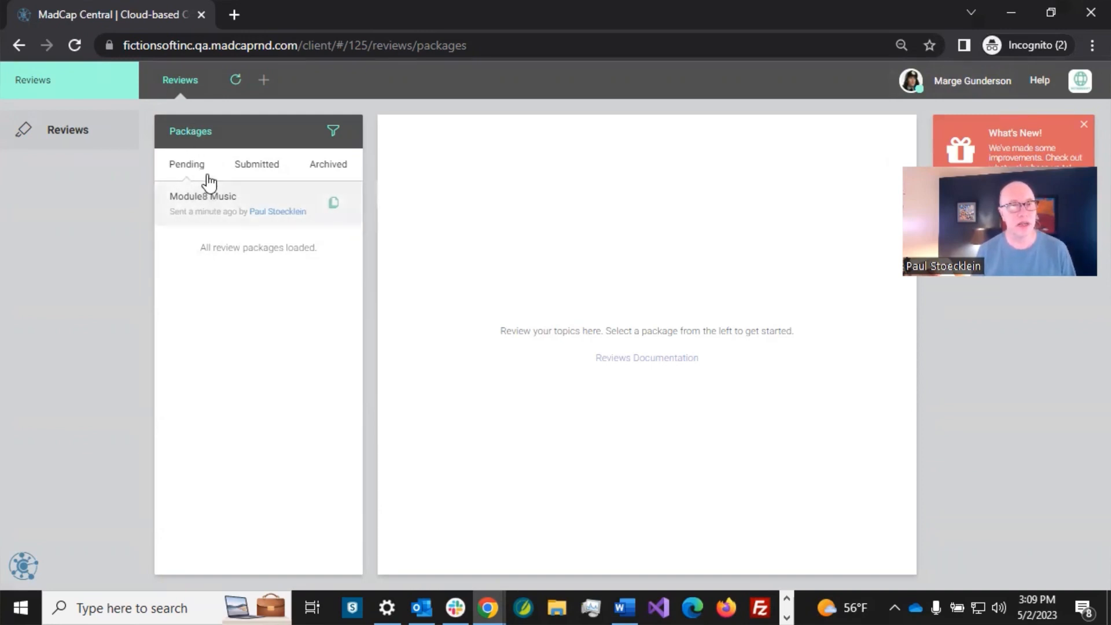
pyautogui.moveTo(202, 203)
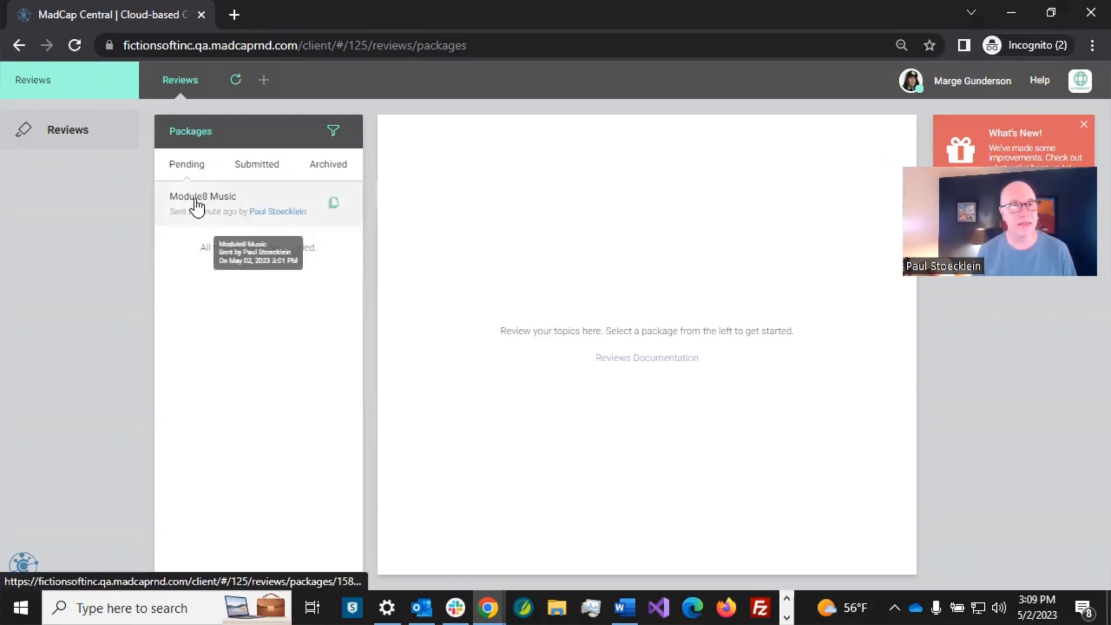
pyautogui.moveTo(206, 353)
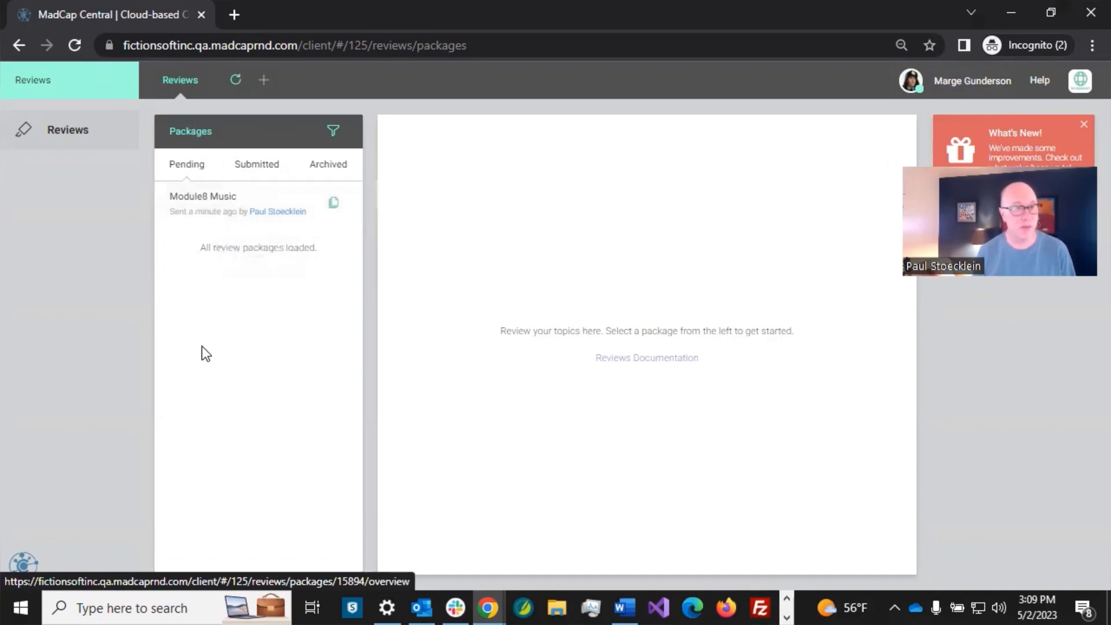
pyautogui.moveTo(210, 293)
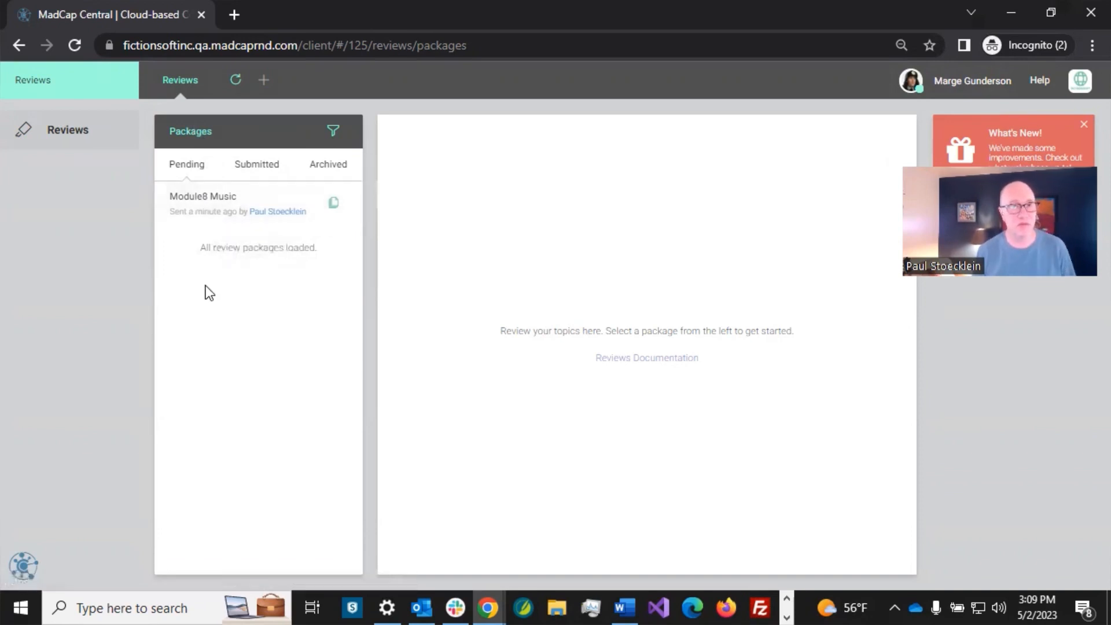
pyautogui.moveTo(226, 204)
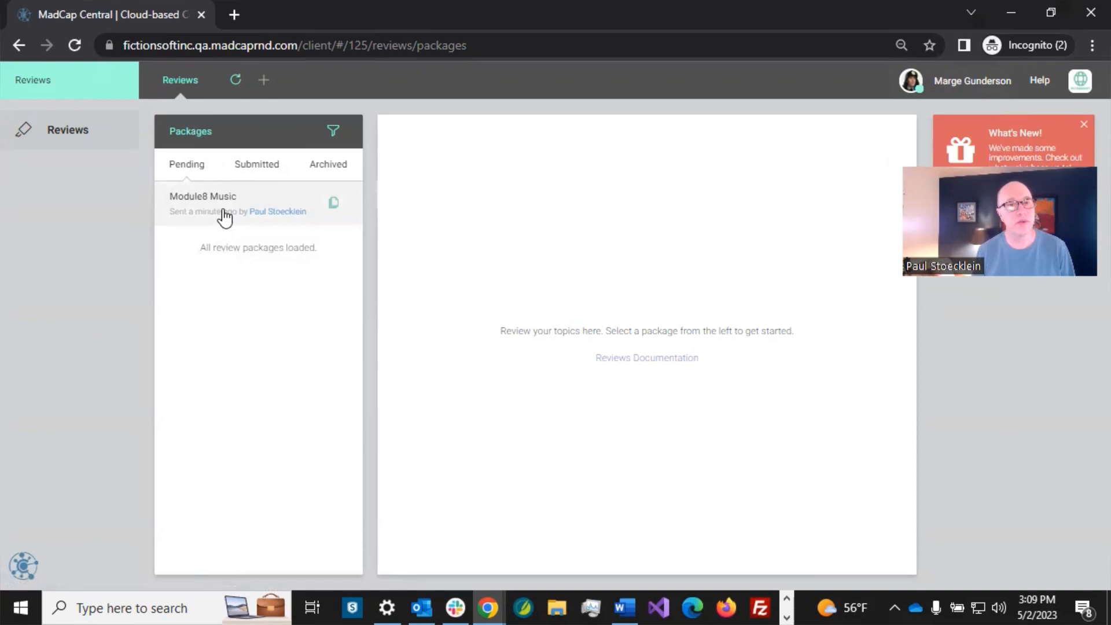
pyautogui.moveTo(223, 203)
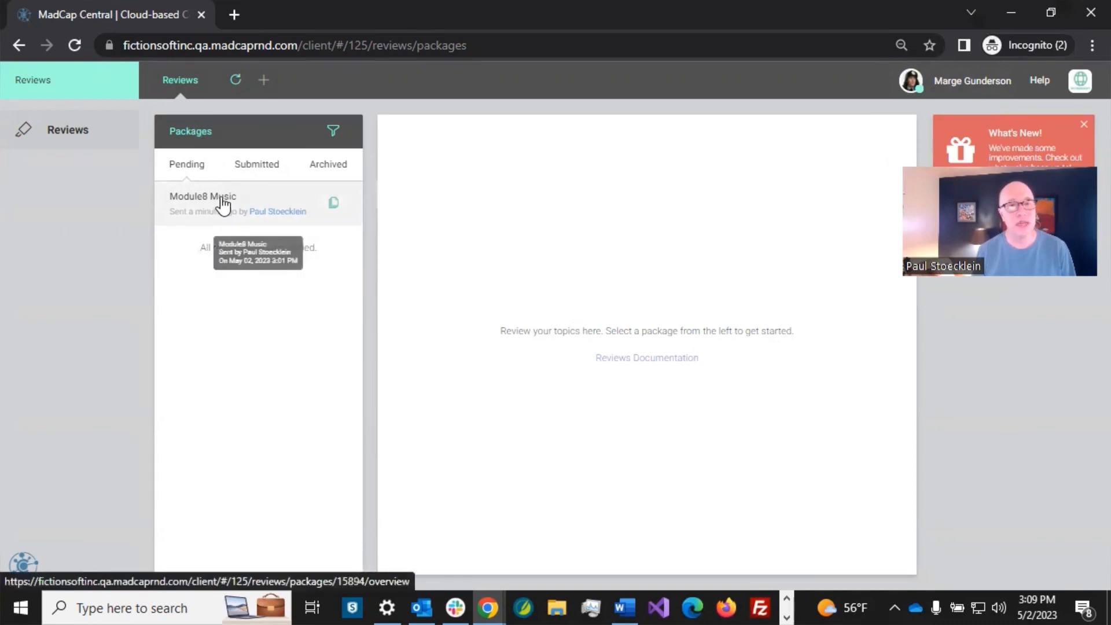
# Step: Open the Module8 Music review package to its overview and four-file list
pyautogui.click(204, 197)
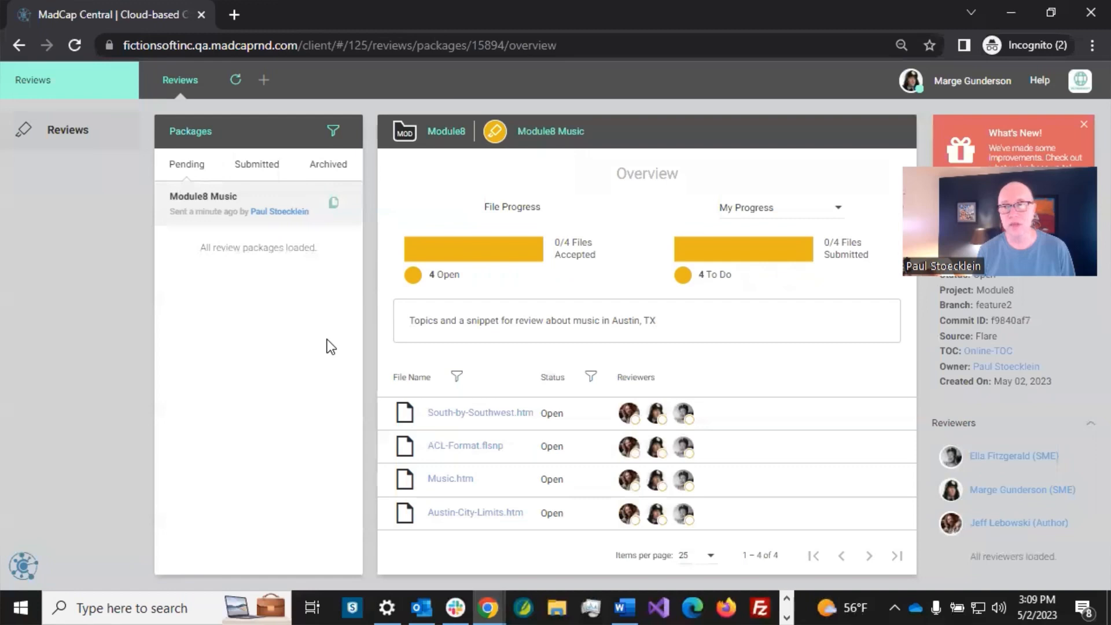
pyautogui.click(1083, 124)
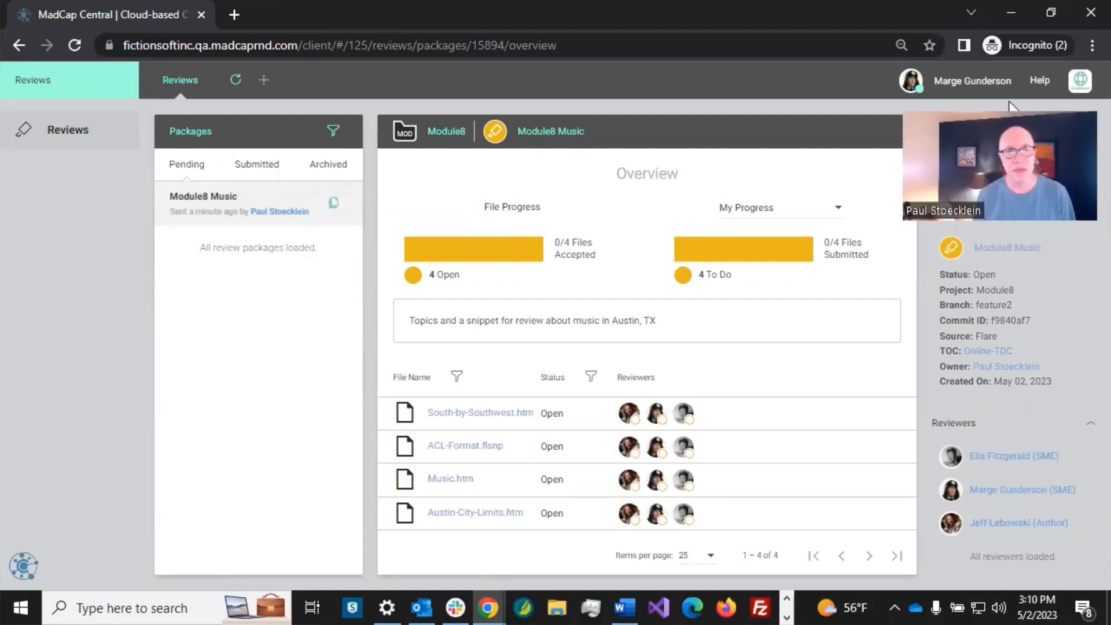
pyautogui.moveTo(556, 260)
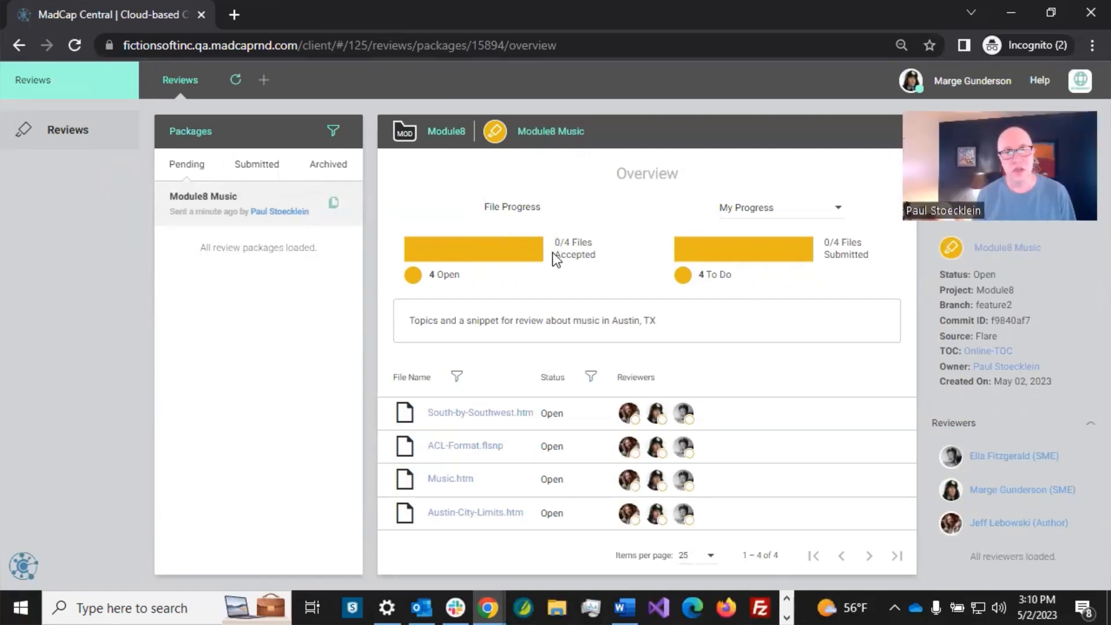
pyautogui.moveTo(479, 414)
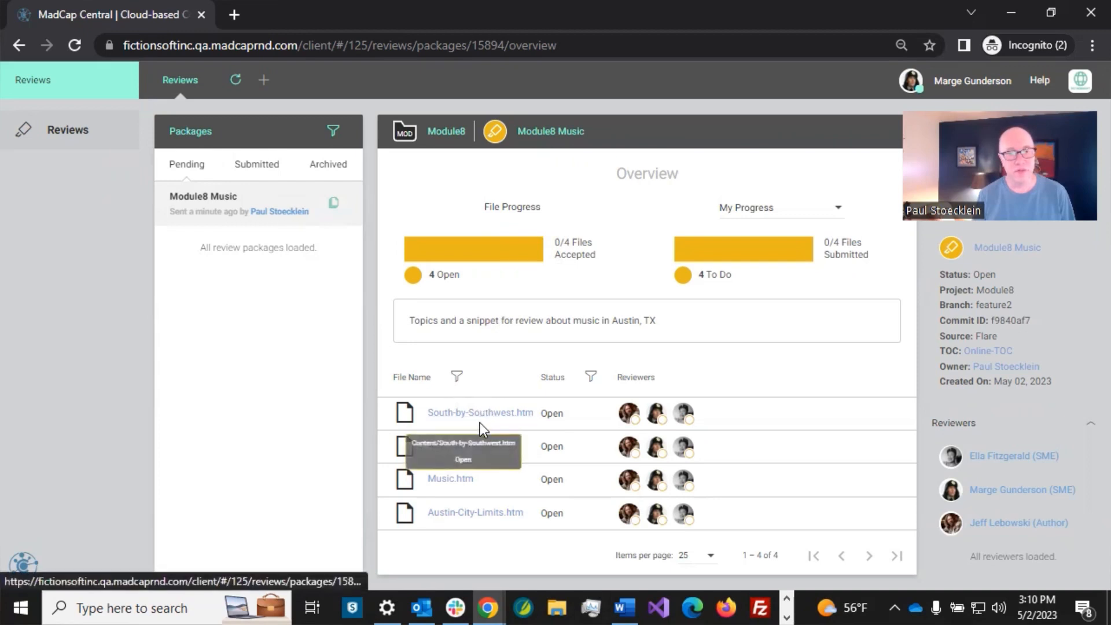
pyautogui.moveTo(503, 552)
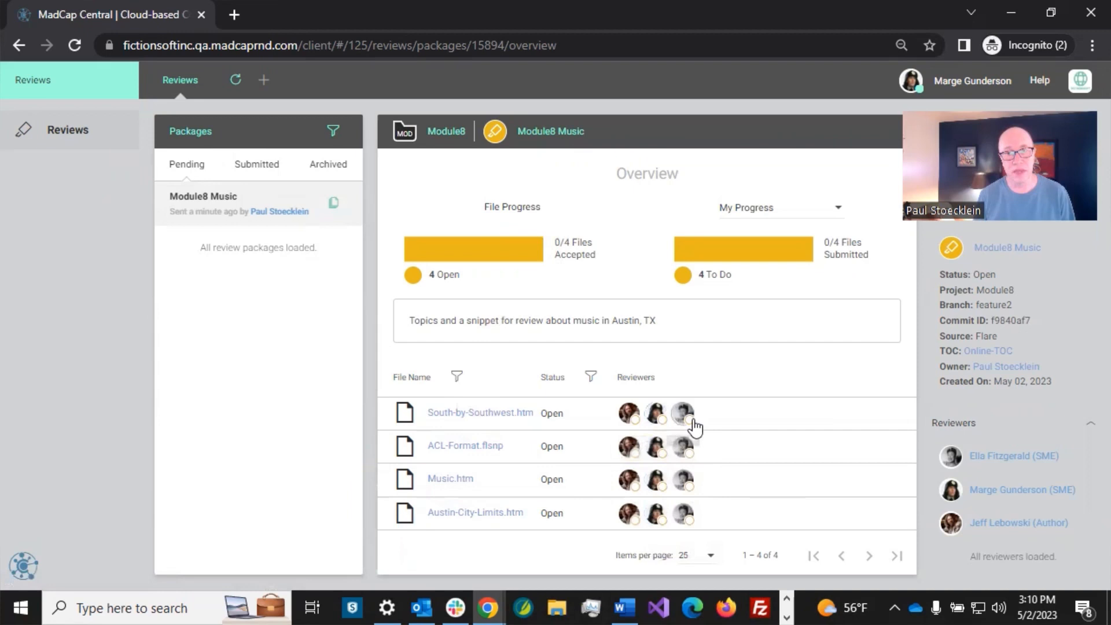
pyautogui.moveTo(711, 399)
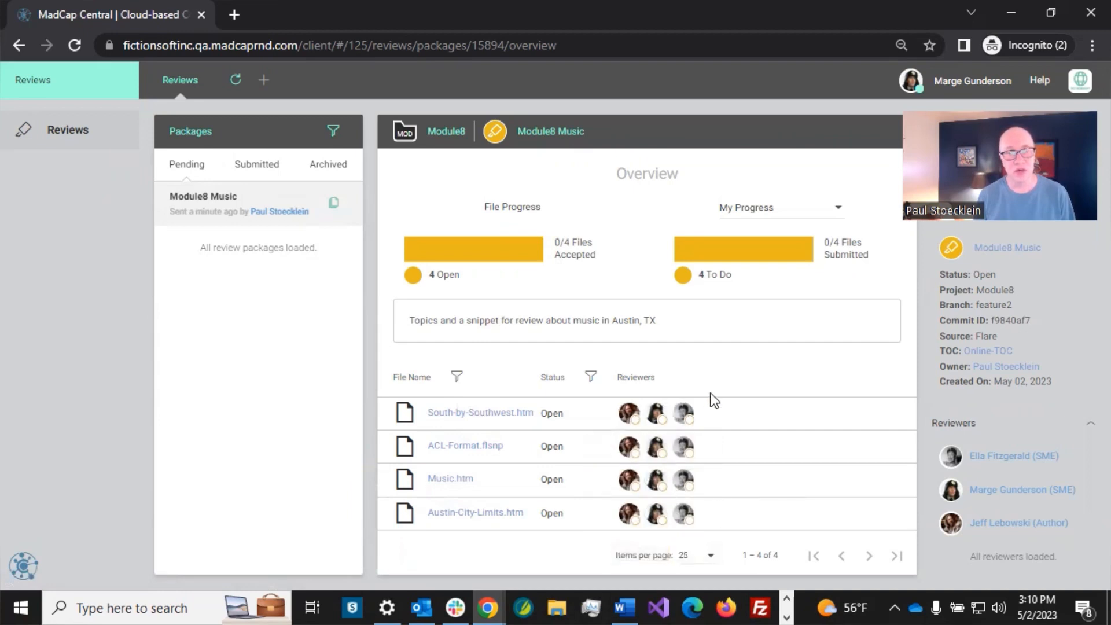
pyautogui.moveTo(333, 349)
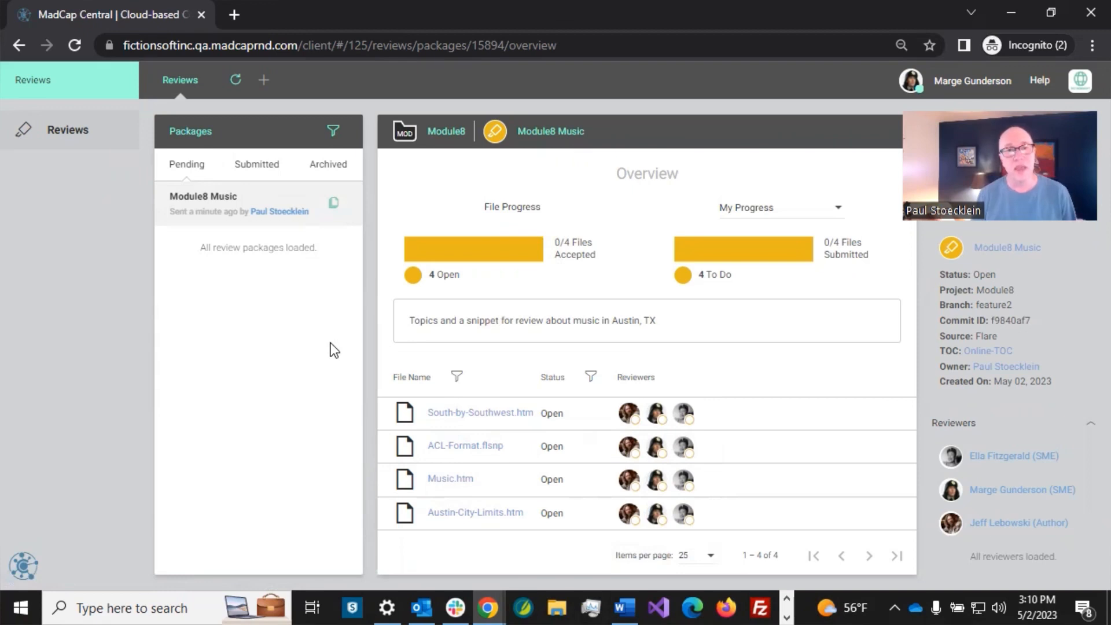
pyautogui.moveTo(334, 205)
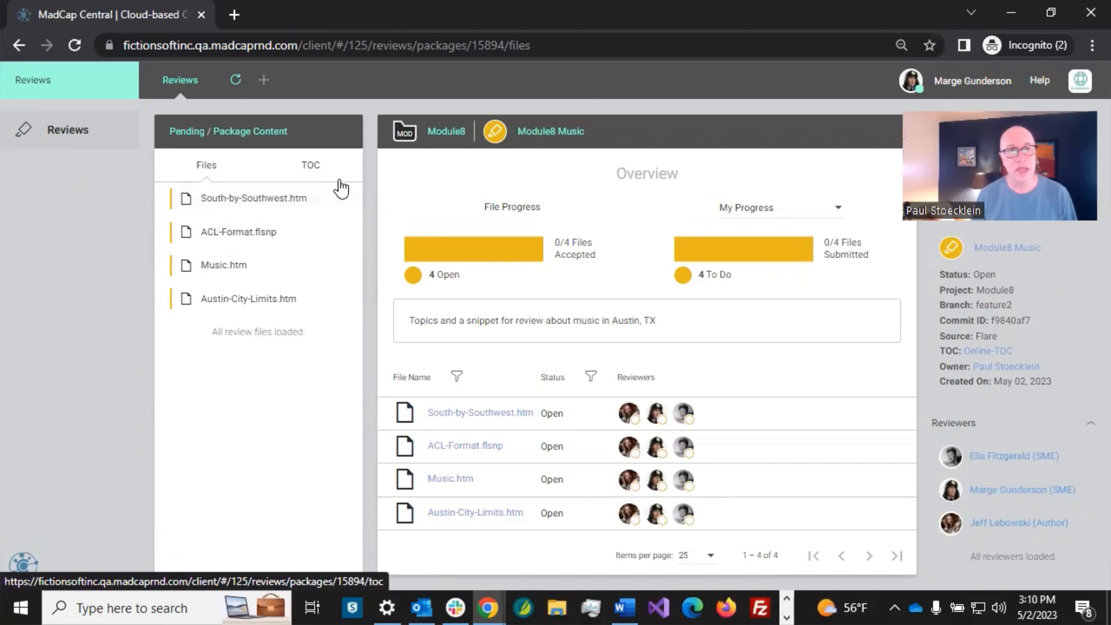
# Step: Show the package TOC with Music.htm expanded to South-by-Southwest.htm and Austin-City-Limits.htm
pyautogui.click(310, 166)
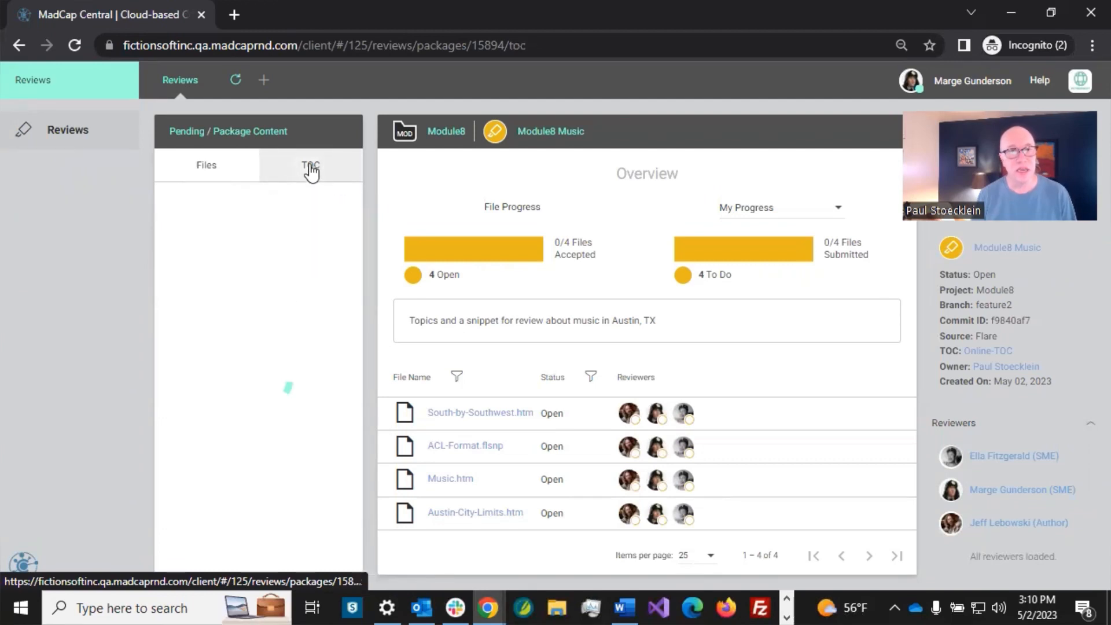
pyautogui.click(310, 166)
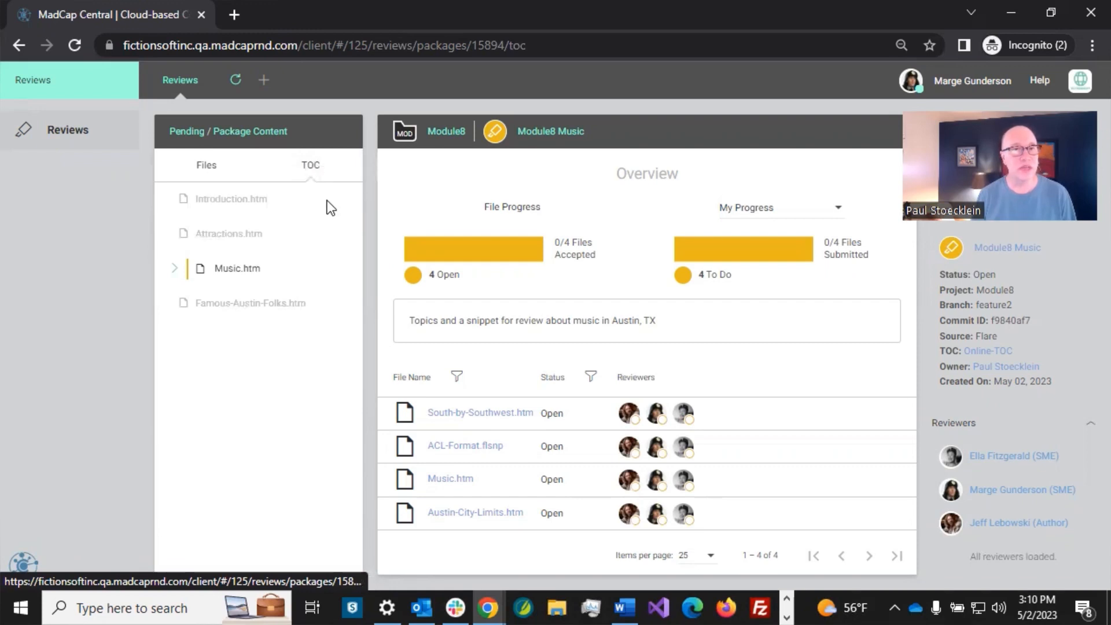
pyautogui.moveTo(239, 247)
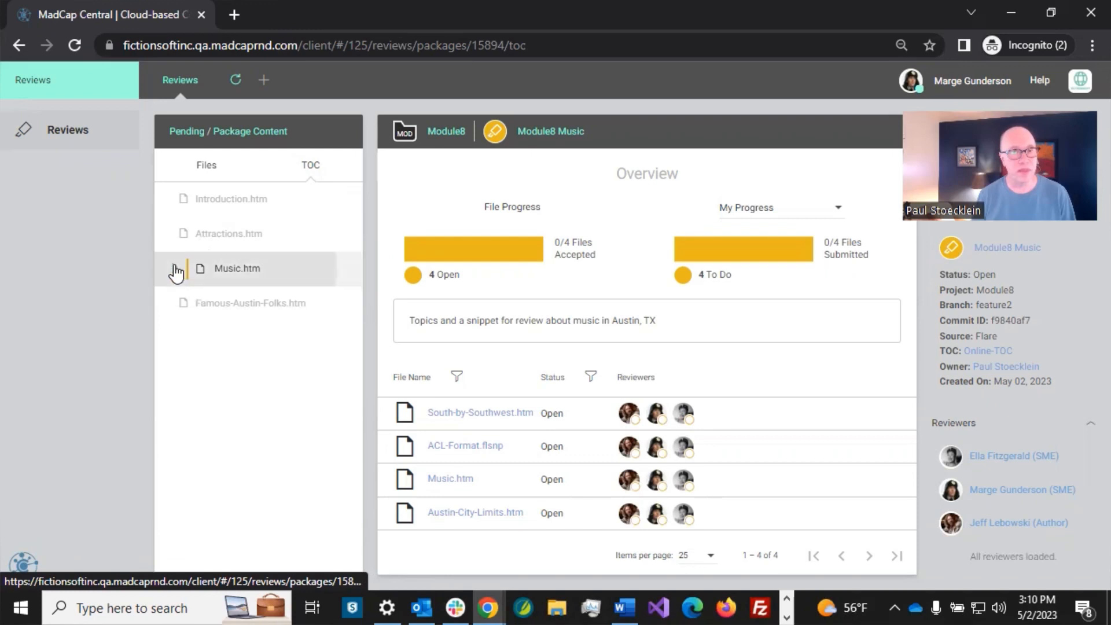
pyautogui.click(175, 267)
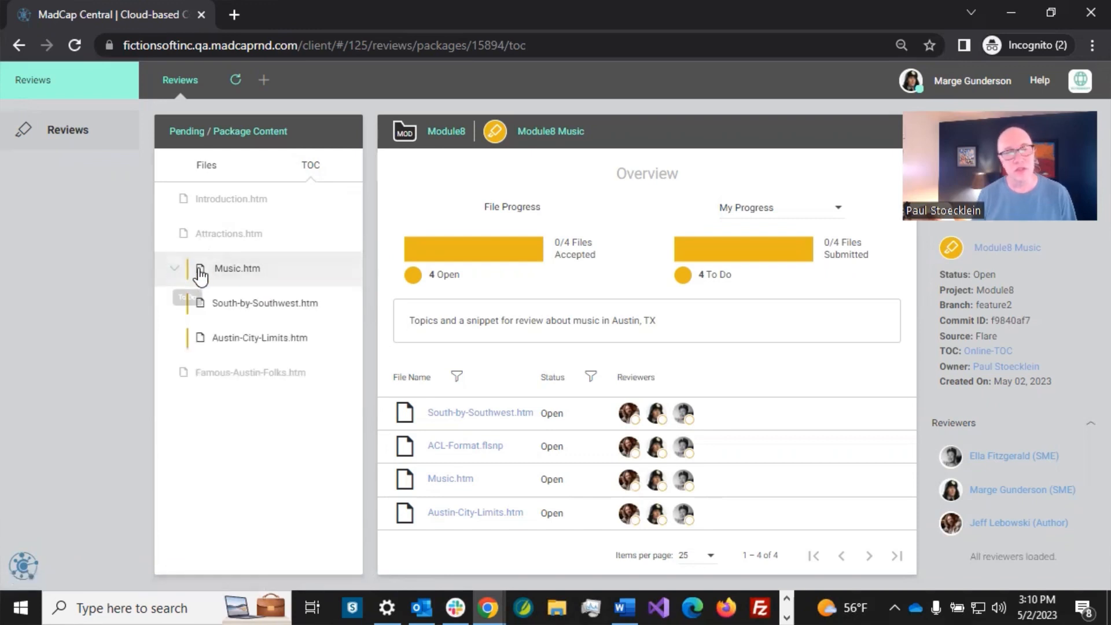
pyautogui.moveTo(245, 232)
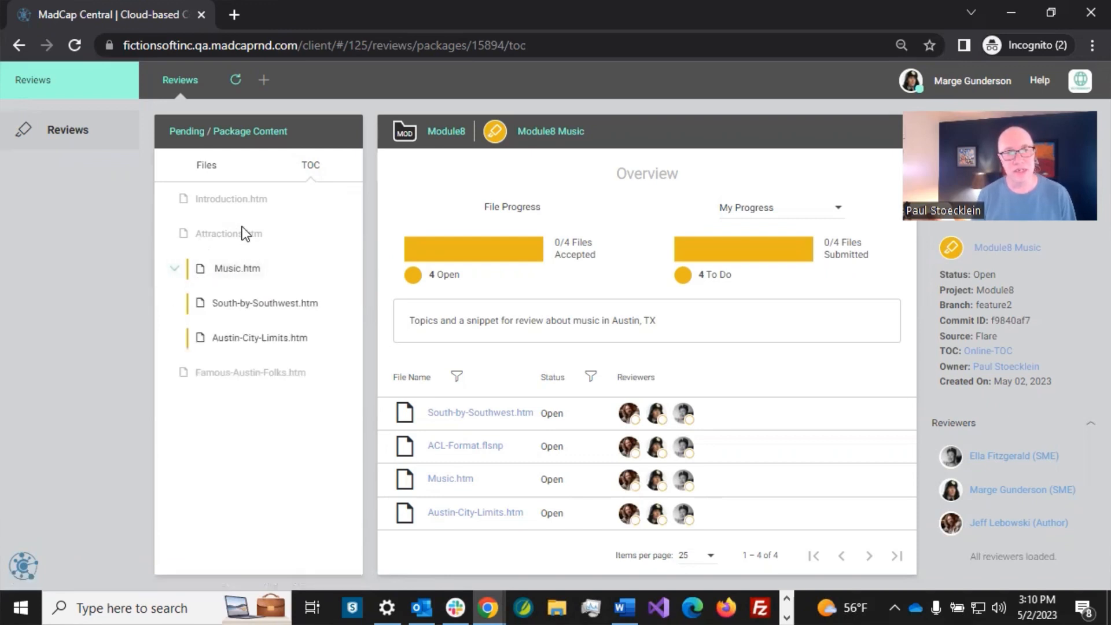
pyautogui.moveTo(237, 268)
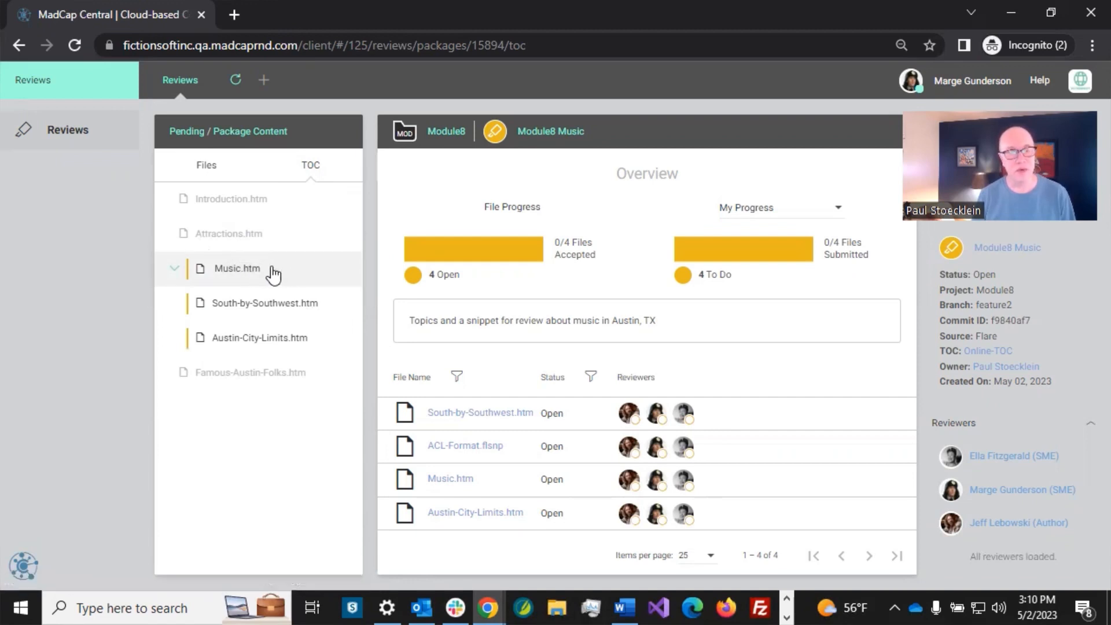
pyautogui.moveTo(236, 271)
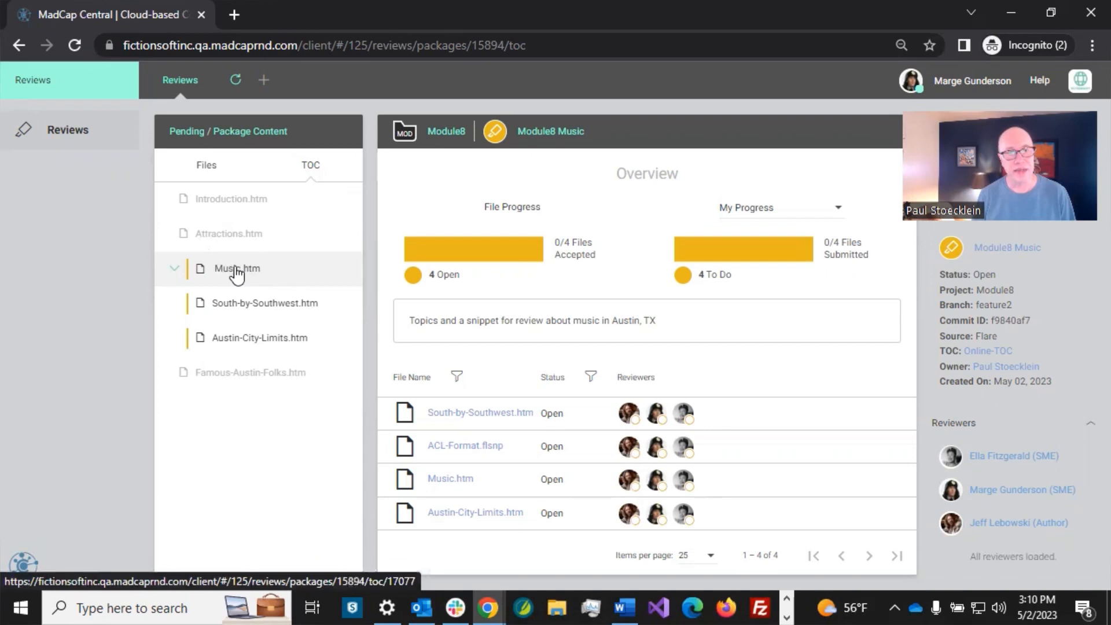
pyautogui.moveTo(257, 273)
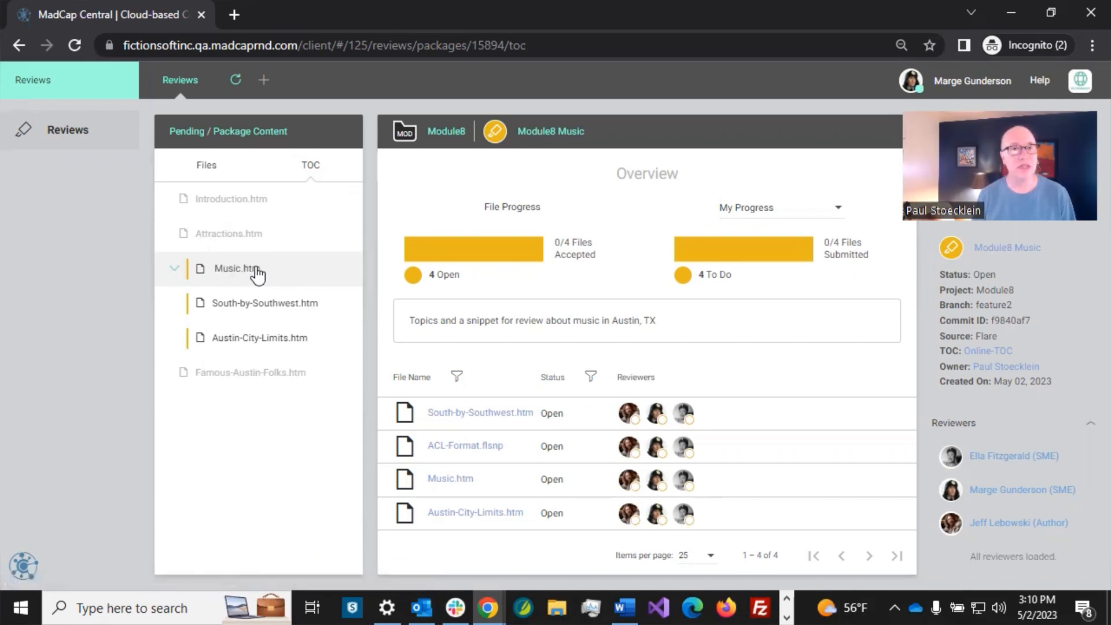
pyautogui.moveTo(251, 284)
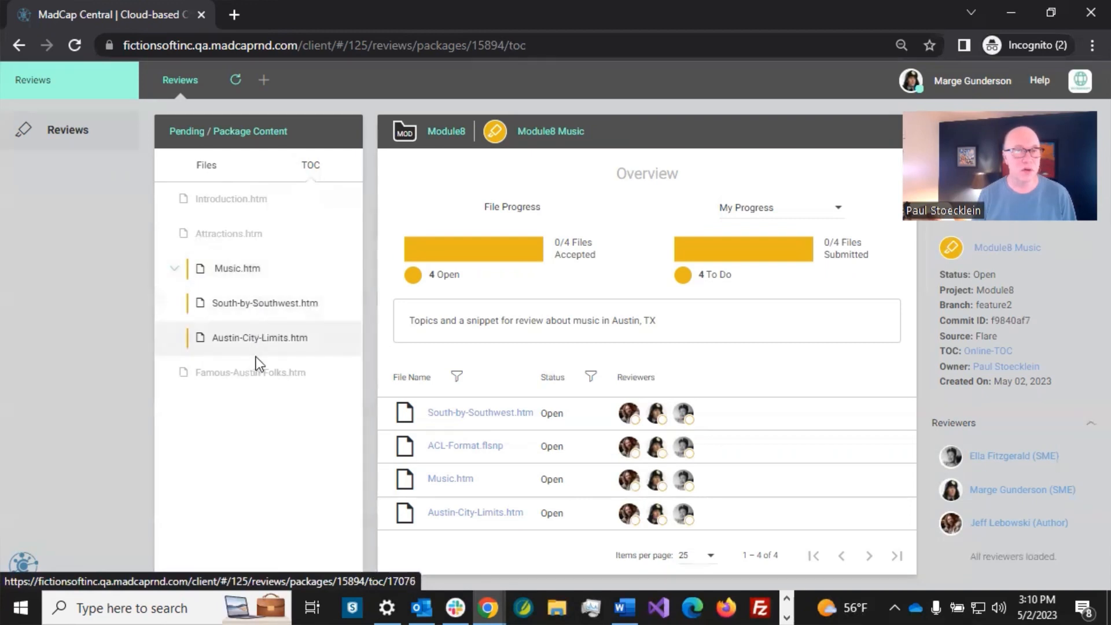
pyautogui.moveTo(236, 267)
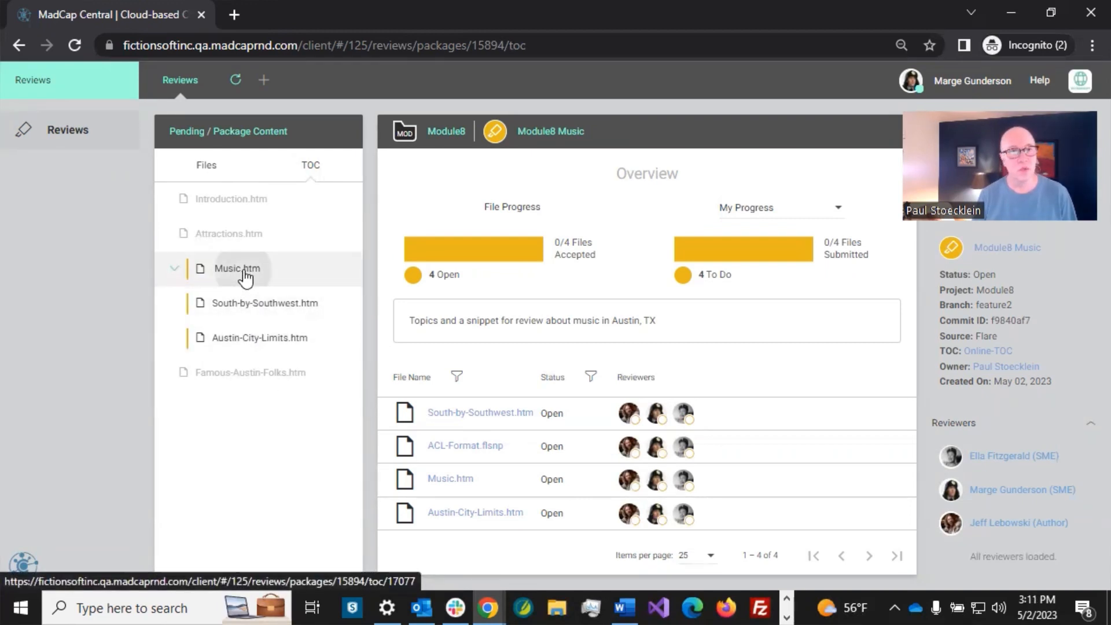
# Step: Open Music.htm and start a new paragraph after its intro text
pyautogui.click(237, 267)
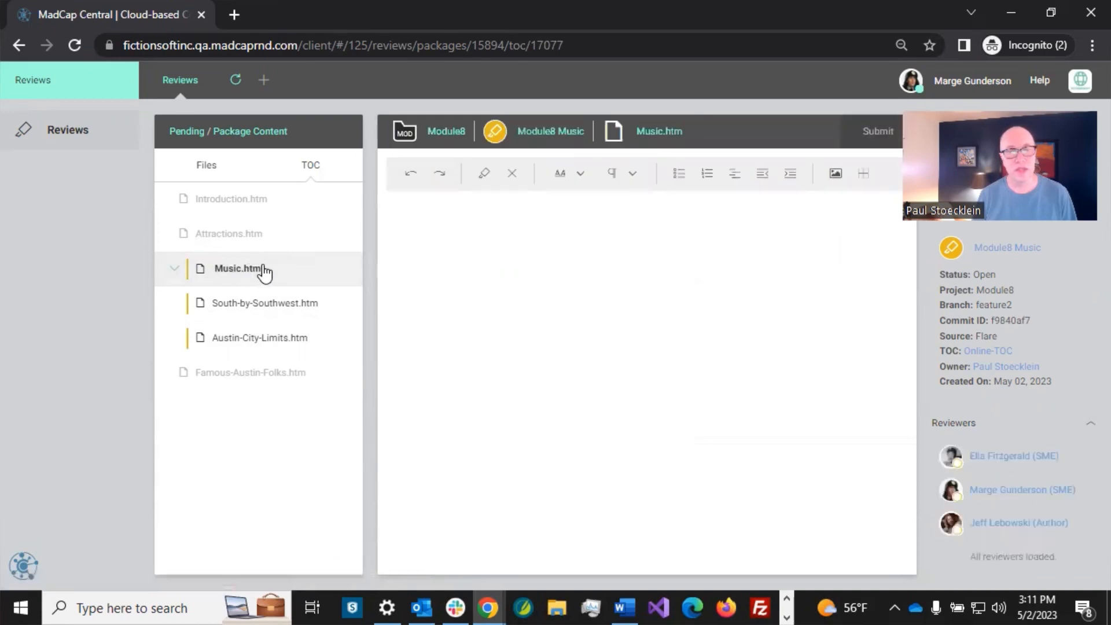
pyautogui.click(237, 269)
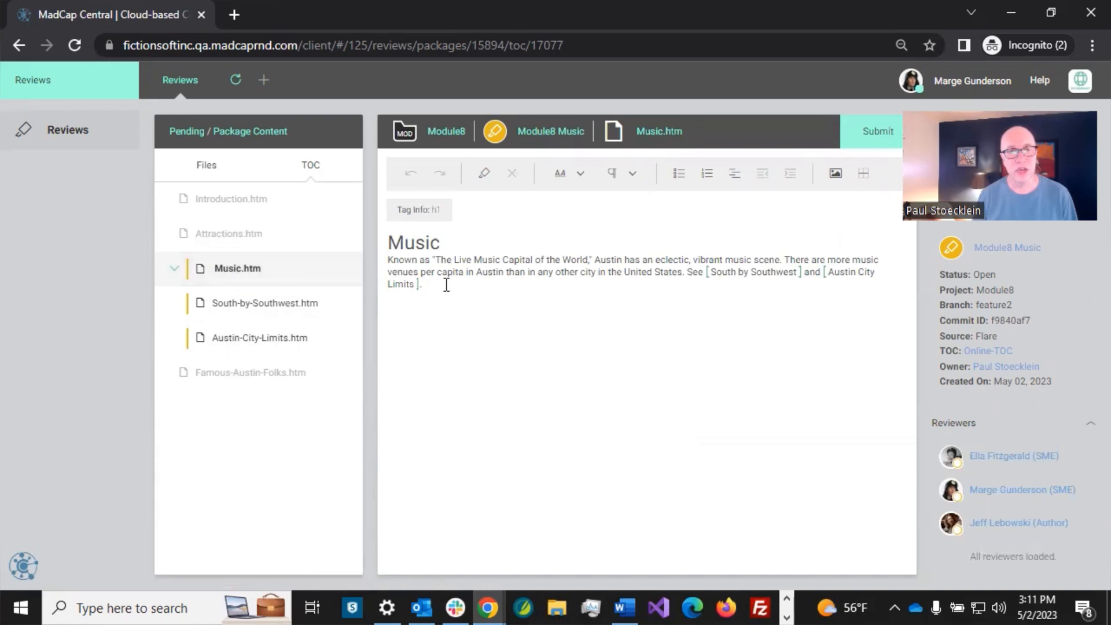
pyautogui.click(420, 284)
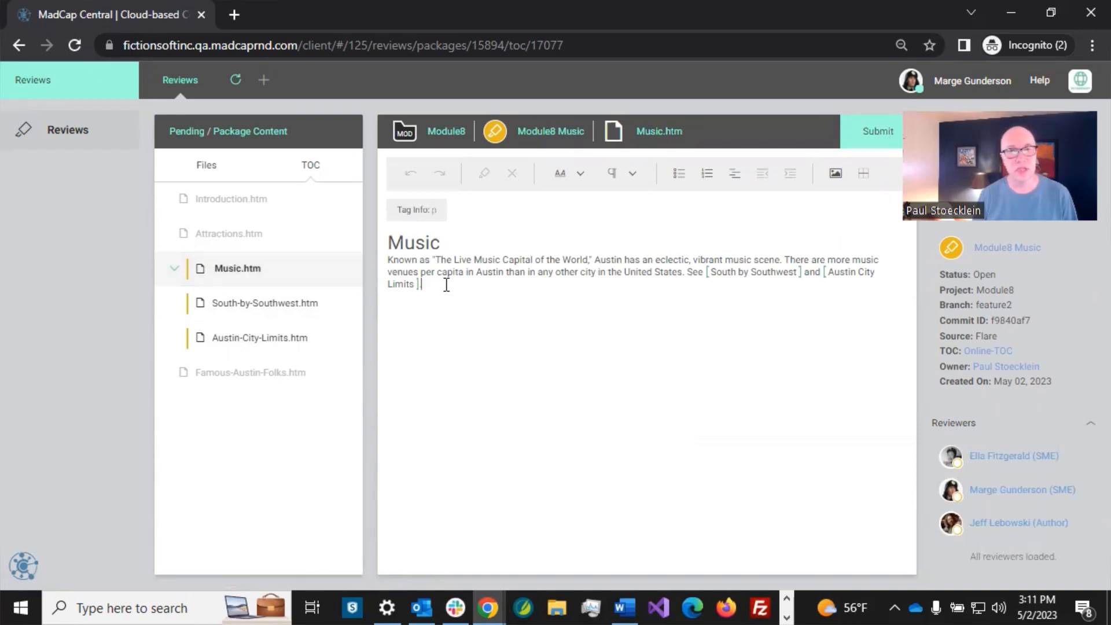
pyautogui.moveTo(534, 308)
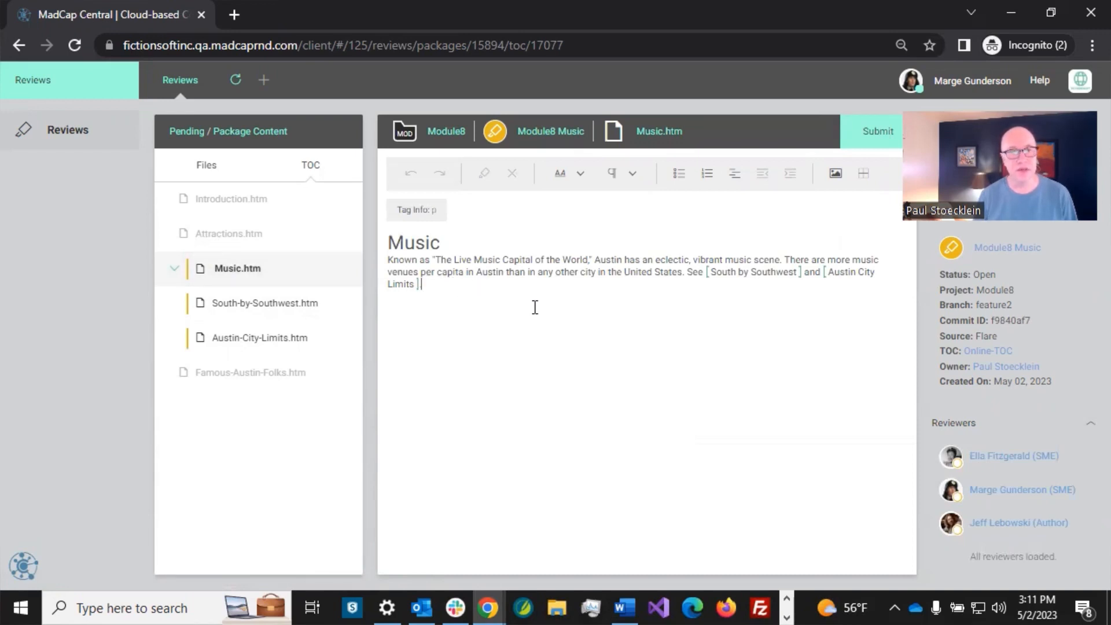
pyautogui.press('enter')
pyautogui.write('Edit')
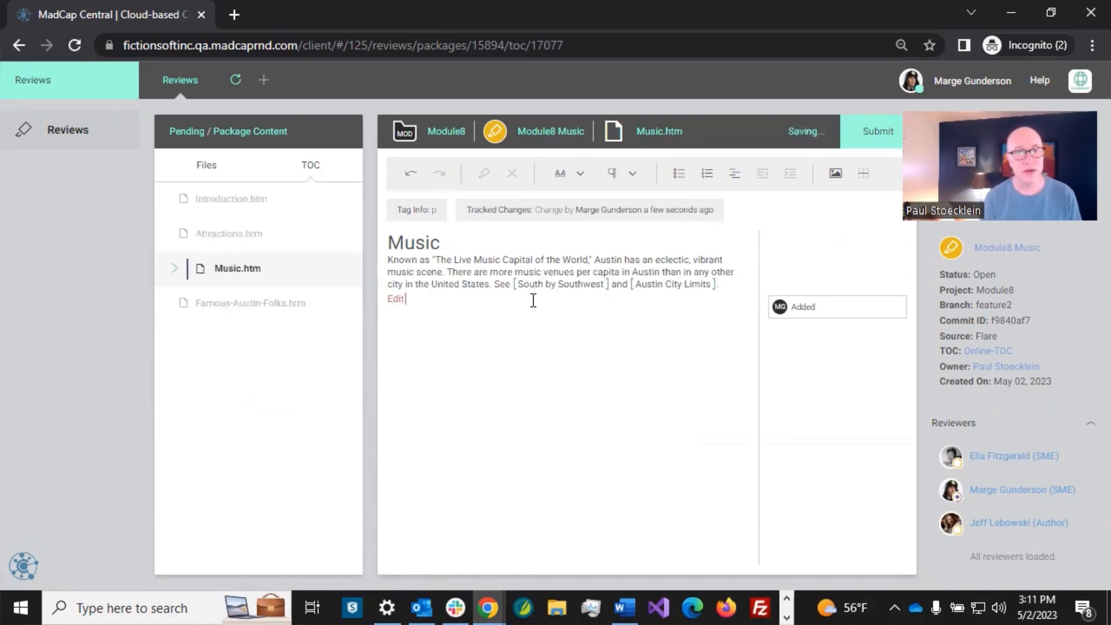
# Step: Complete the tracked line to read 'Edit from Marge' below the intro
pyautogui.write('from Marge')
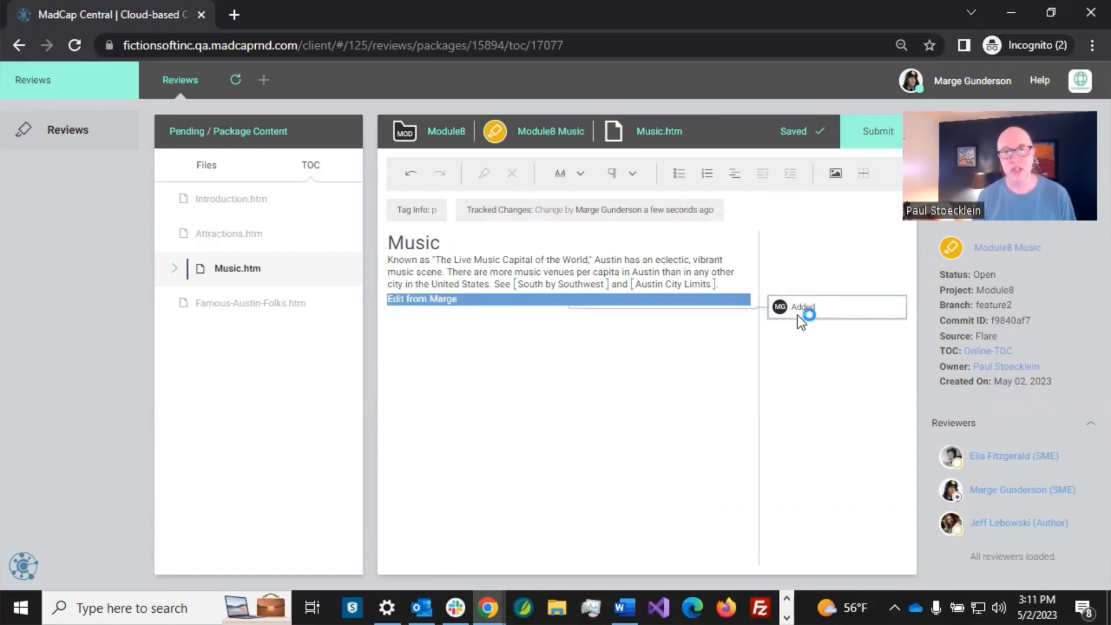
pyautogui.moveTo(818, 317)
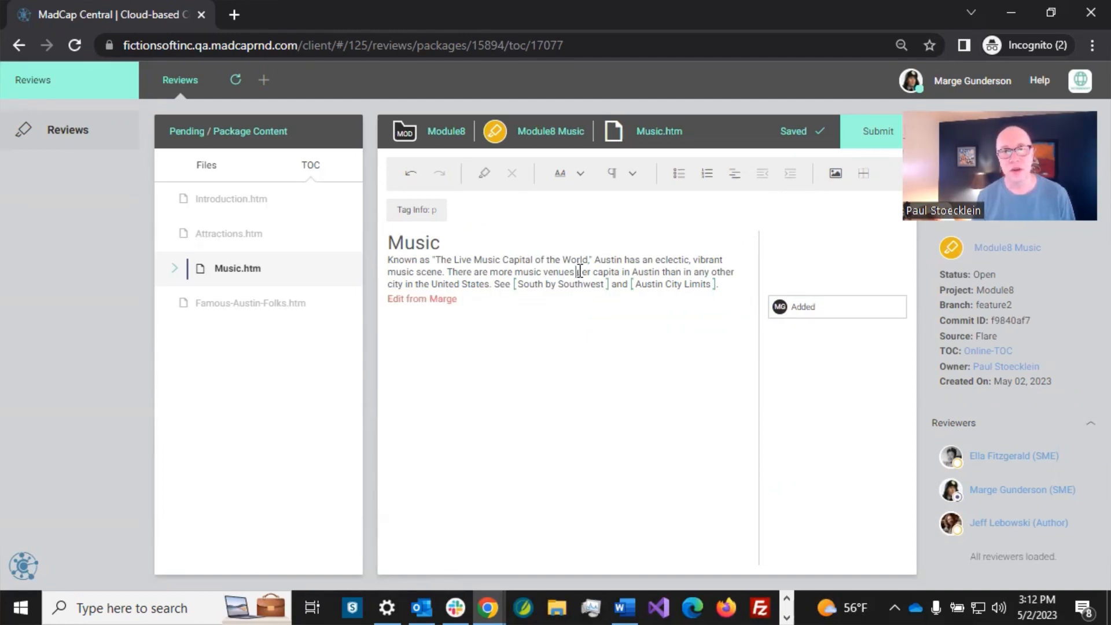
pyautogui.moveTo(512, 173)
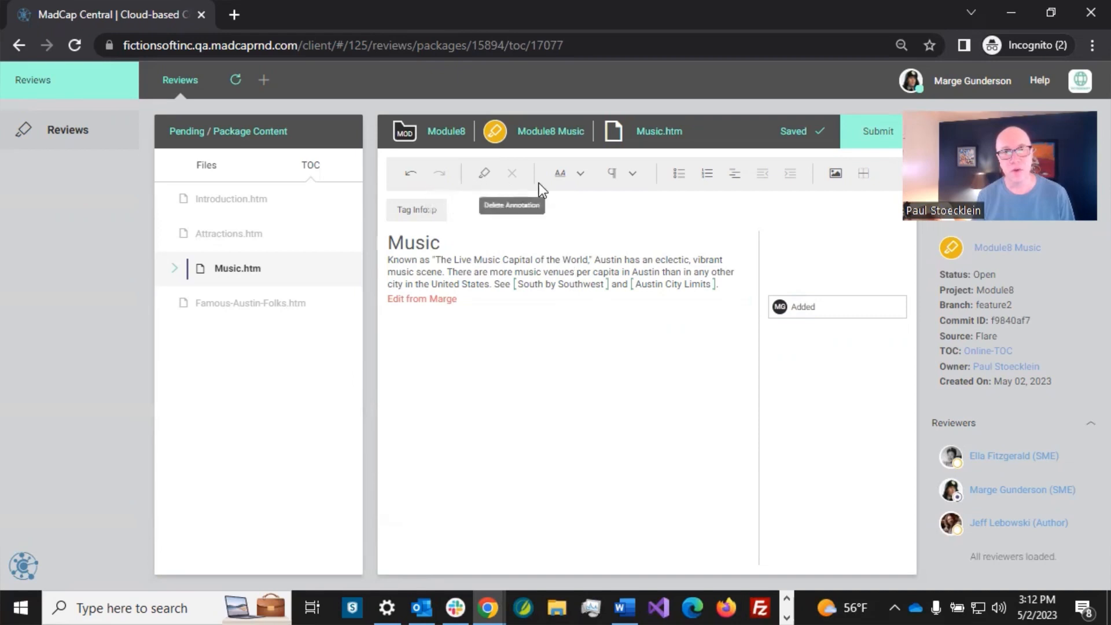
pyautogui.moveTo(464, 185)
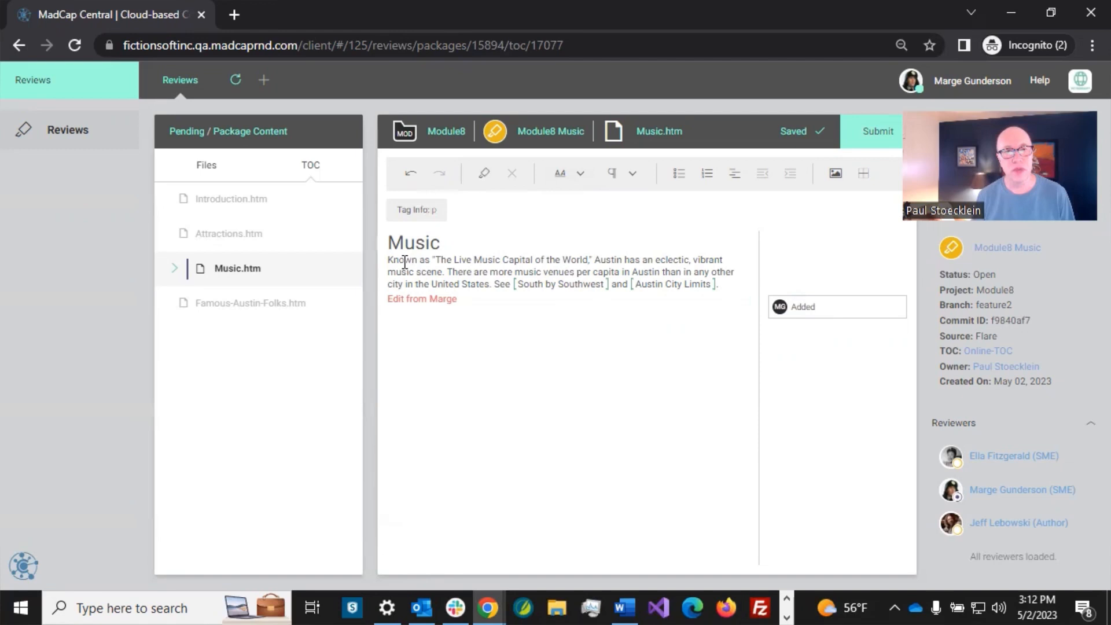
# Step: Annotate the word 'Known' with the comment 'Comment from Marge'
pyautogui.doubleClick(402, 260)
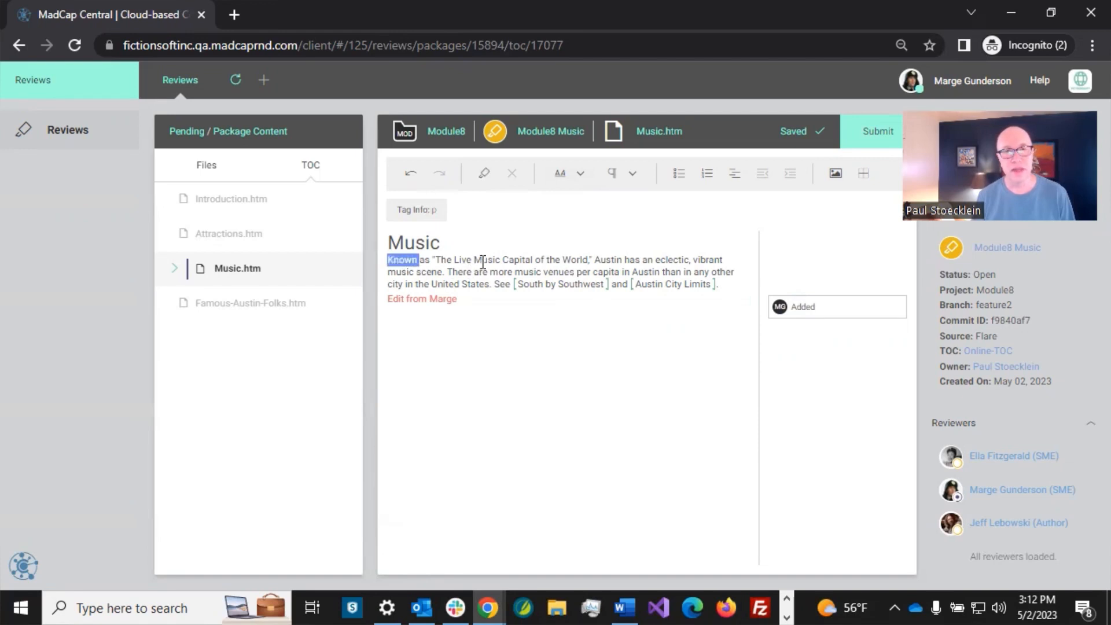
pyautogui.click(483, 175)
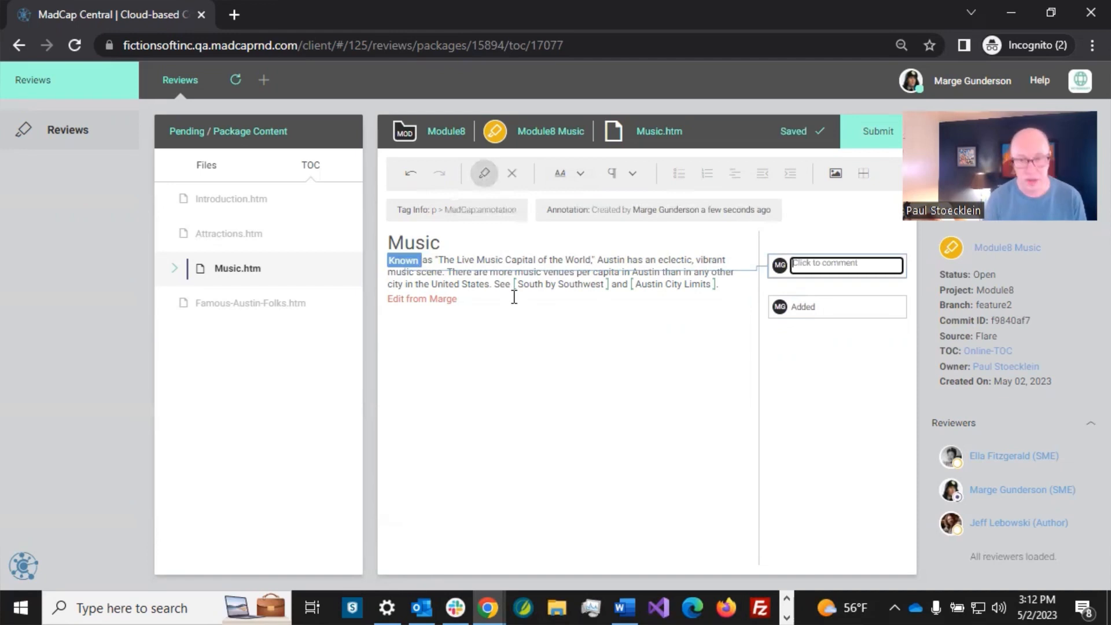
pyautogui.write('Comment from Marge')
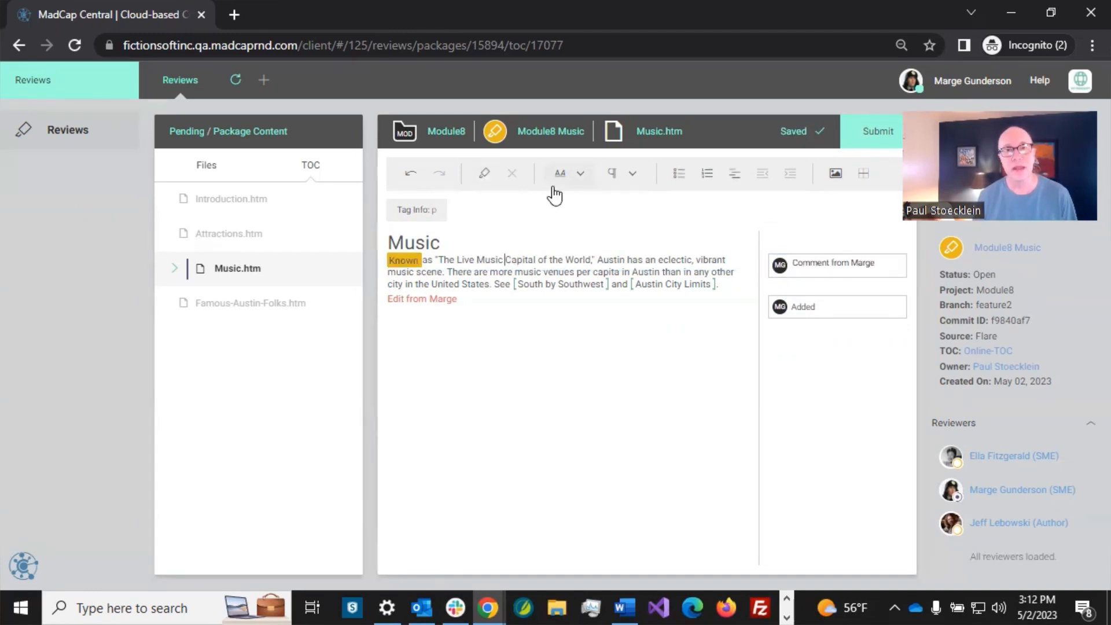
pyautogui.moveTo(581, 190)
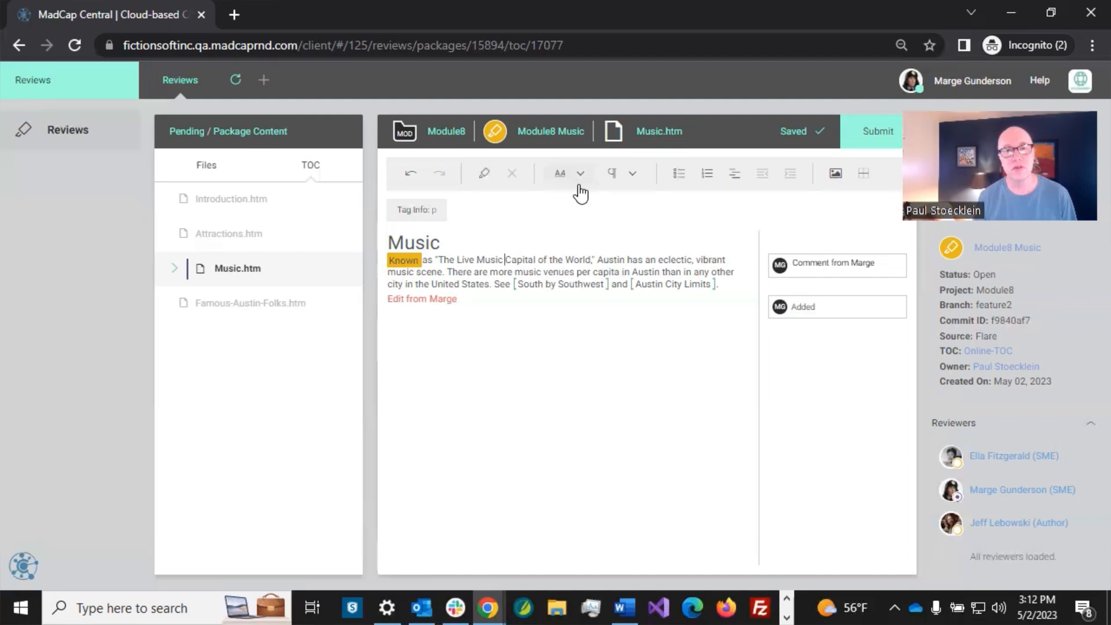
# Step: Review the toolbar's text style options, then add an empty paragraph below 'Edit from Marge'
pyautogui.click(580, 173)
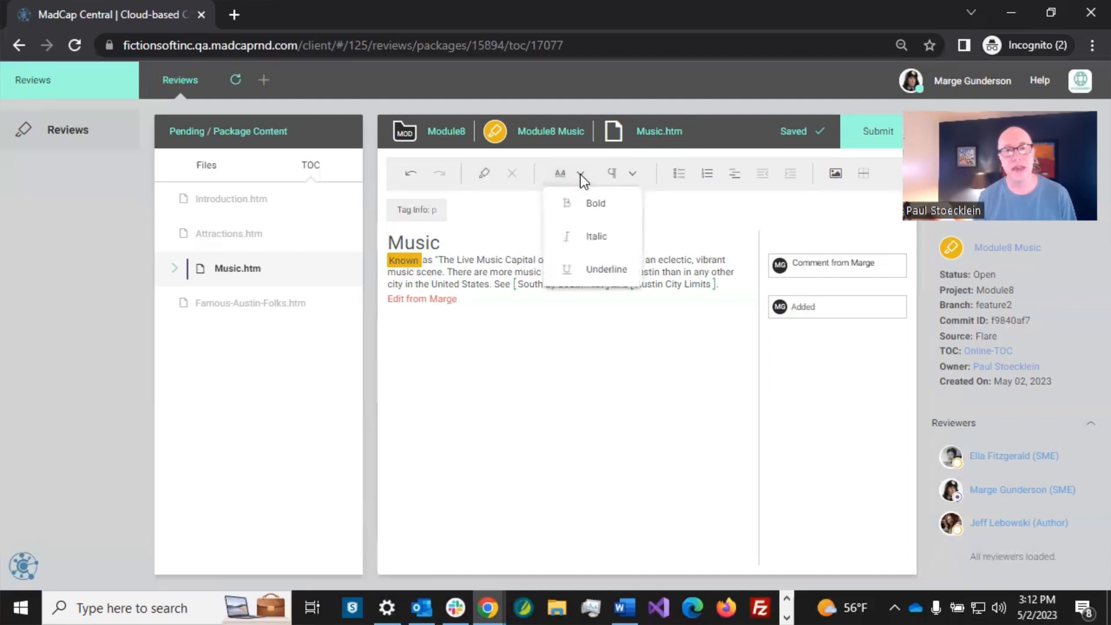
pyautogui.moveTo(625, 178)
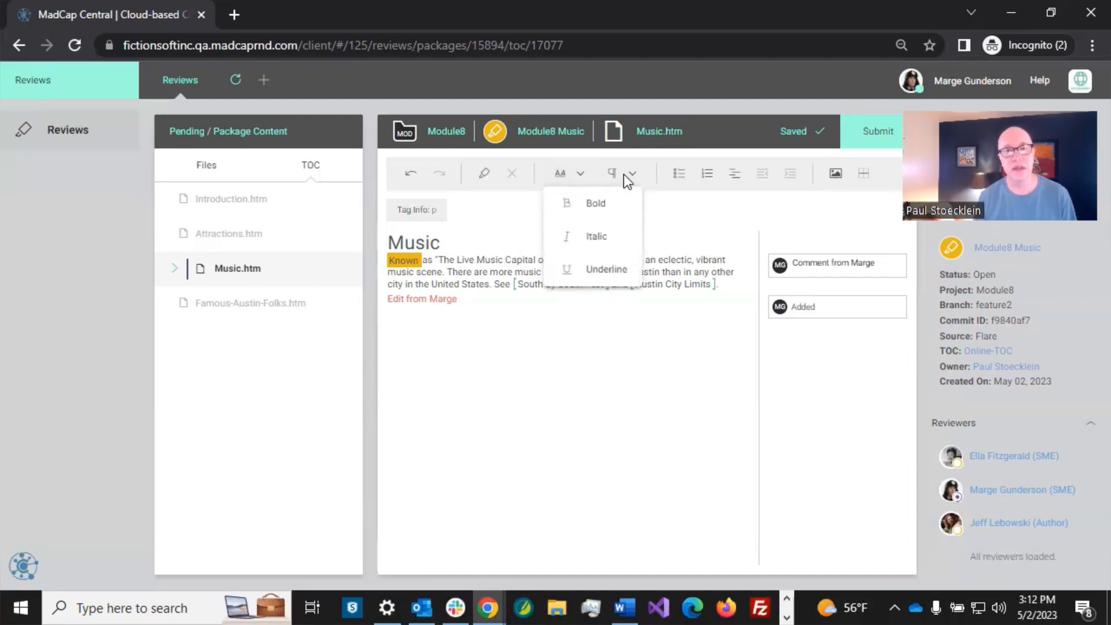
pyautogui.click(630, 172)
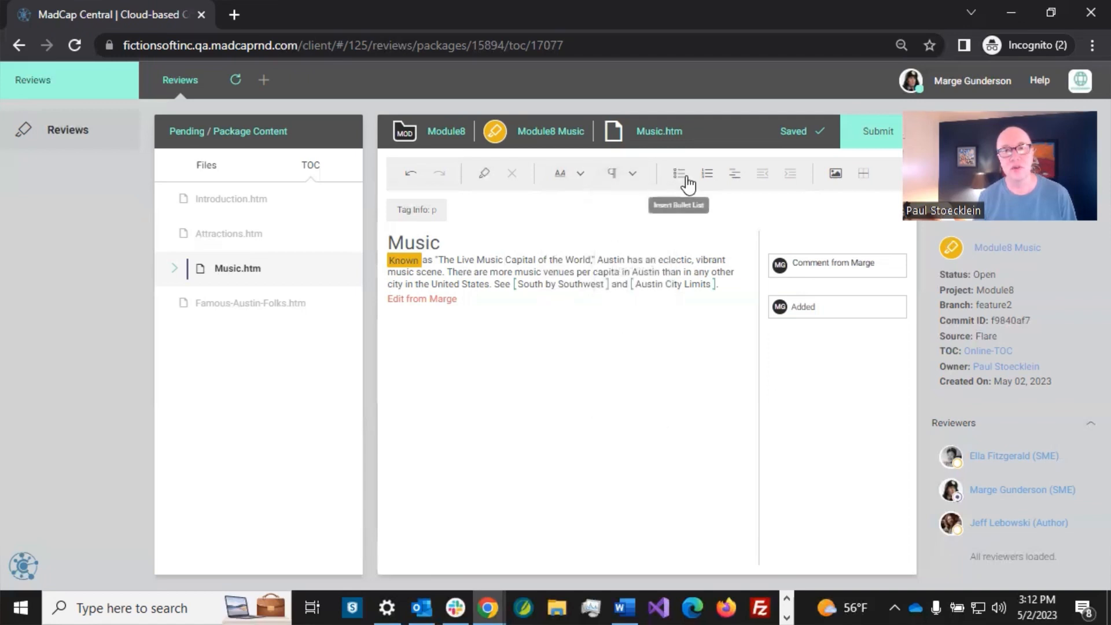
pyautogui.moveTo(706, 174)
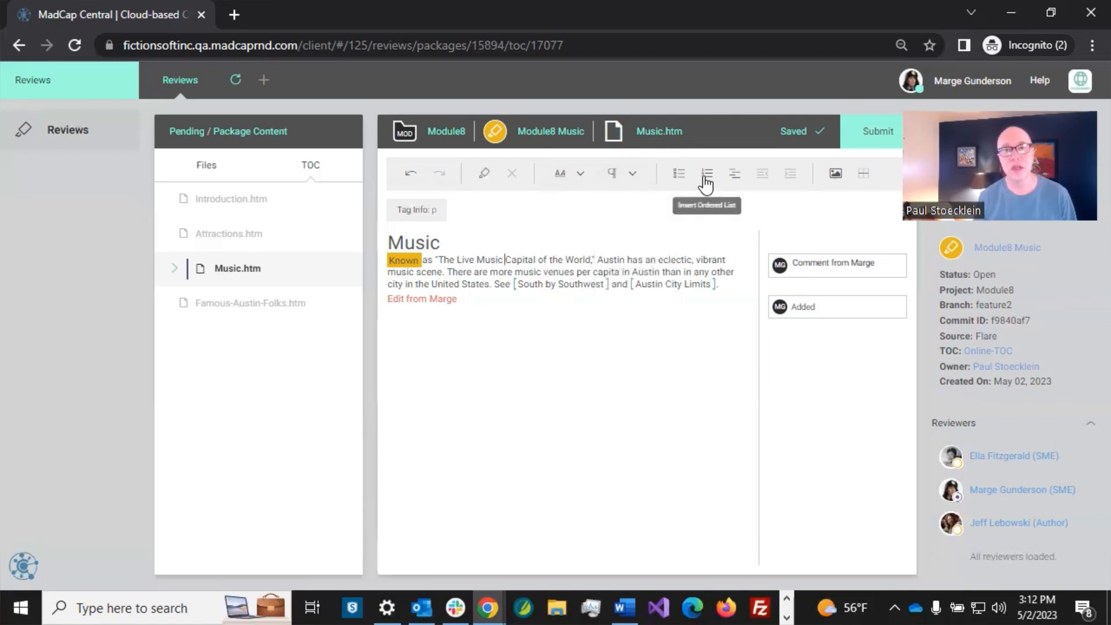
pyautogui.moveTo(735, 173)
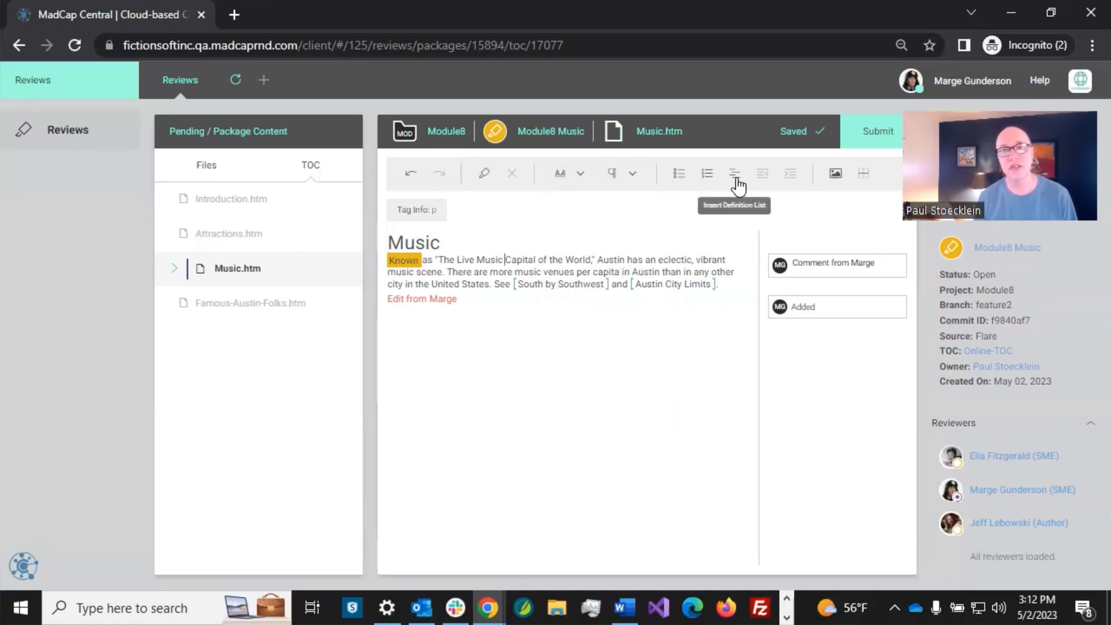
pyautogui.moveTo(790, 176)
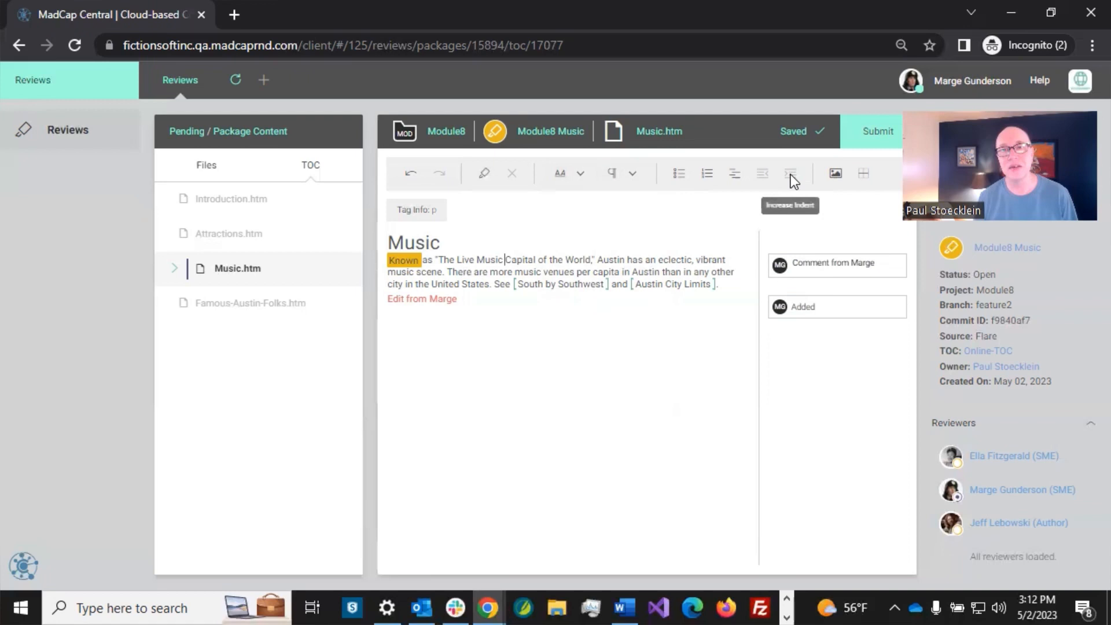
pyautogui.moveTo(762, 175)
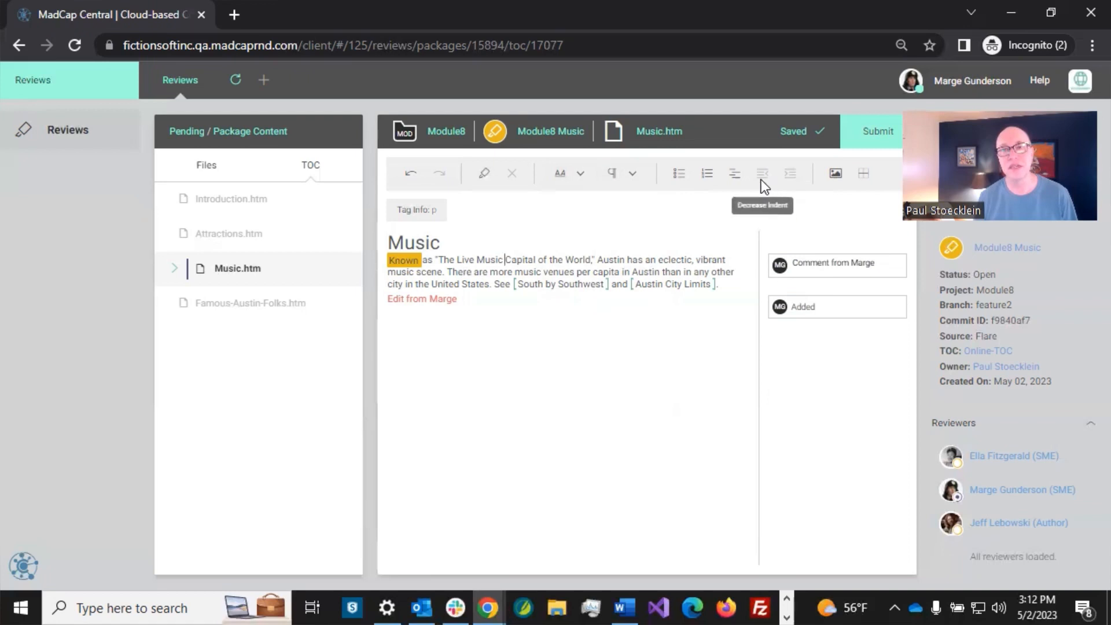
pyautogui.moveTo(863, 173)
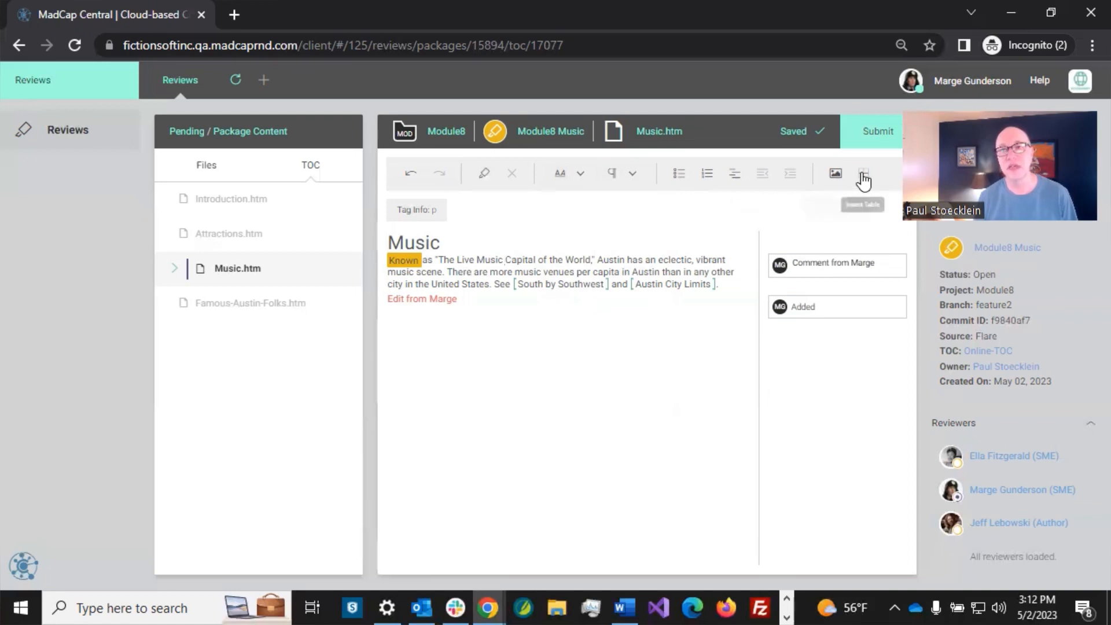
pyautogui.click(864, 172)
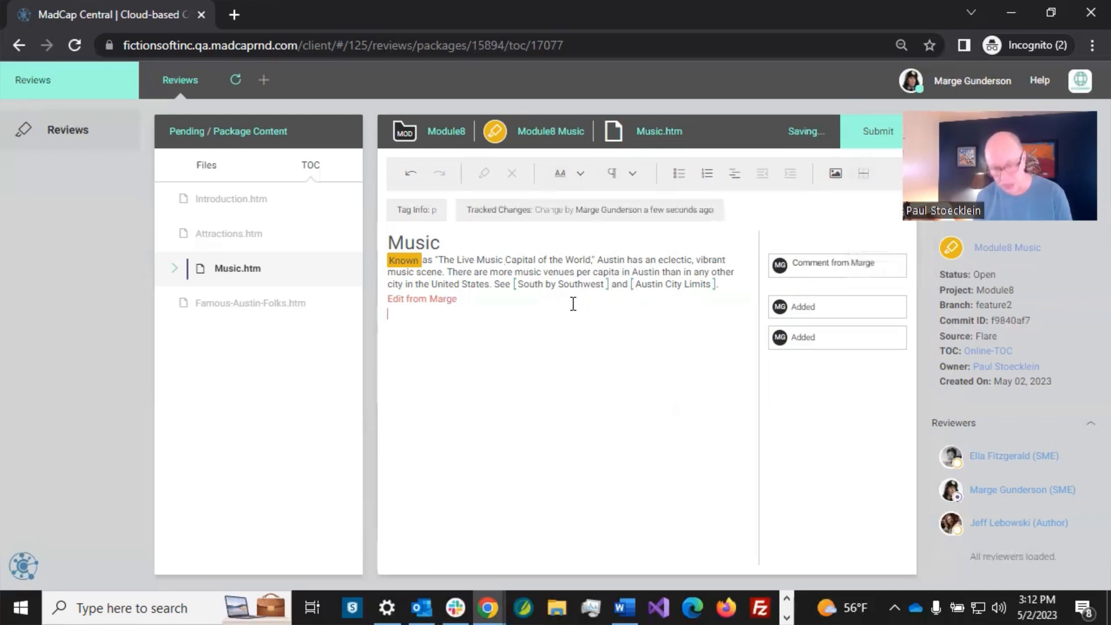
# Step: Insert a 3×3 table with 'adsfjslak' and 'jslkjdfls' in its first cells, then submit Music.htm
pyautogui.click(863, 172)
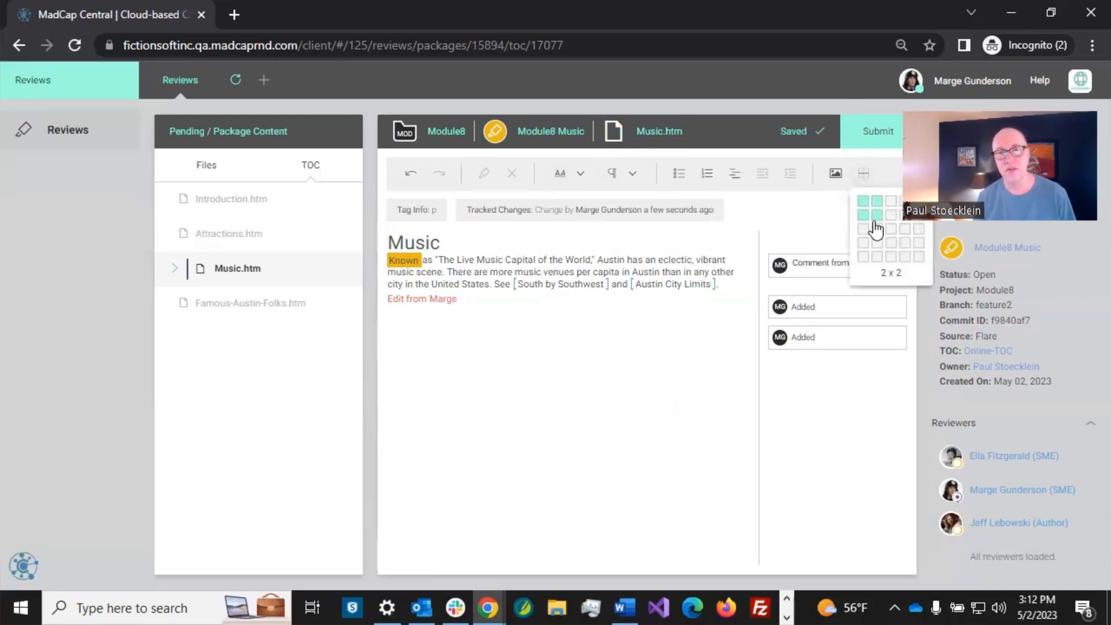
pyautogui.click(876, 219)
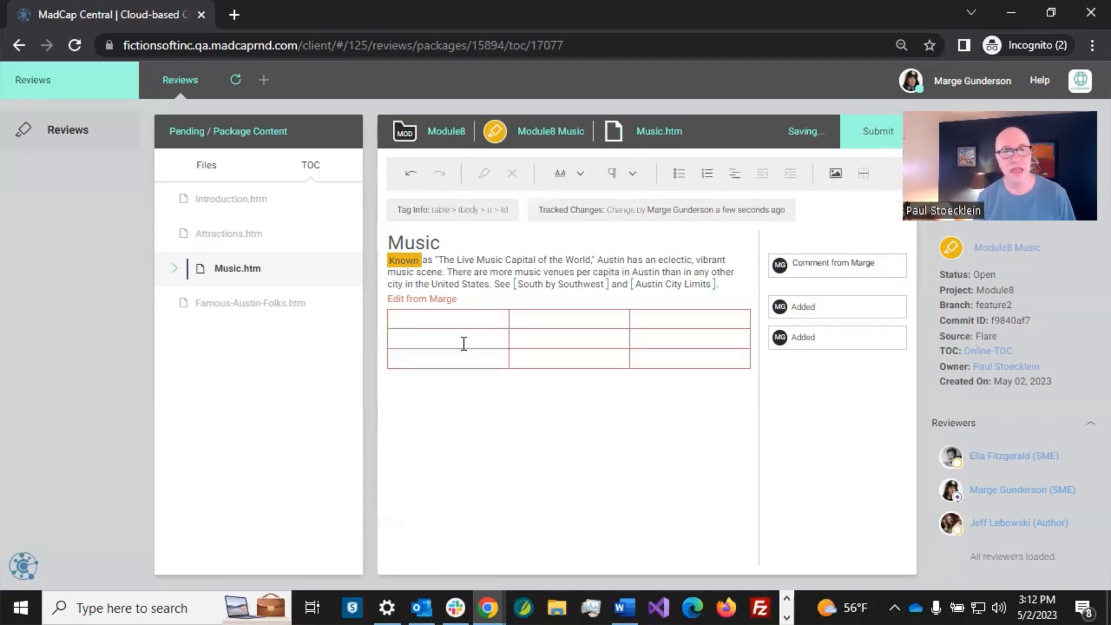
pyautogui.write('adsfjslak')
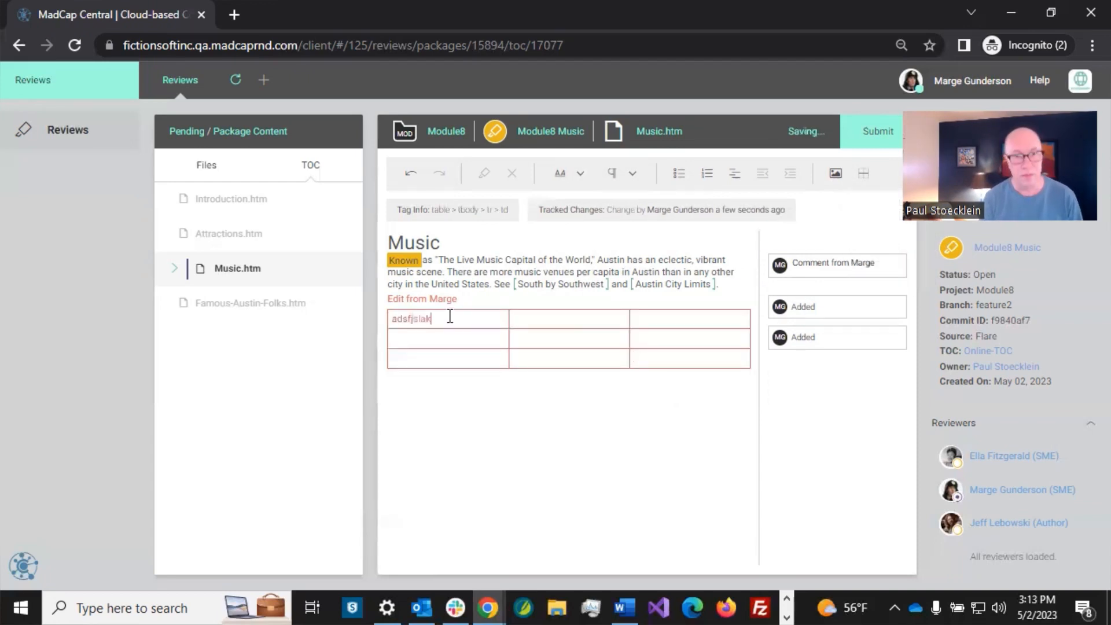
pyautogui.write('jslkjdfls')
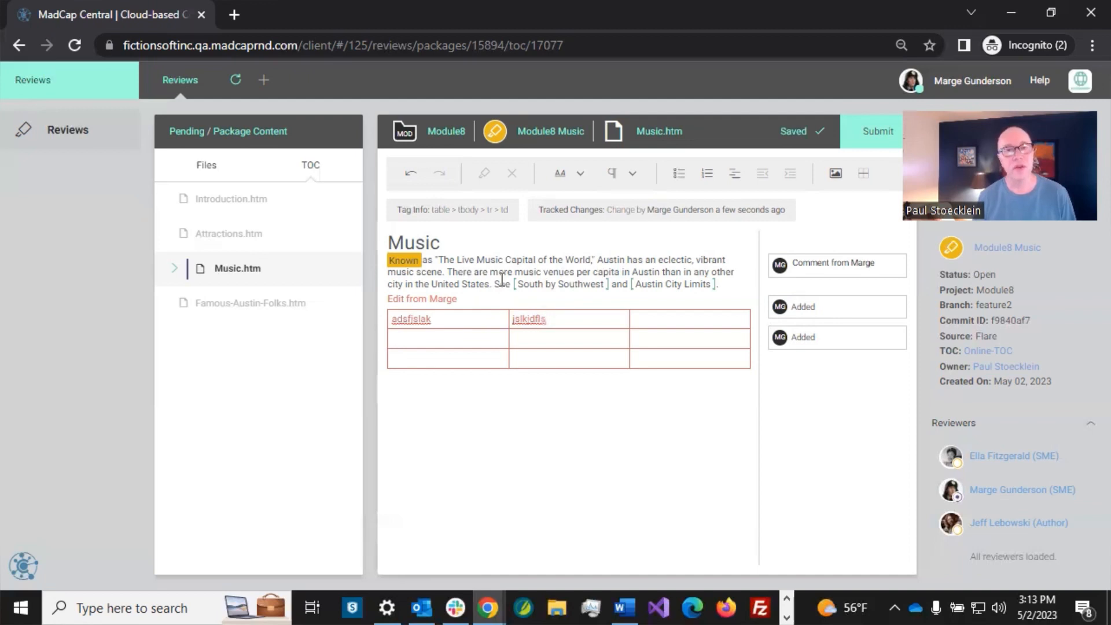
pyautogui.moveTo(640, 230)
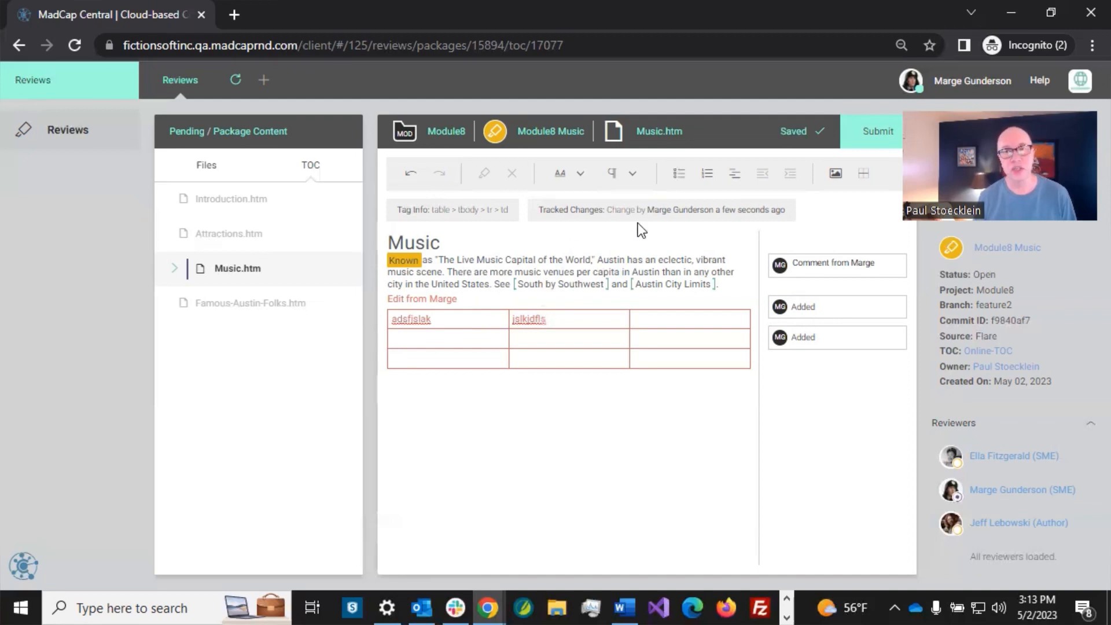
pyautogui.click(878, 131)
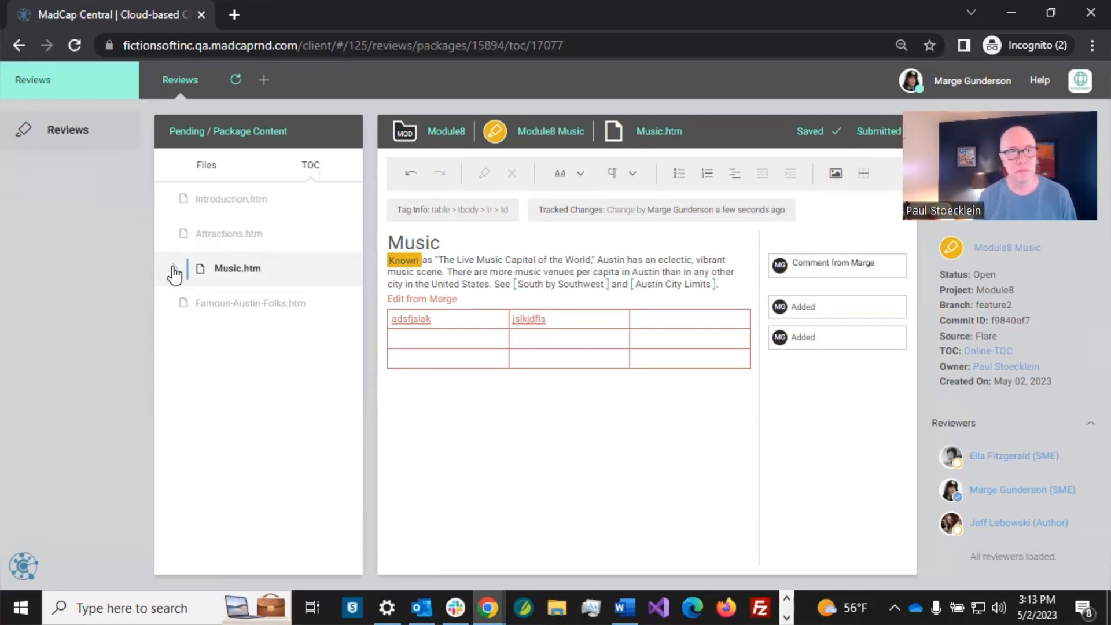
# Step: Submit South-by-Southwest.htm and move on to Austin-City-Limits.htm
pyautogui.click(175, 273)
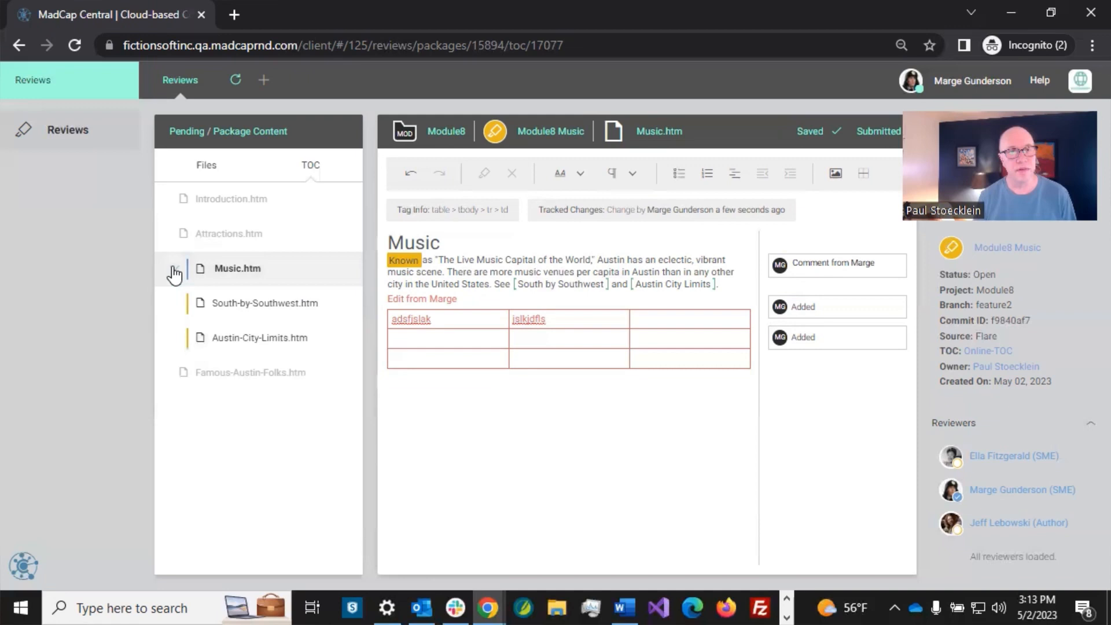
pyautogui.click(264, 302)
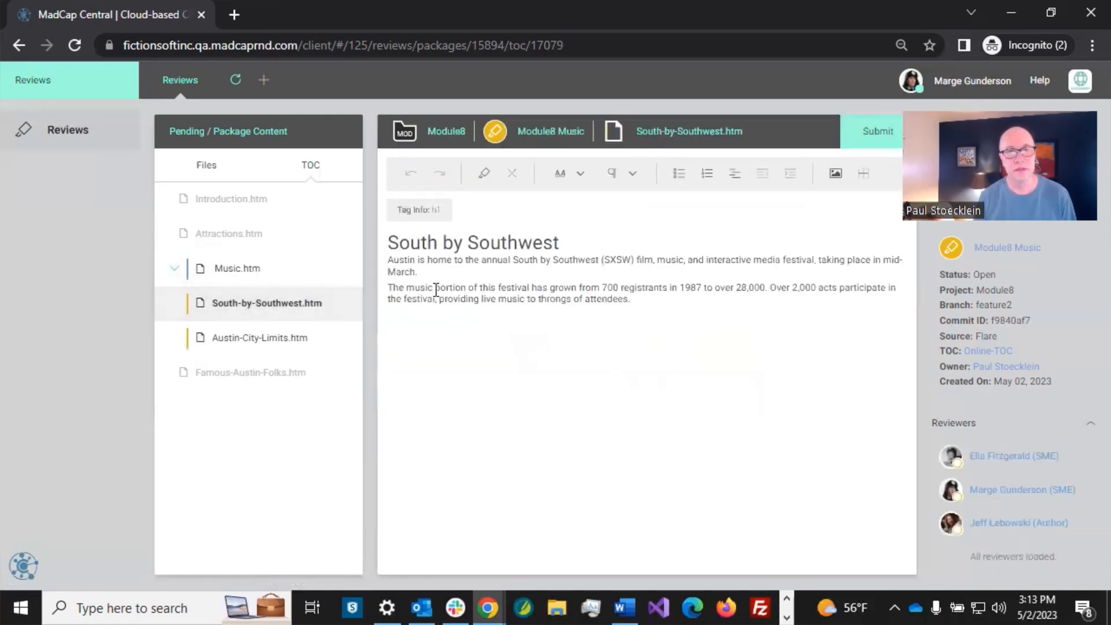
pyautogui.click(699, 312)
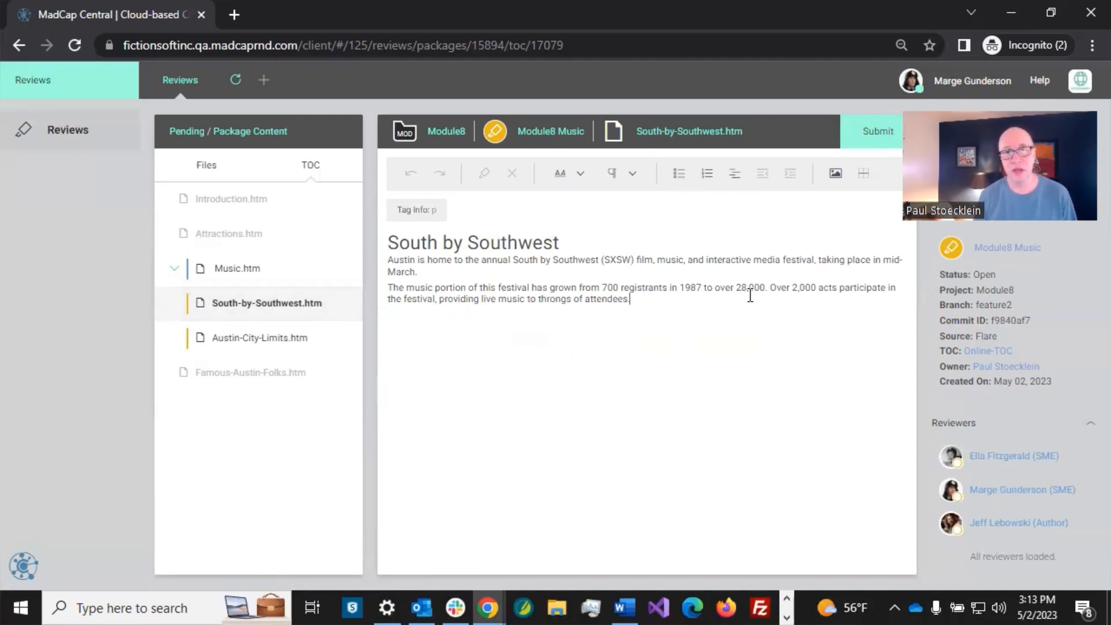
pyautogui.click(878, 130)
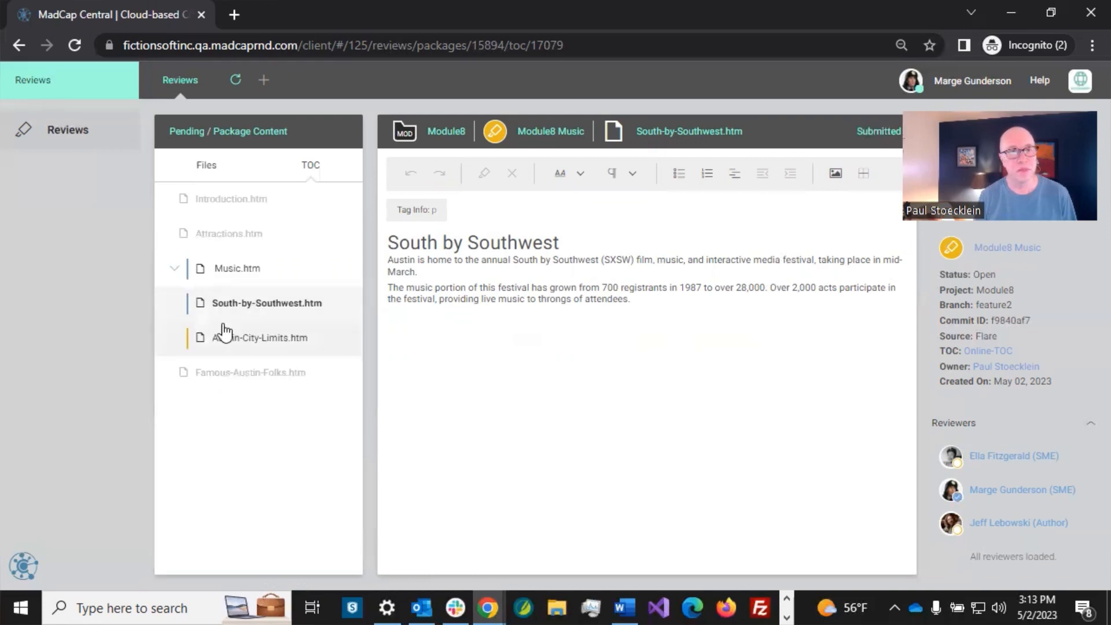
pyautogui.click(262, 337)
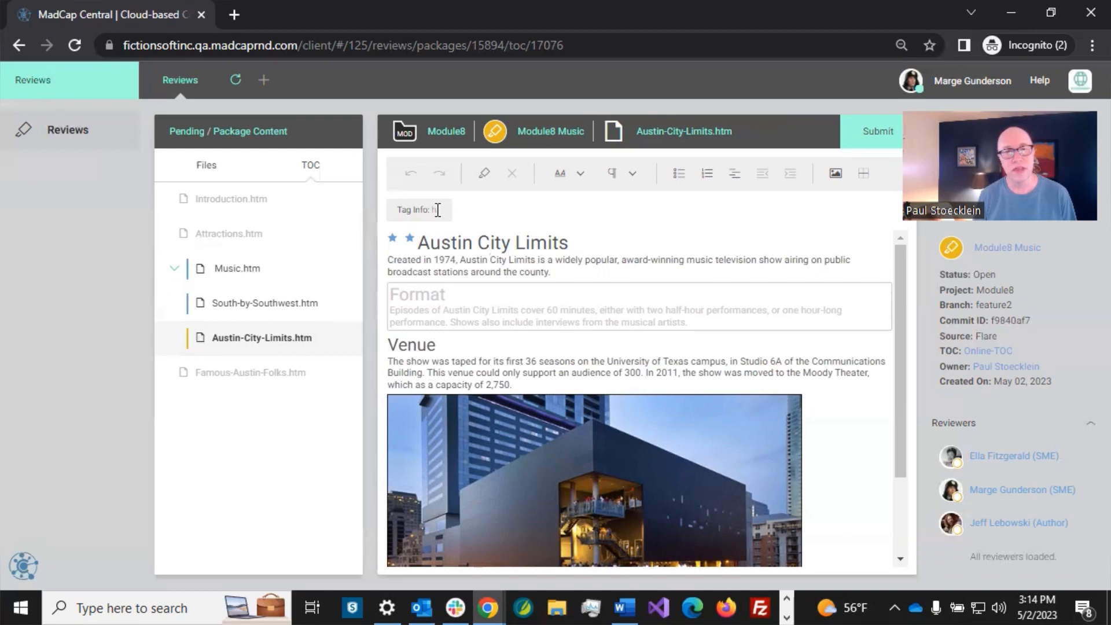
# Step: Inspect the Venue photo and the Austin City Limits heading in the topic
pyautogui.click(488, 242)
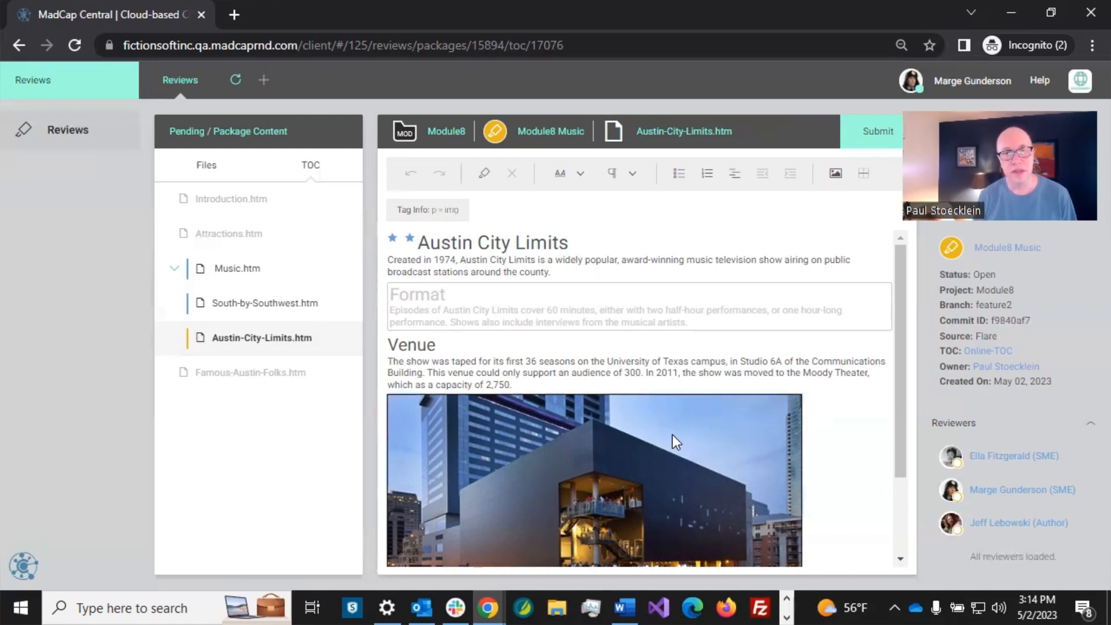
pyautogui.moveTo(457, 225)
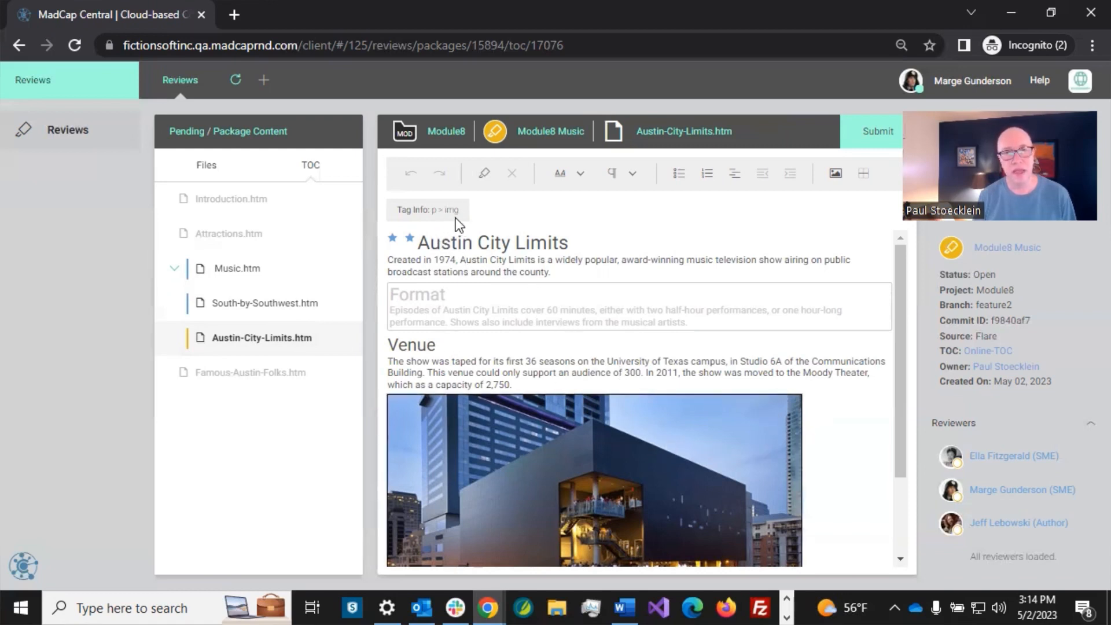
pyautogui.moveTo(474, 351)
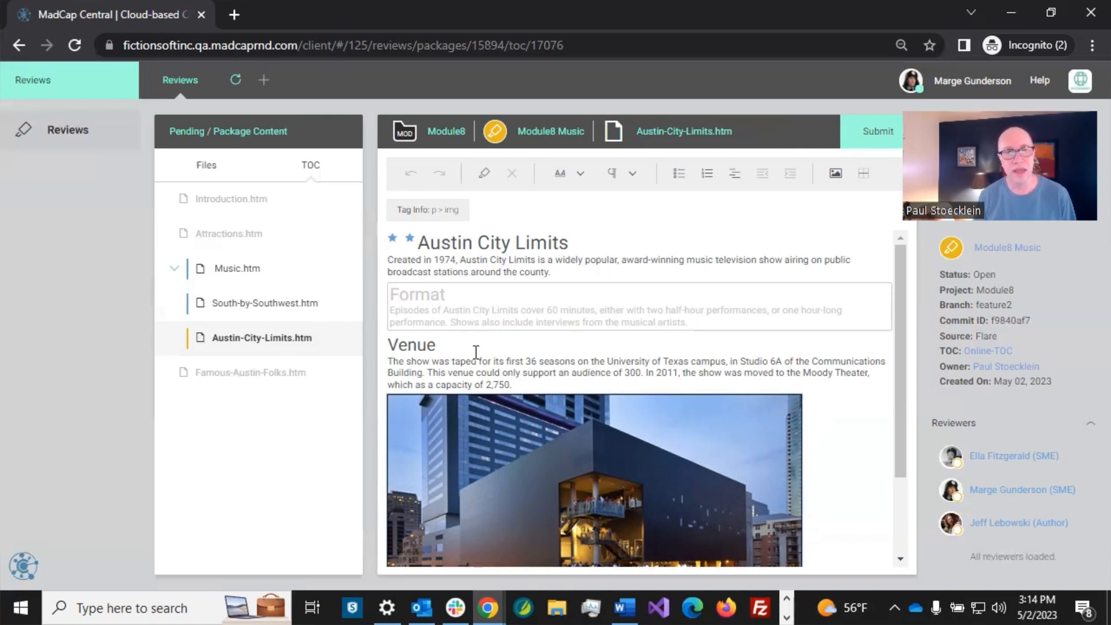
pyautogui.click(437, 345)
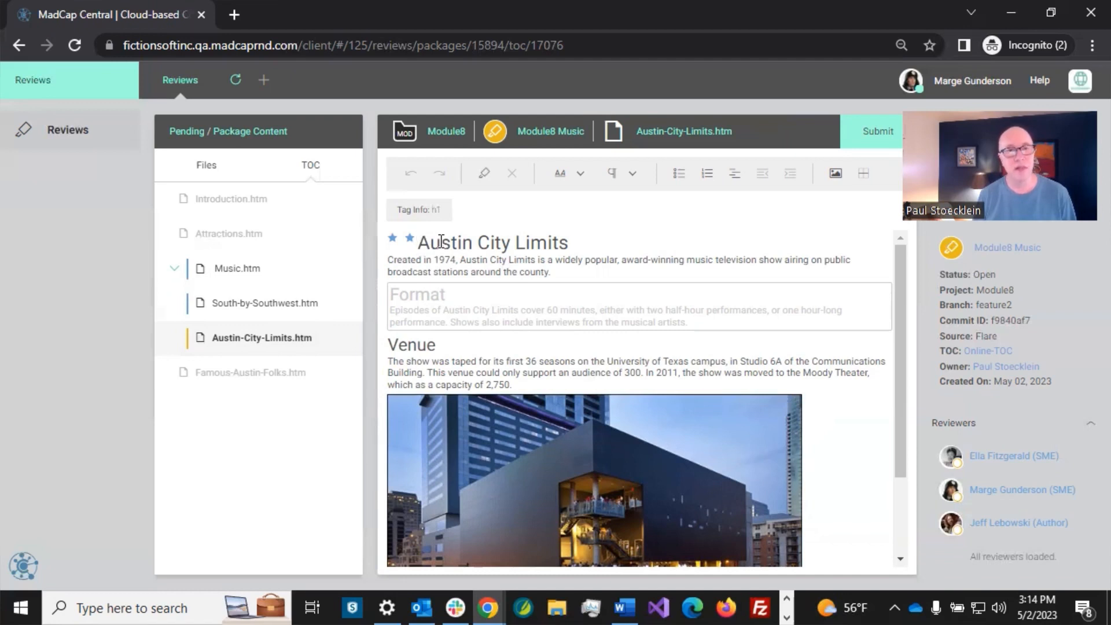
pyautogui.moveTo(415, 249)
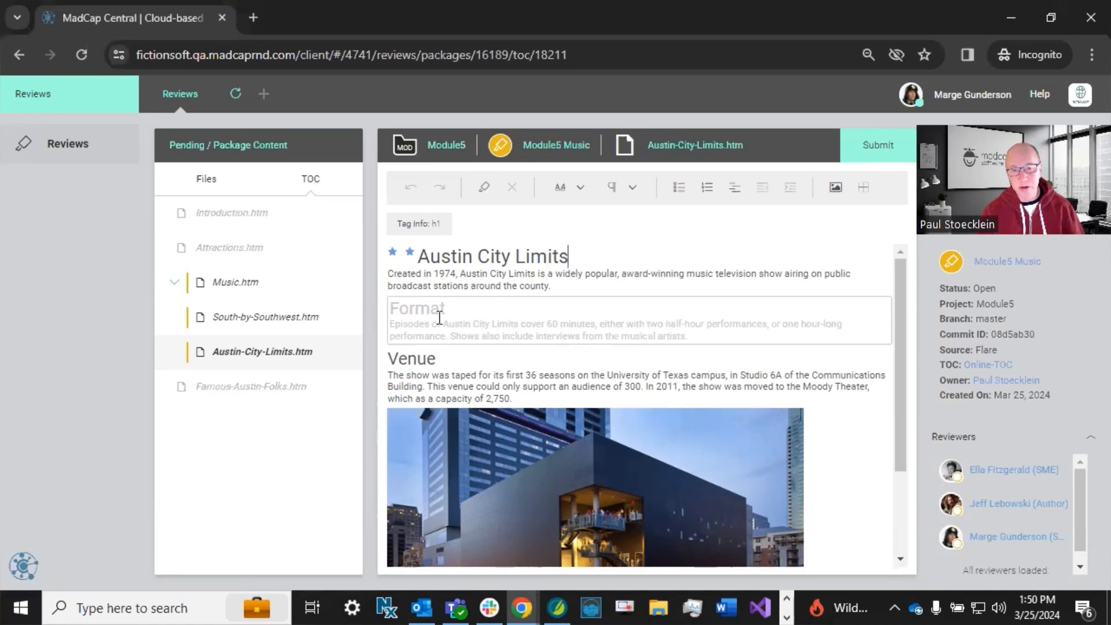
pyautogui.moveTo(510, 320)
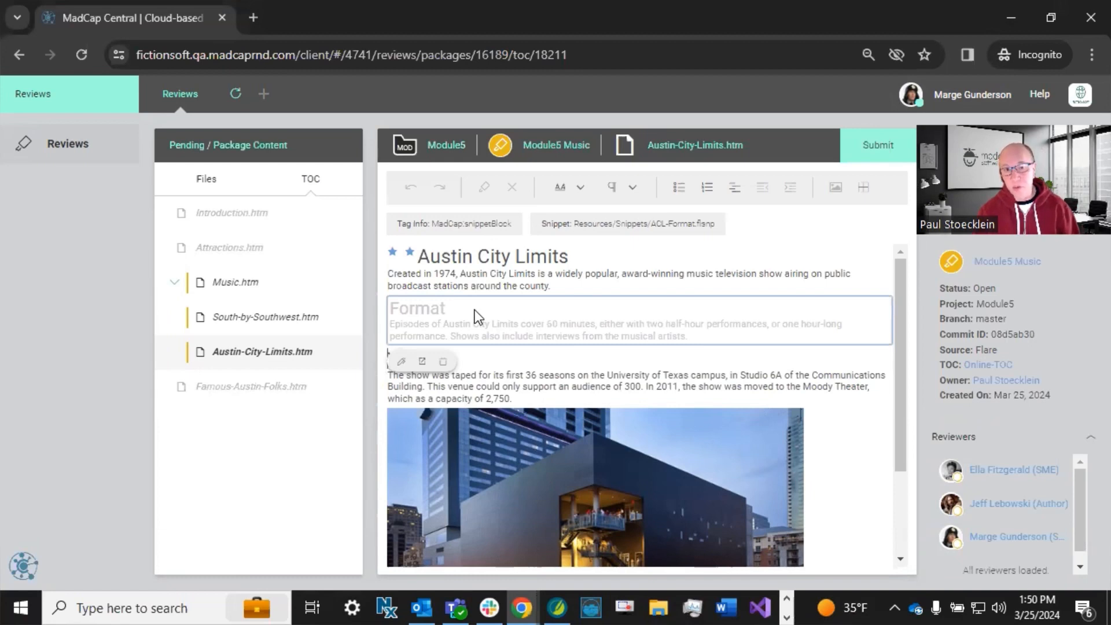
pyautogui.moveTo(477, 320)
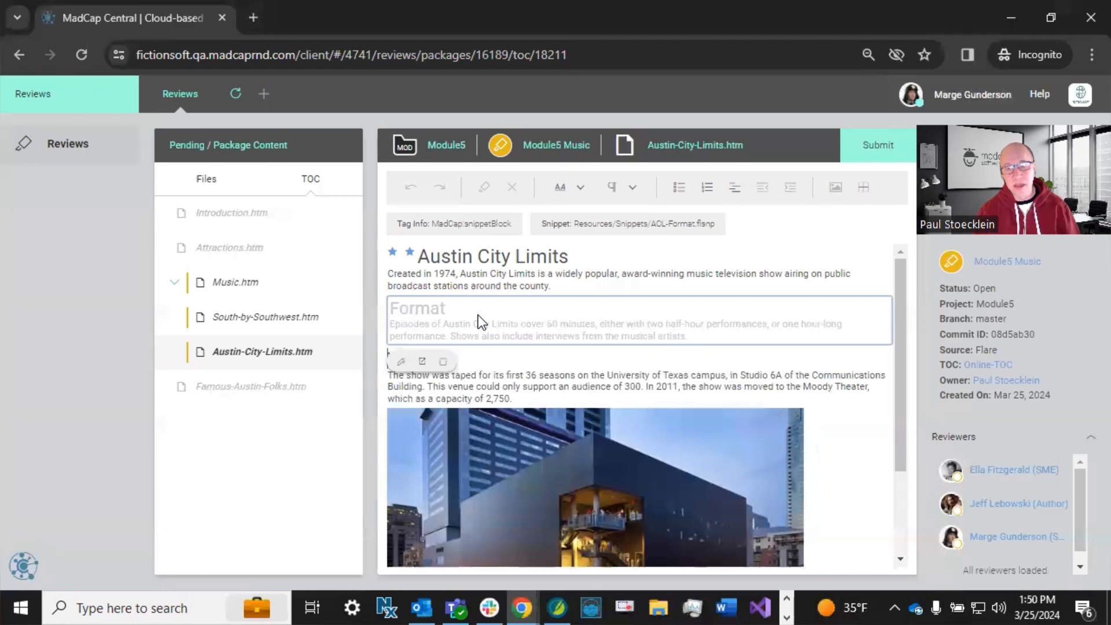
pyautogui.moveTo(401, 368)
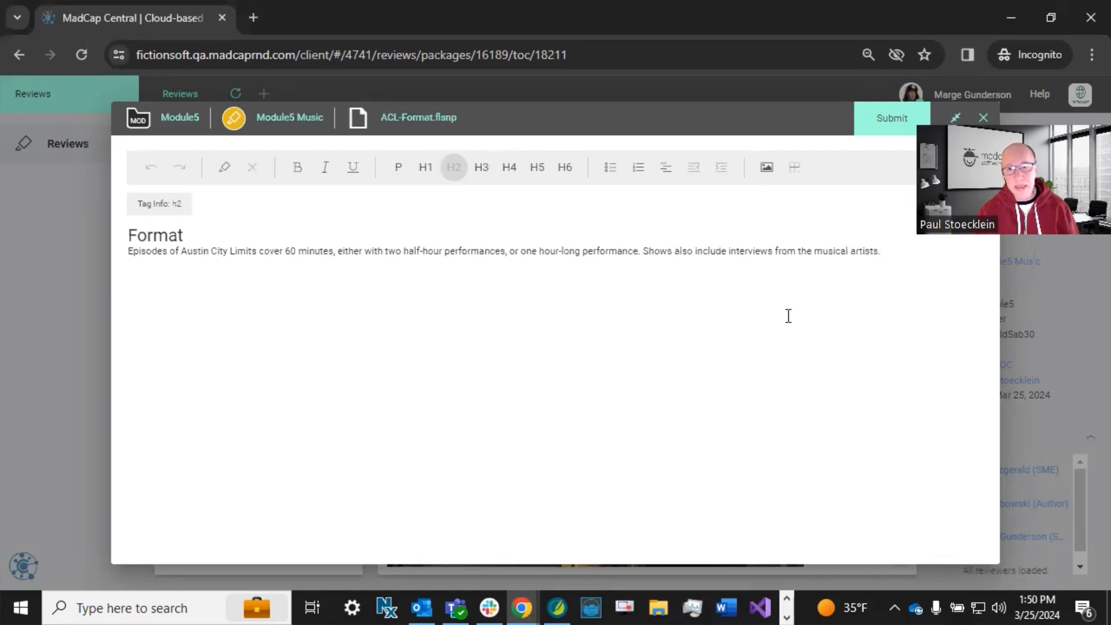
pyautogui.moveTo(891, 238)
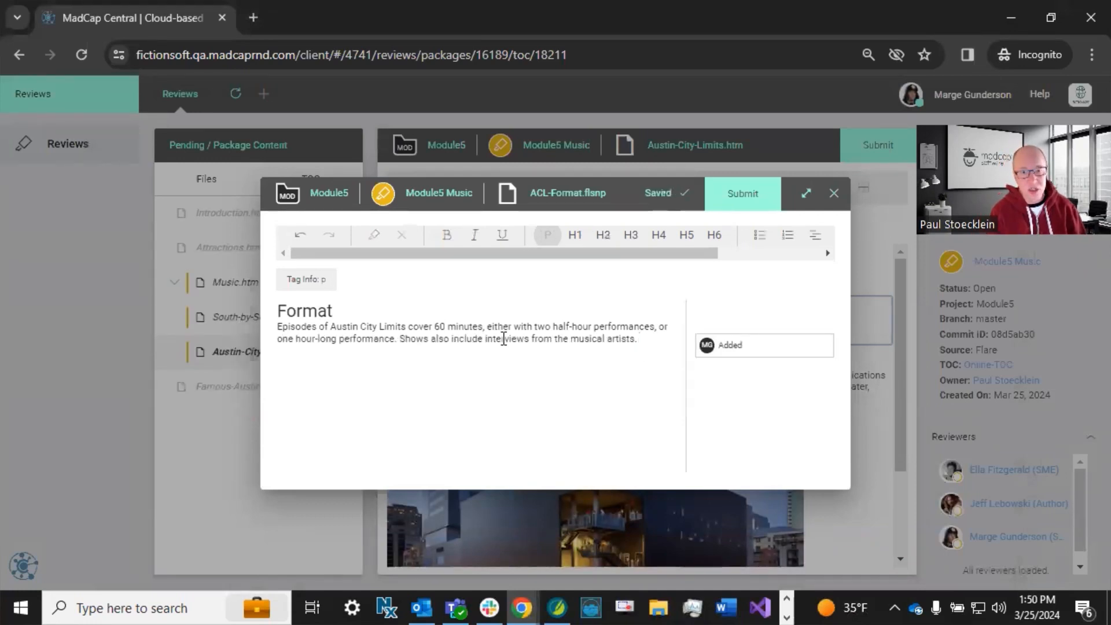
# Step: End the Format snippet with the tracked sentence 'My changes.' and submit it
pyautogui.write('My changes.')
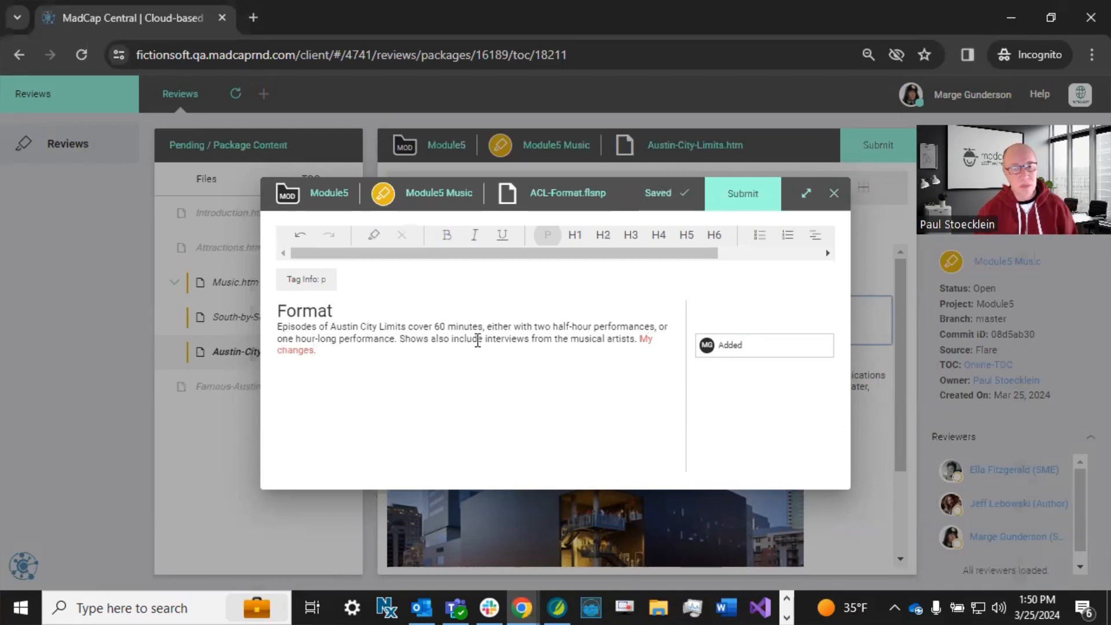
pyautogui.moveTo(484, 374)
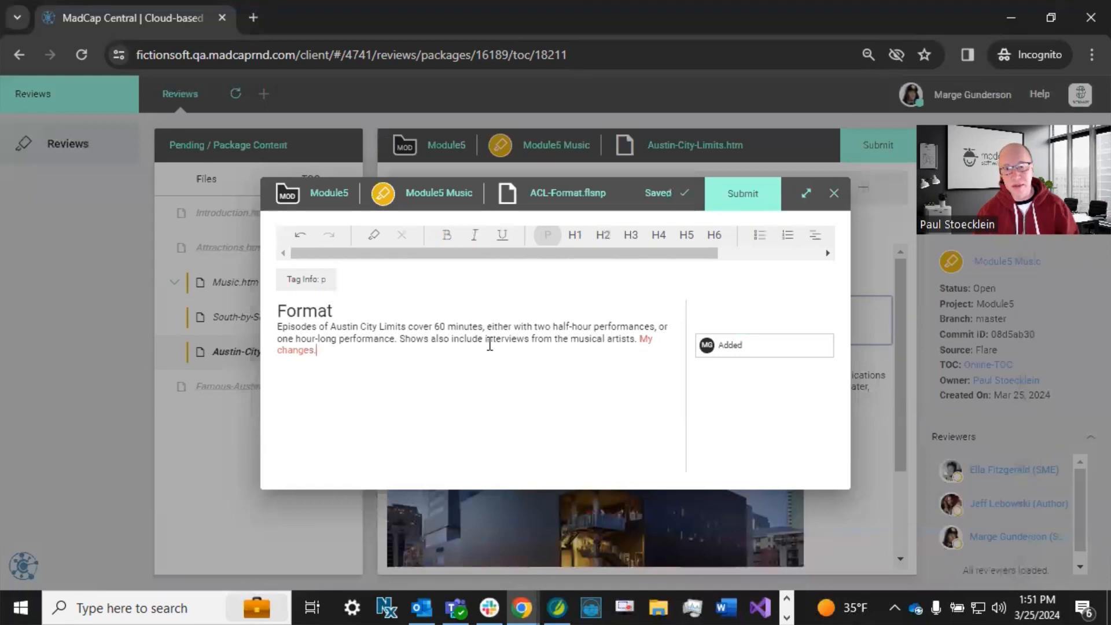
pyautogui.moveTo(735, 210)
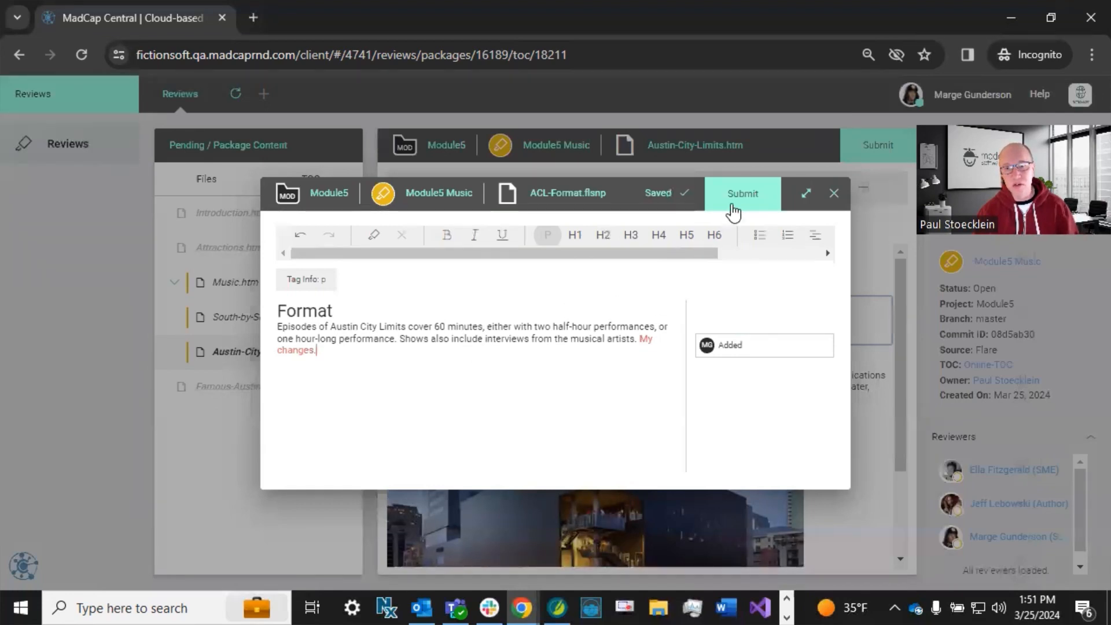
pyautogui.click(741, 194)
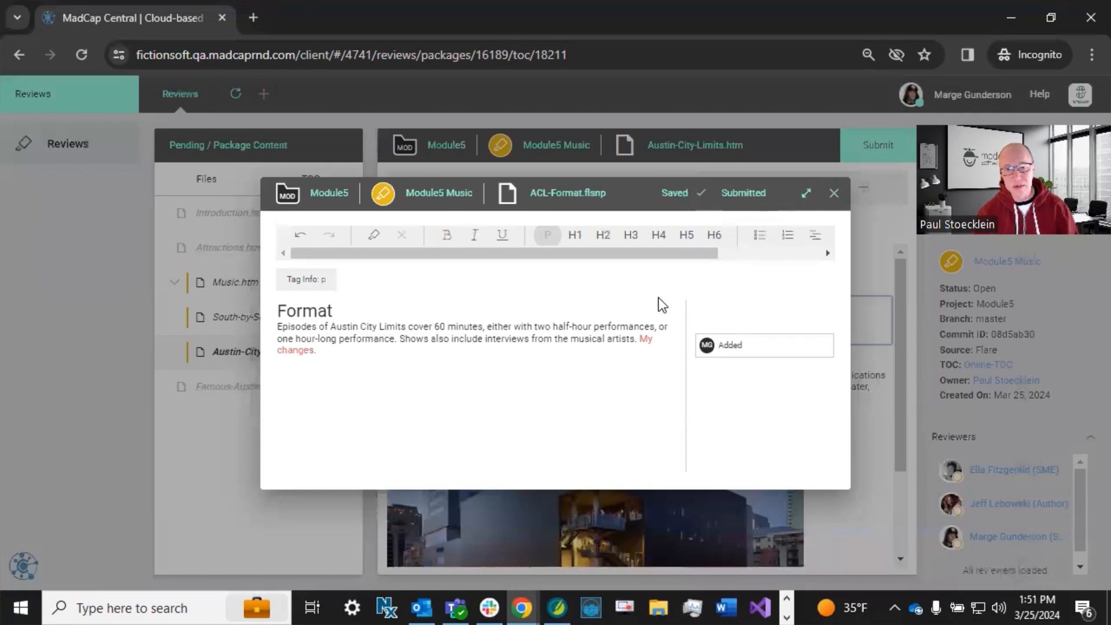
# Step: Close the Format snippet editor and place the cursor after the opening paragraph of Austin-City-Limits.htm
pyautogui.click(834, 194)
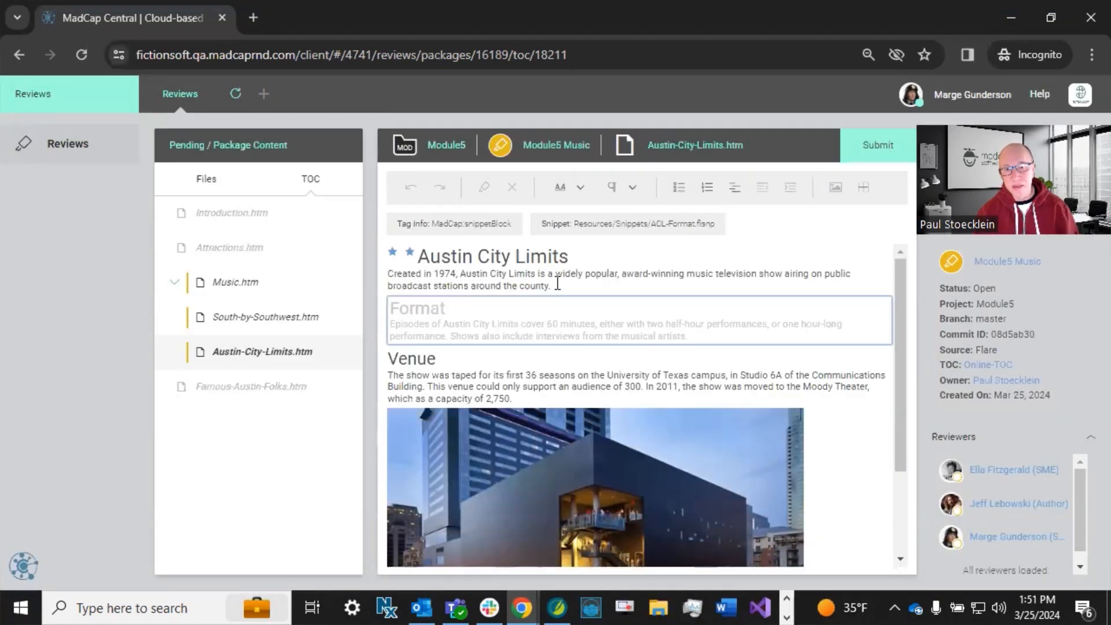
pyautogui.click(551, 286)
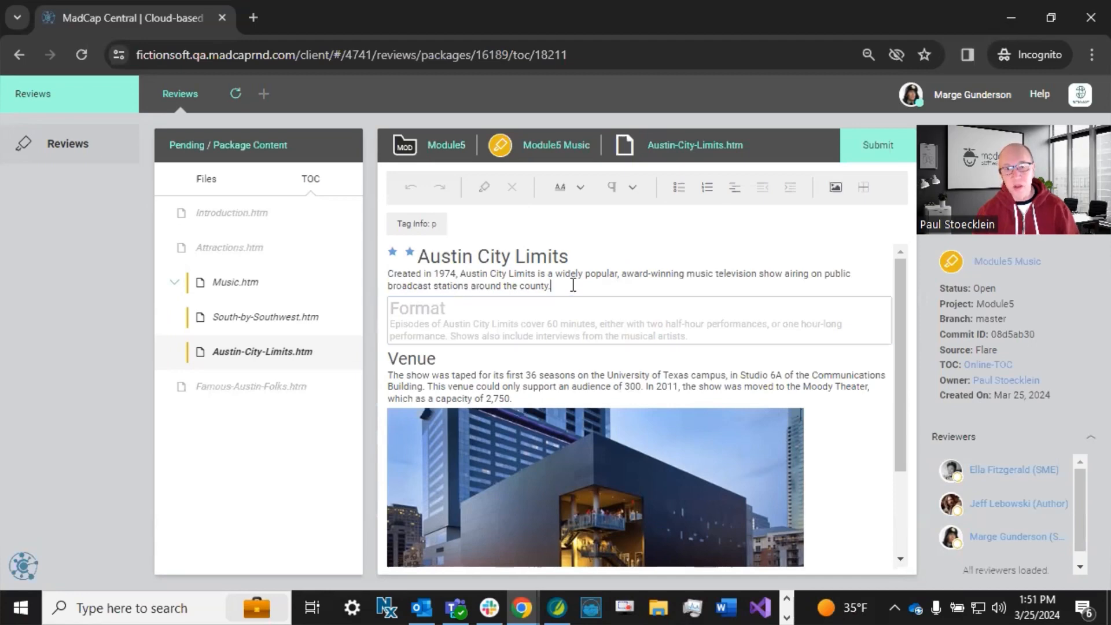
pyautogui.moveTo(593, 277)
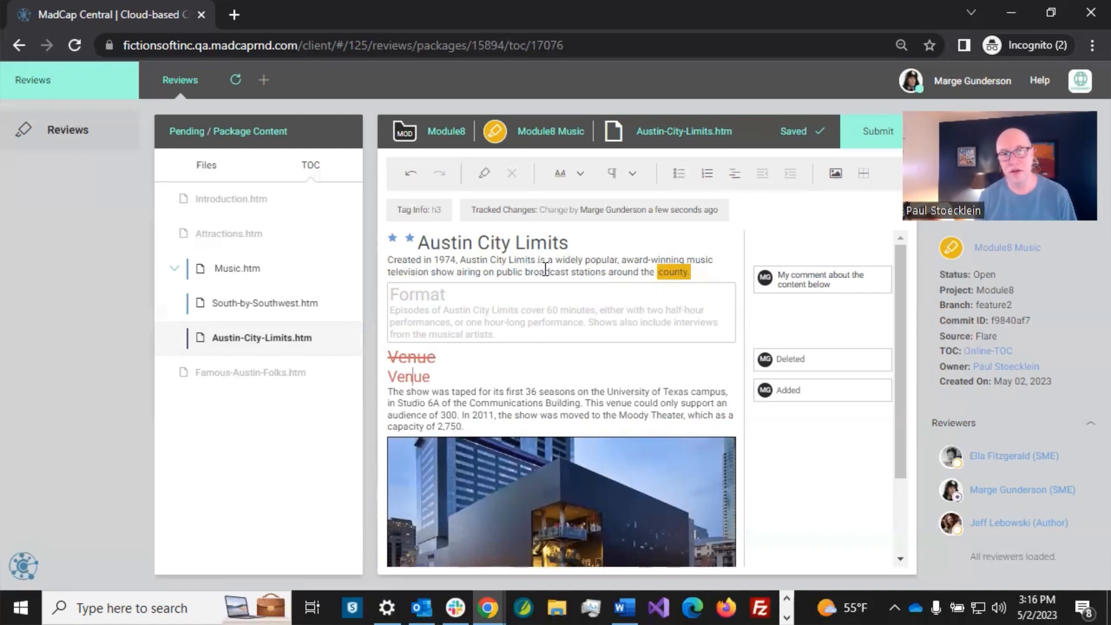
pyautogui.moveTo(881, 266)
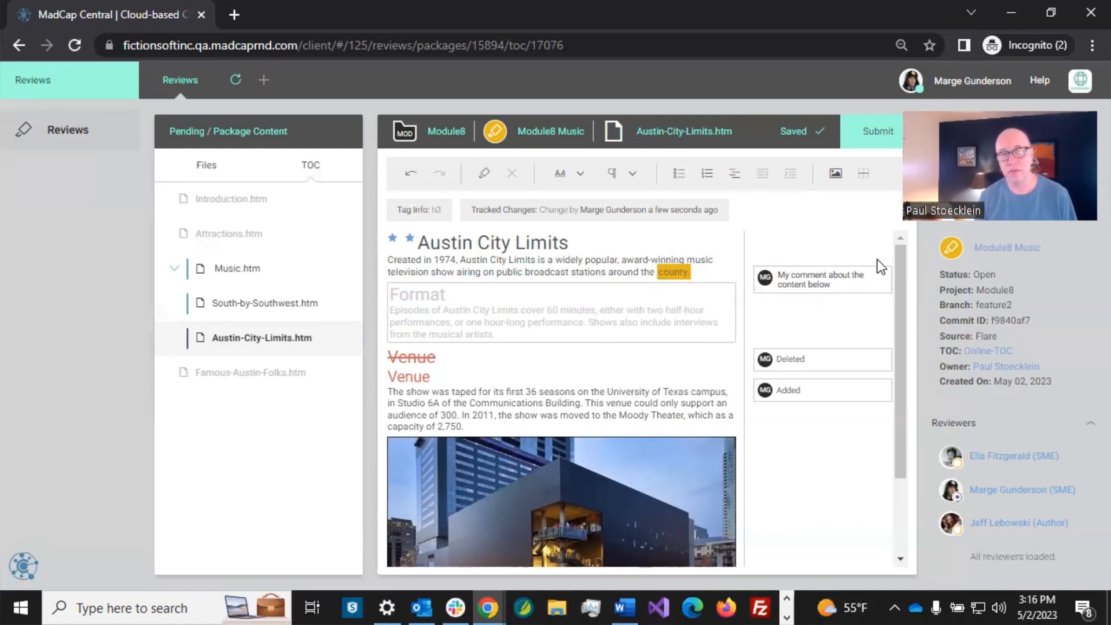
pyautogui.moveTo(650, 414)
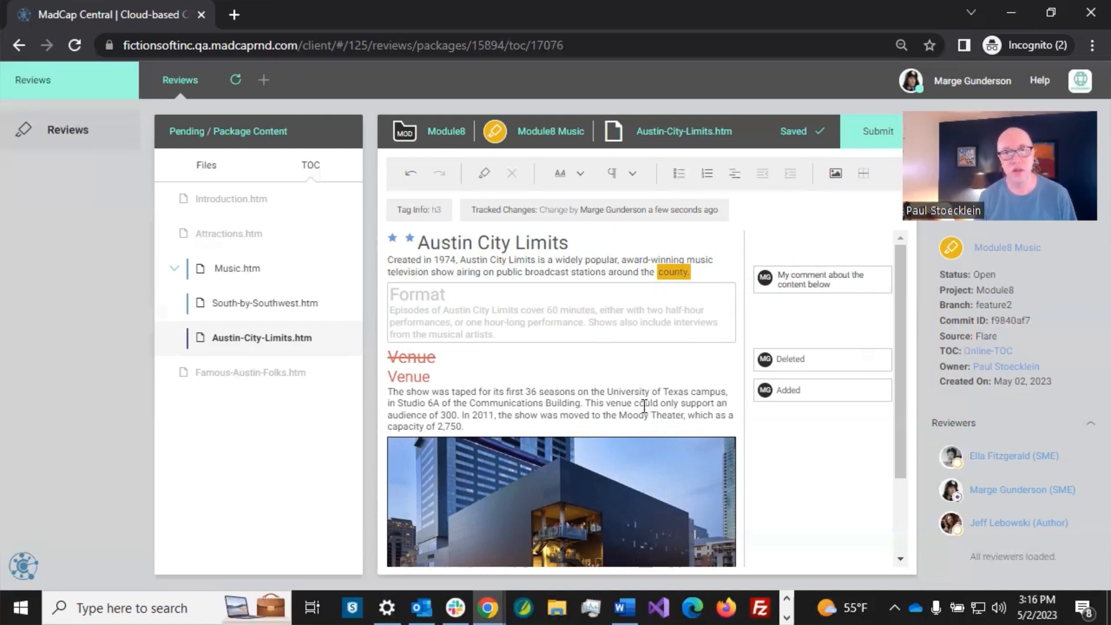
pyautogui.moveTo(722, 252)
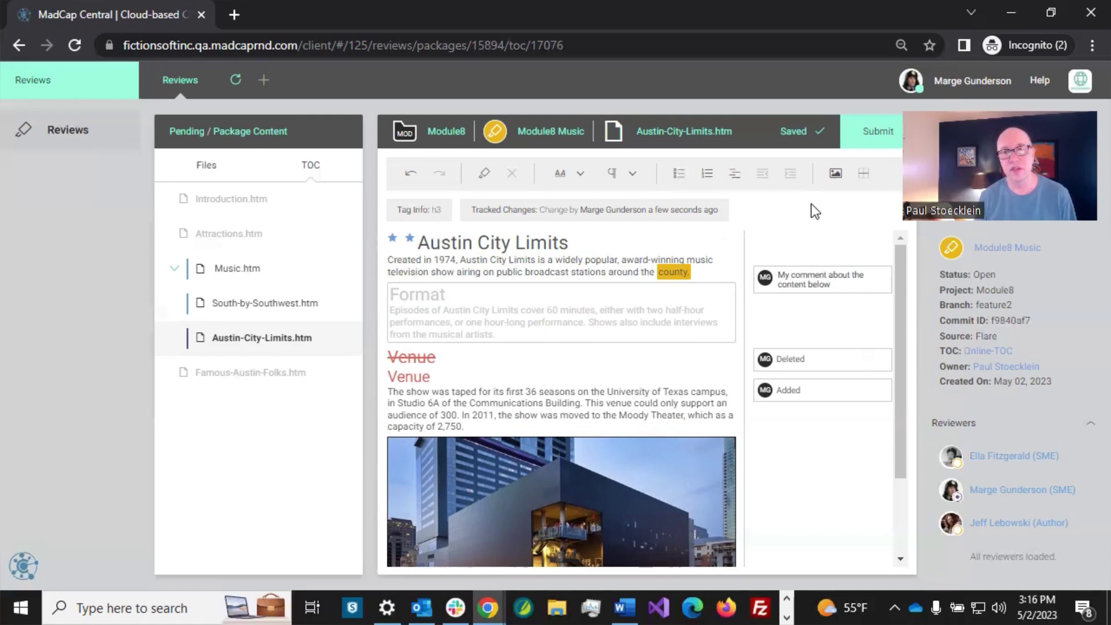
# Step: Submit the reviewed Austin-City-Limits.htm topic with its comment and replaced Venue heading
pyautogui.click(879, 130)
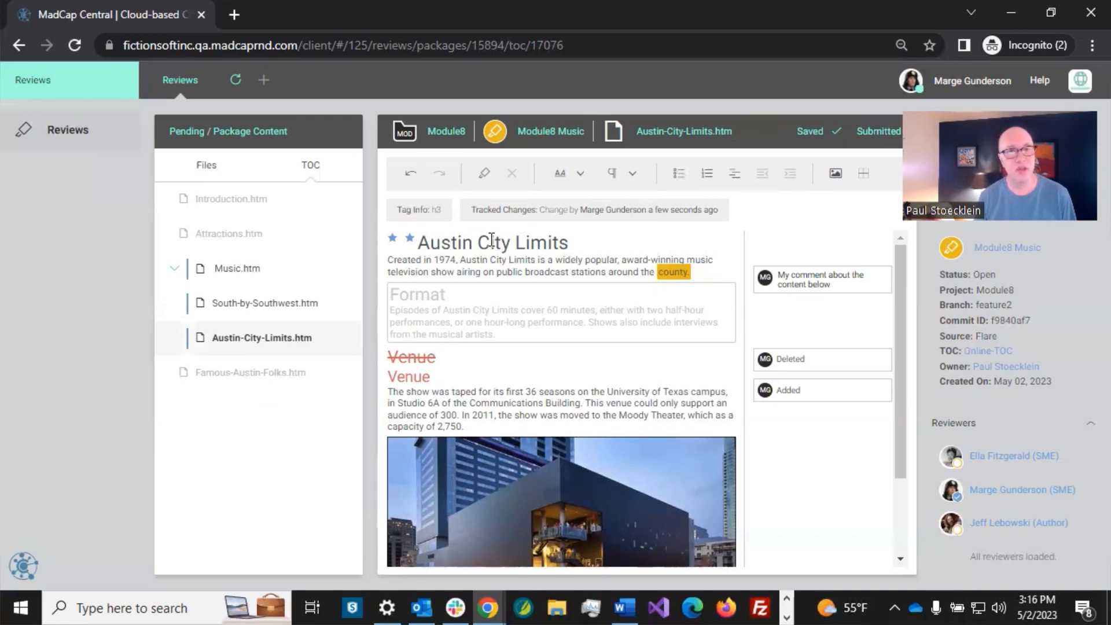
pyautogui.moveTo(185, 134)
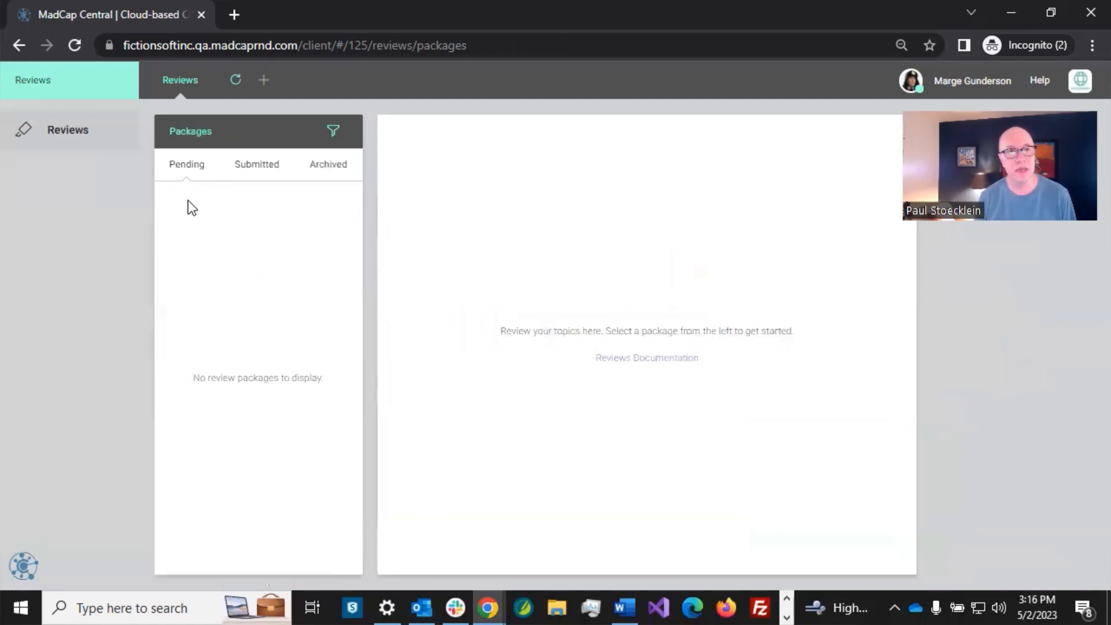
pyautogui.moveTo(189, 217)
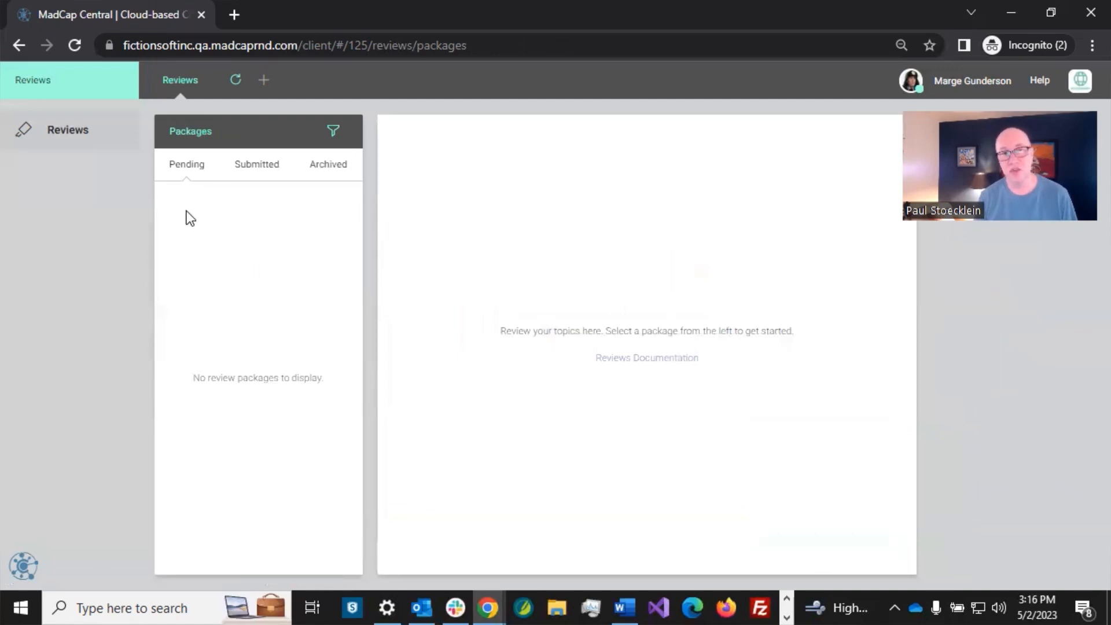
pyautogui.moveTo(251, 188)
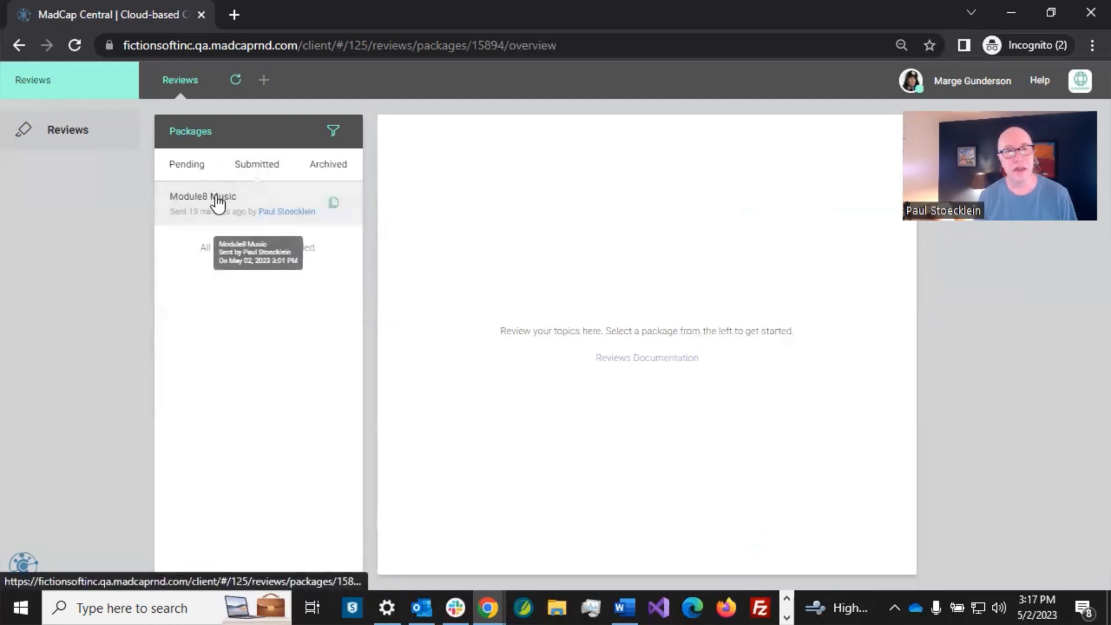
# Step: Show All Users Progress for the submitted Module8 Music package, with 4 files in progress
pyautogui.click(204, 197)
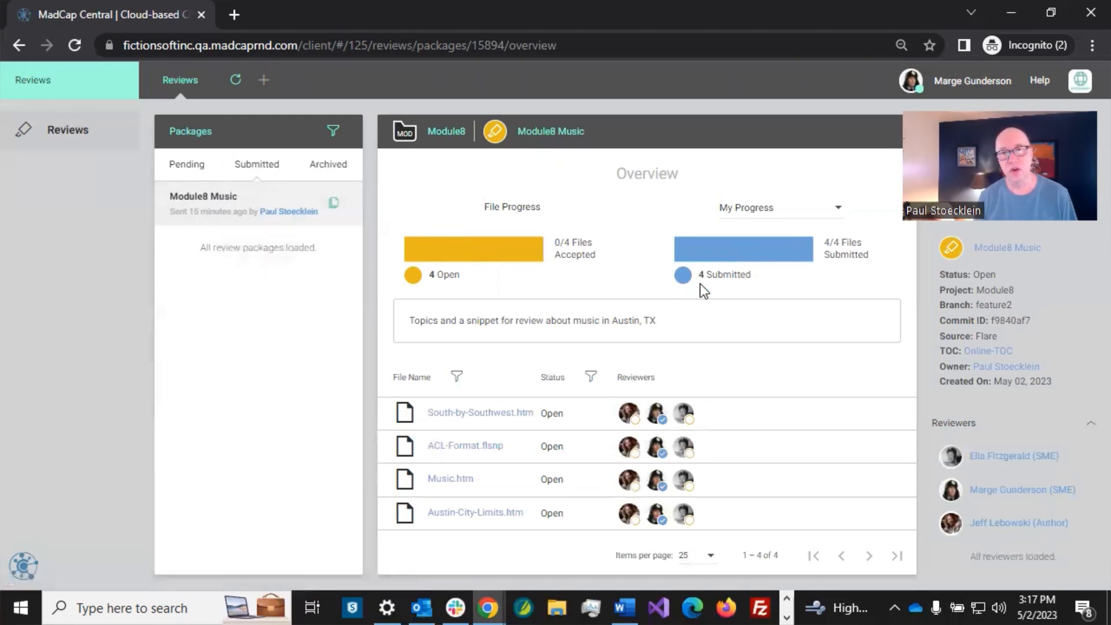
pyautogui.moveTo(722, 308)
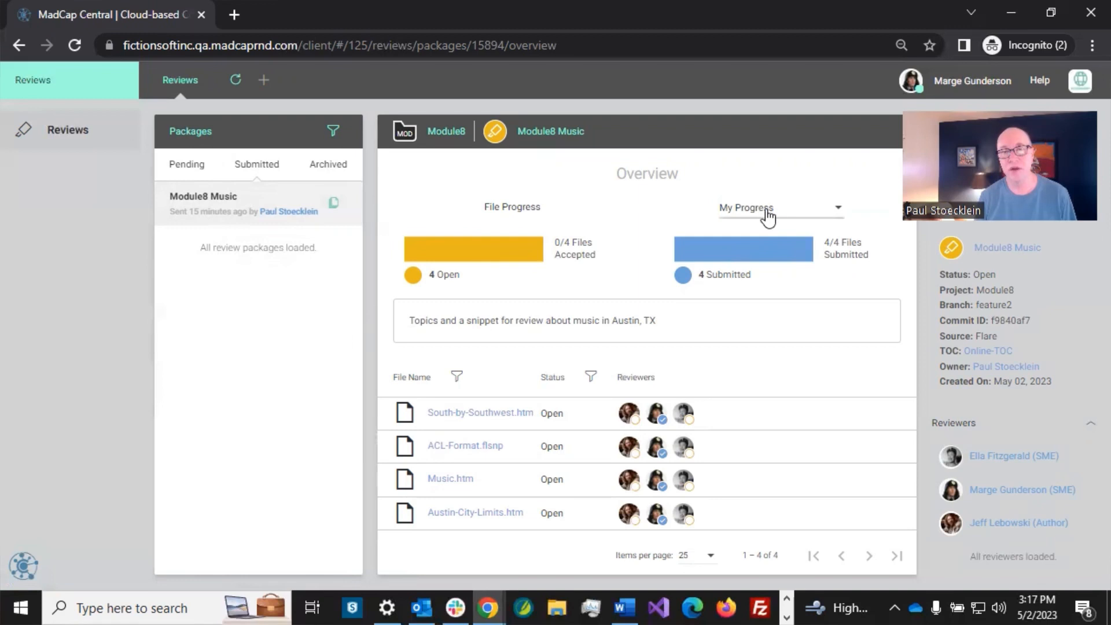
pyautogui.moveTo(847, 256)
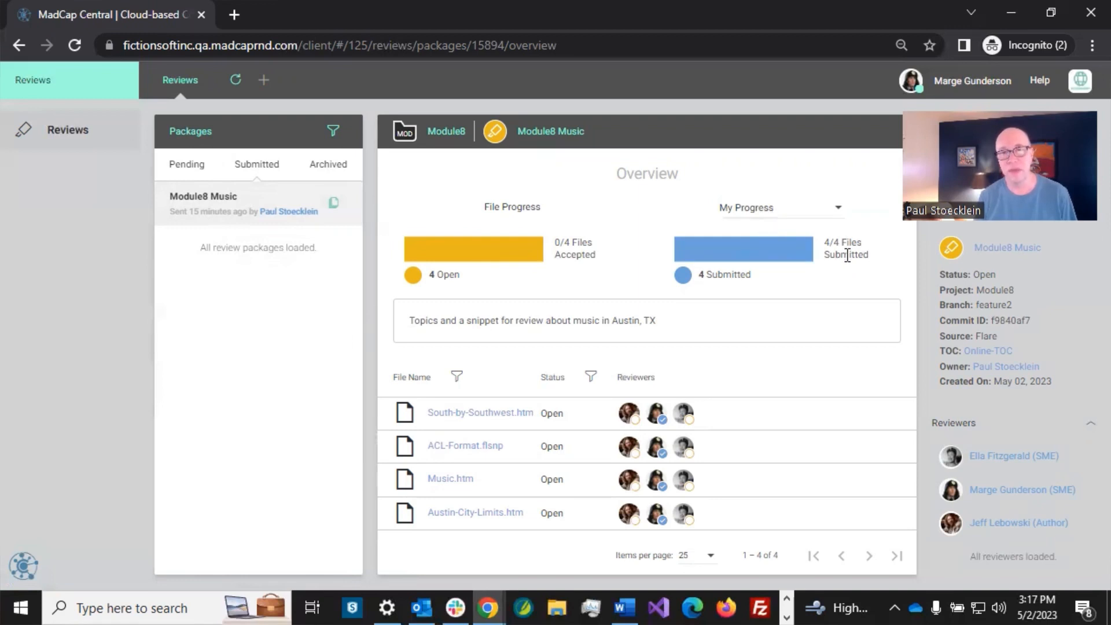
pyautogui.moveTo(655, 412)
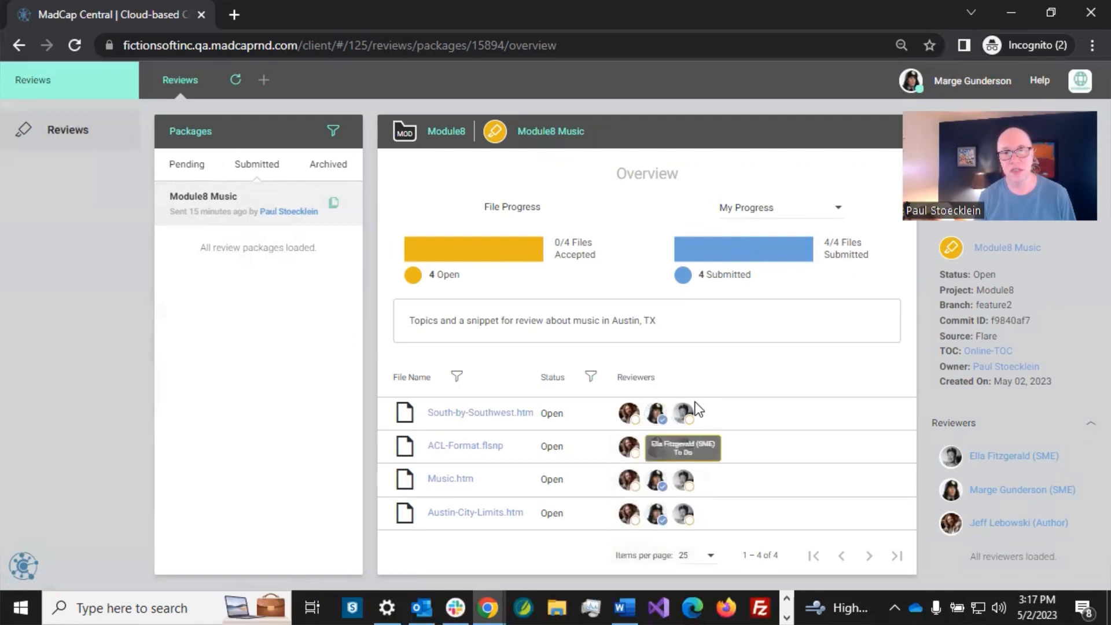
pyautogui.moveTo(787, 210)
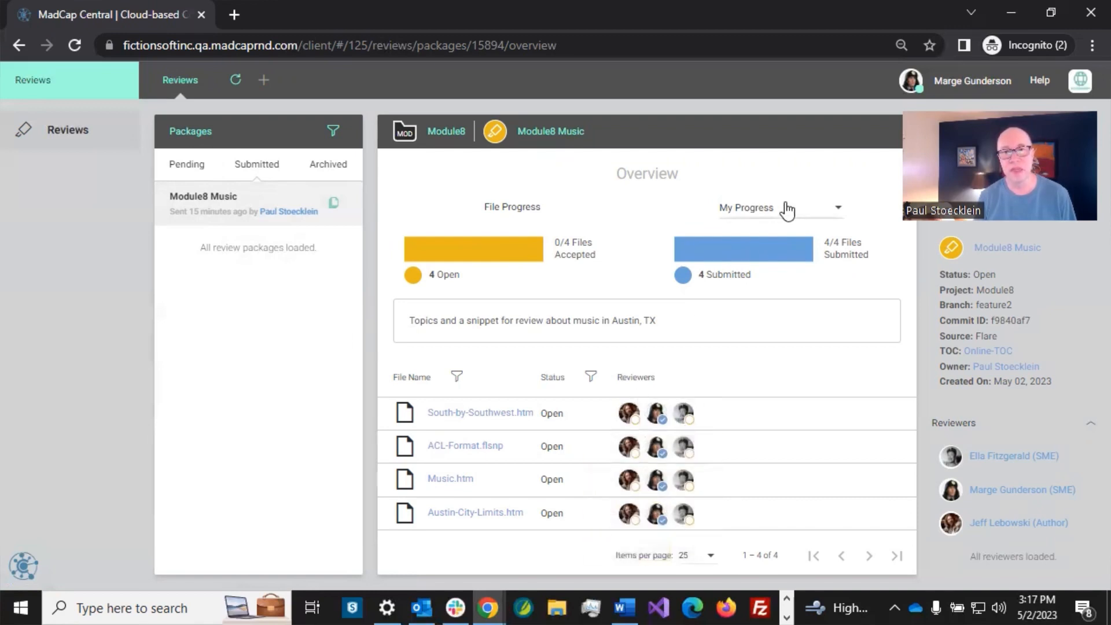
pyautogui.click(838, 207)
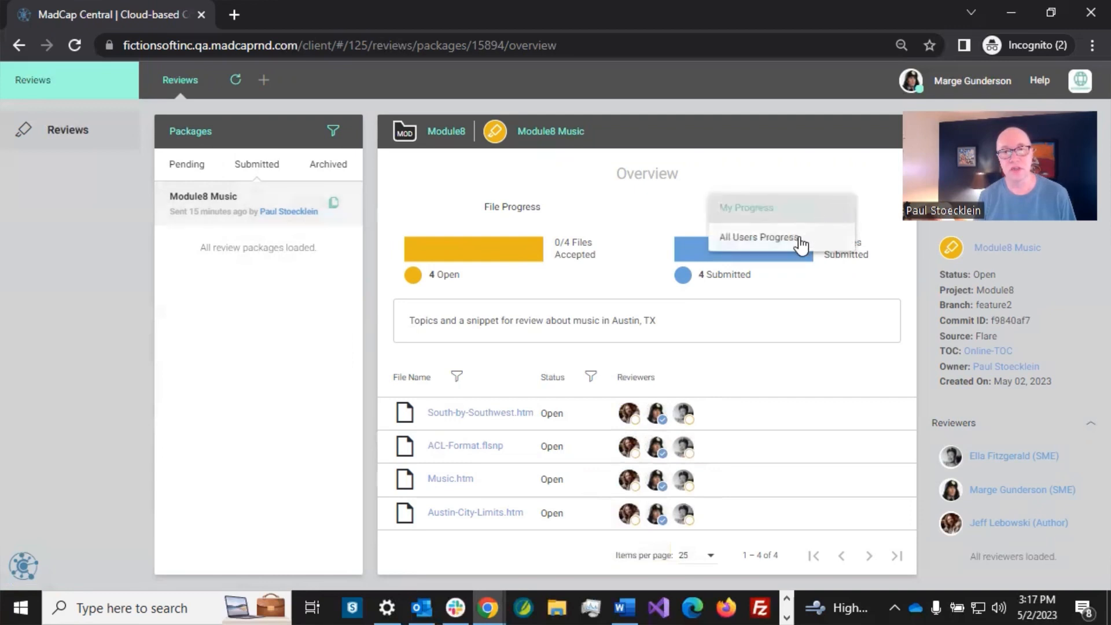
pyautogui.click(757, 236)
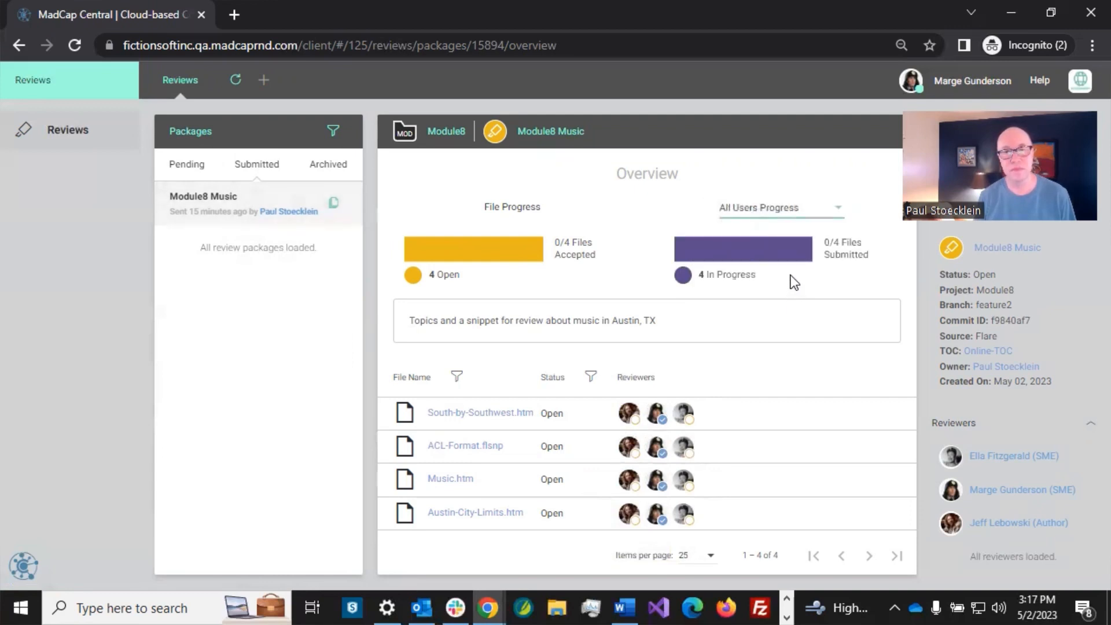
pyautogui.moveTo(772, 277)
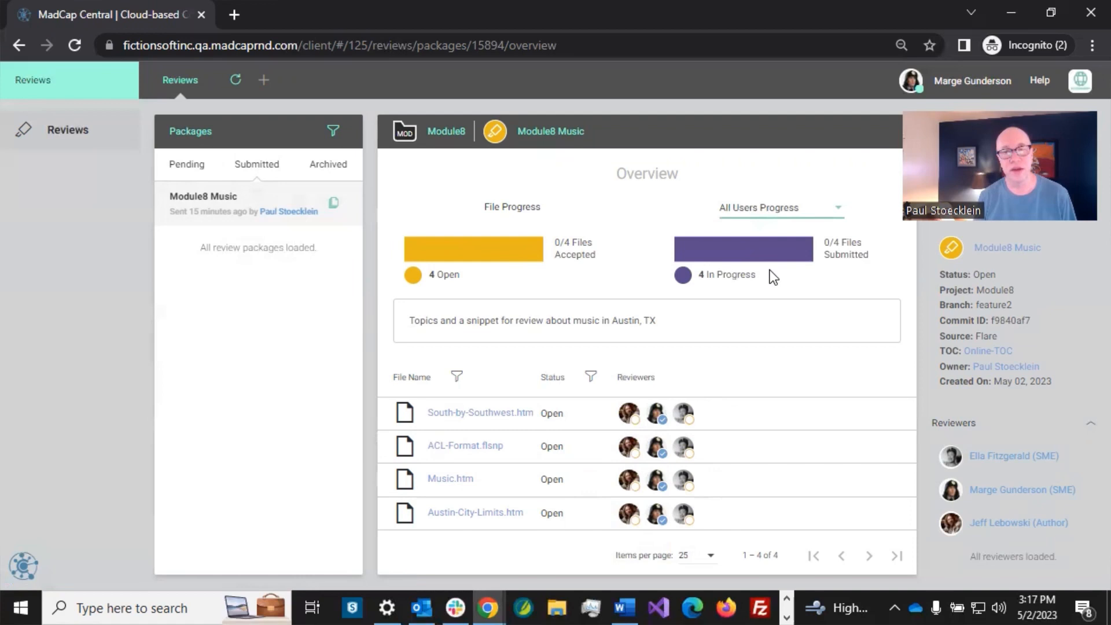
pyautogui.moveTo(572, 428)
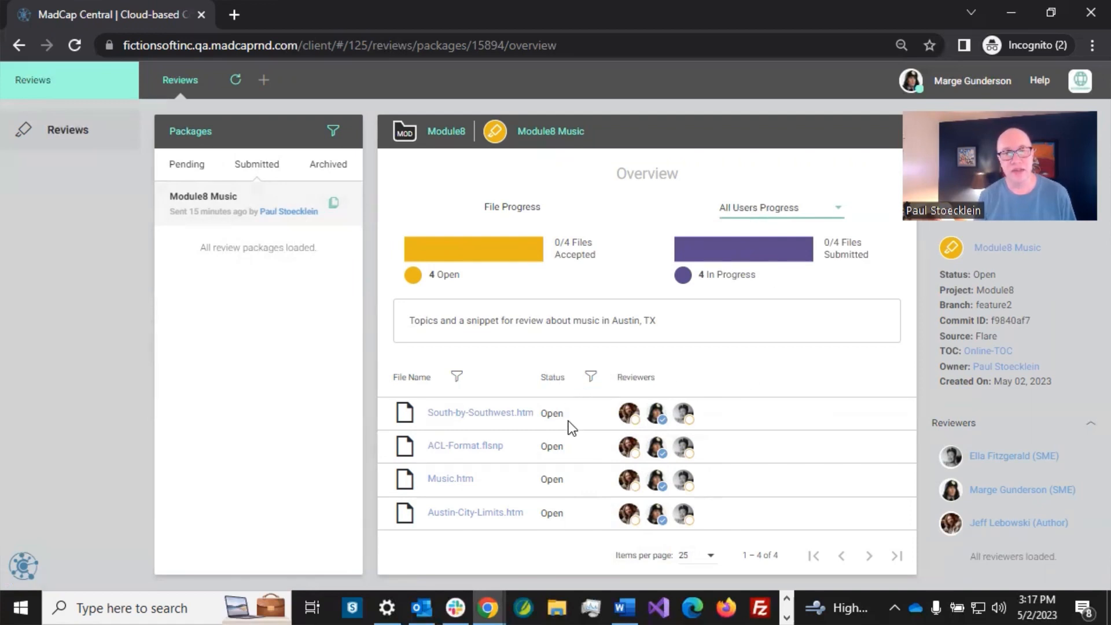
pyautogui.moveTo(575, 520)
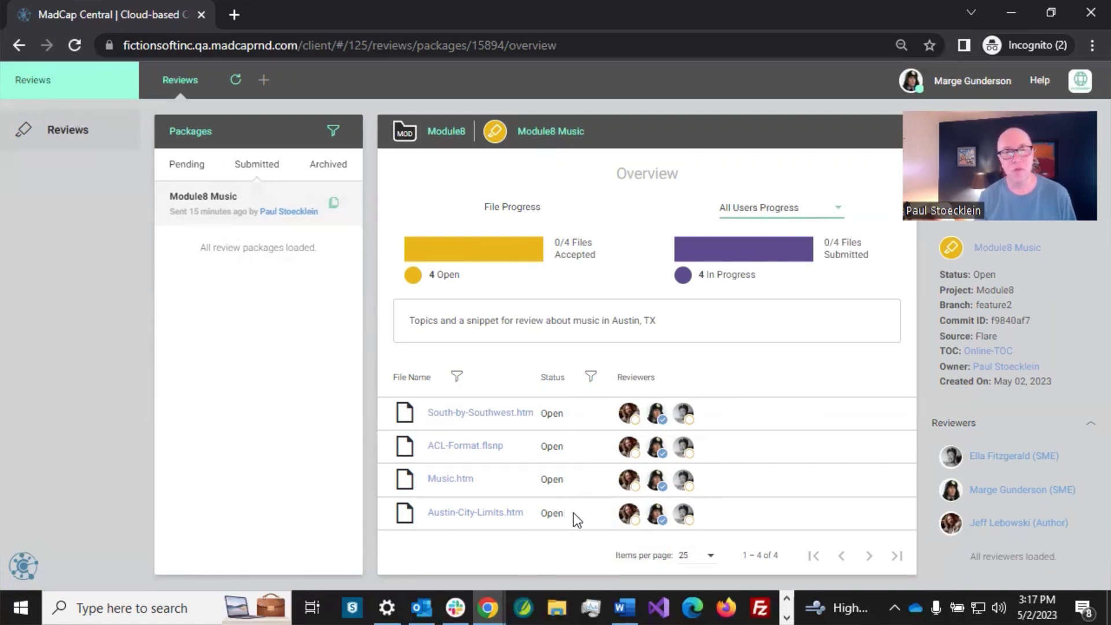
pyautogui.moveTo(576, 395)
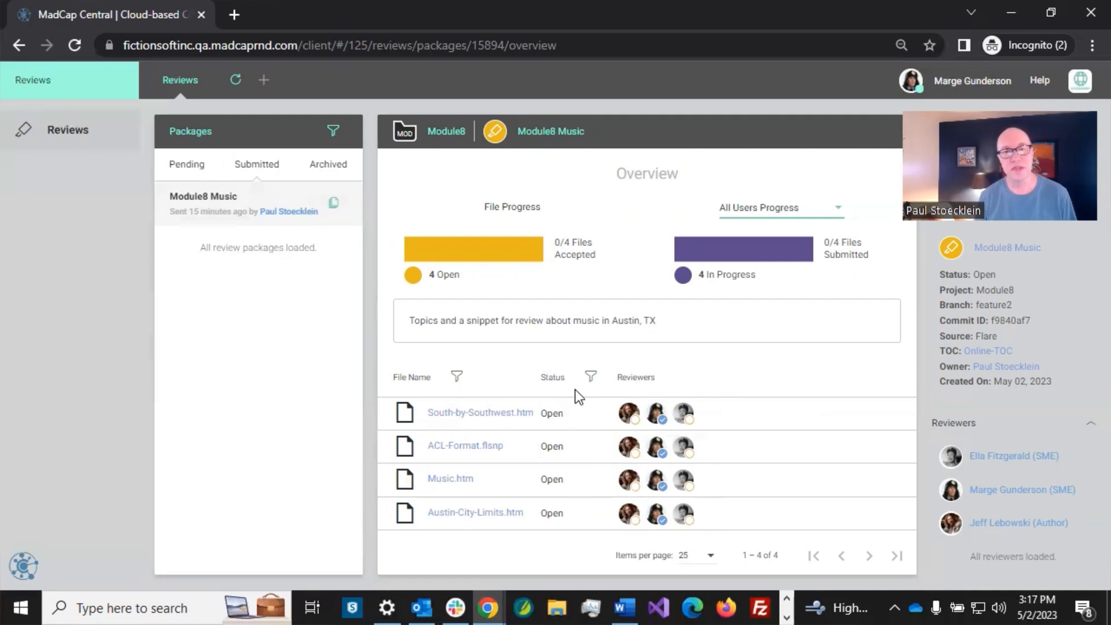
pyautogui.moveTo(479, 414)
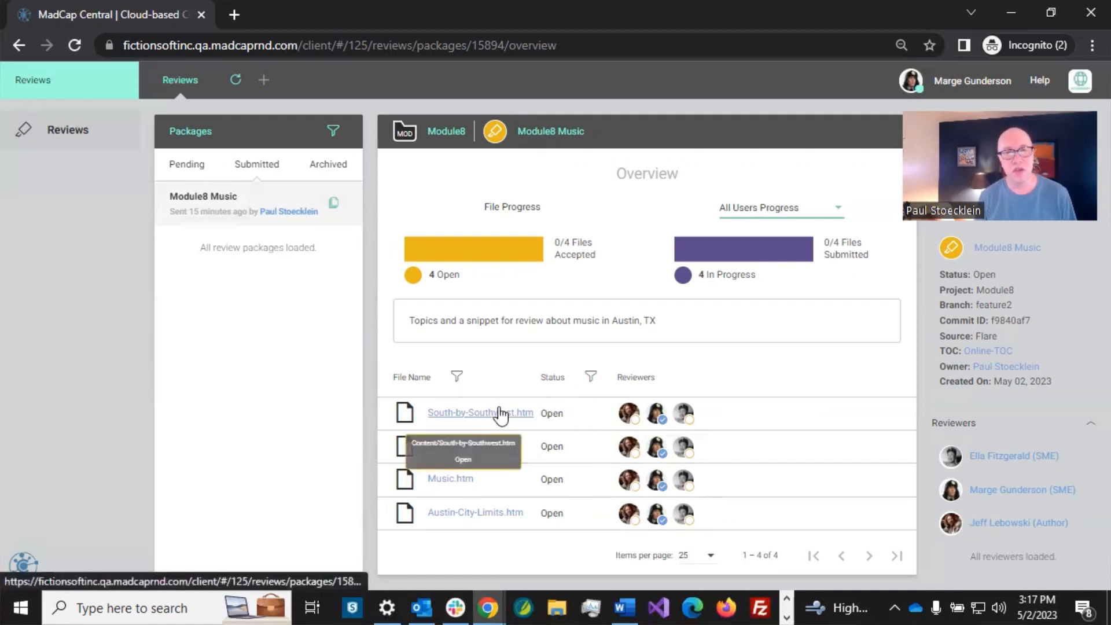
# Step: Add the tracked line 'More changes' after the festival paragraph in South-by-Southwest.htm and resubmit it
pyautogui.click(479, 413)
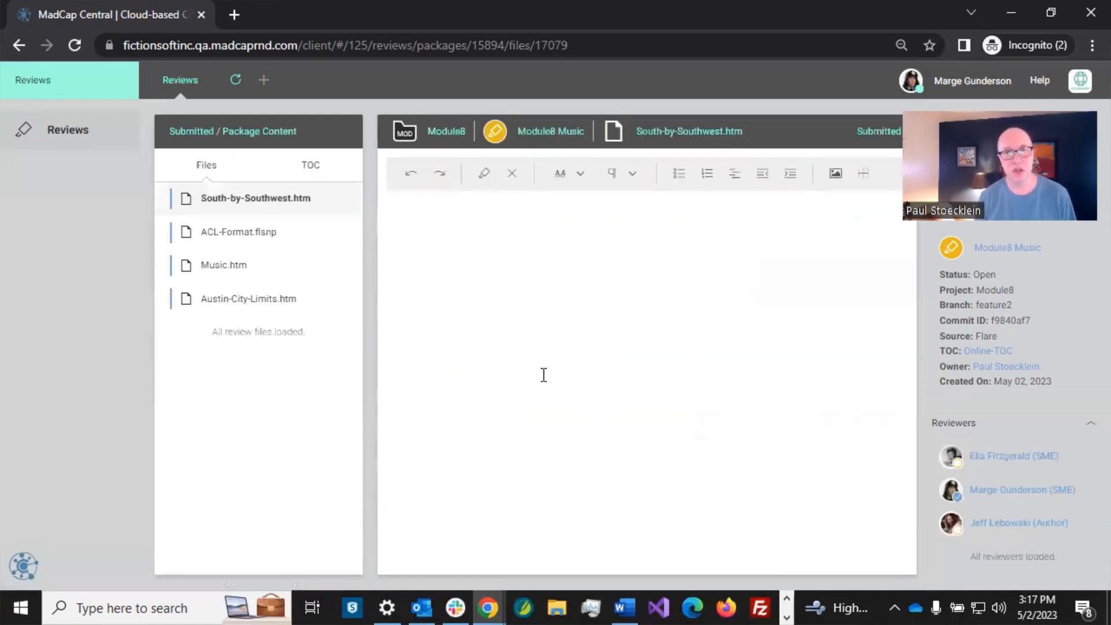
pyautogui.click(255, 198)
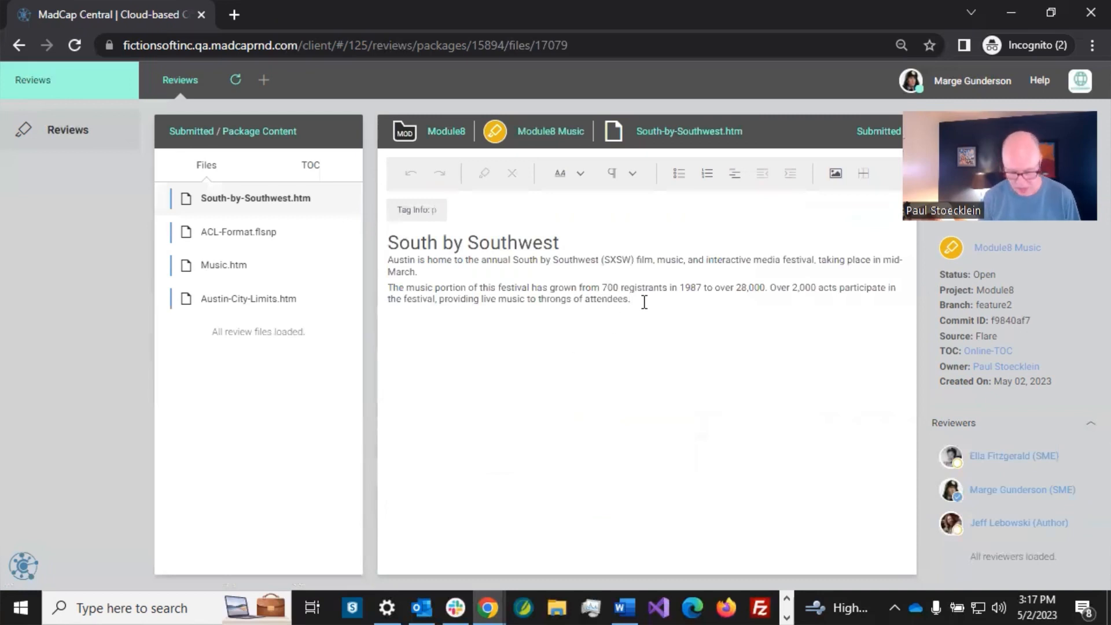
pyautogui.write('More')
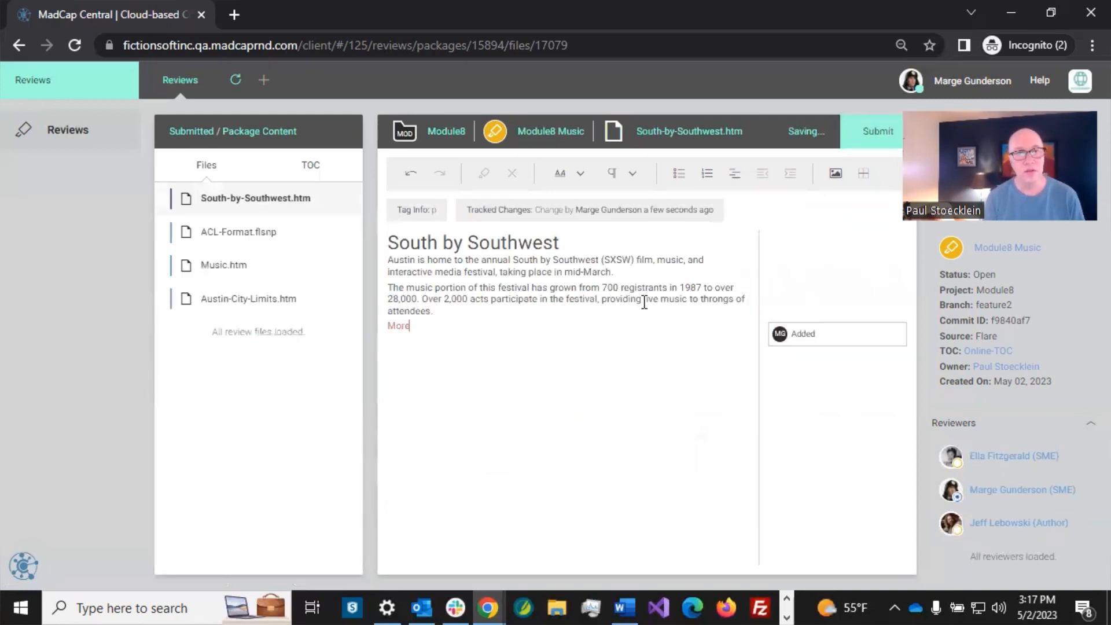
pyautogui.write('changes')
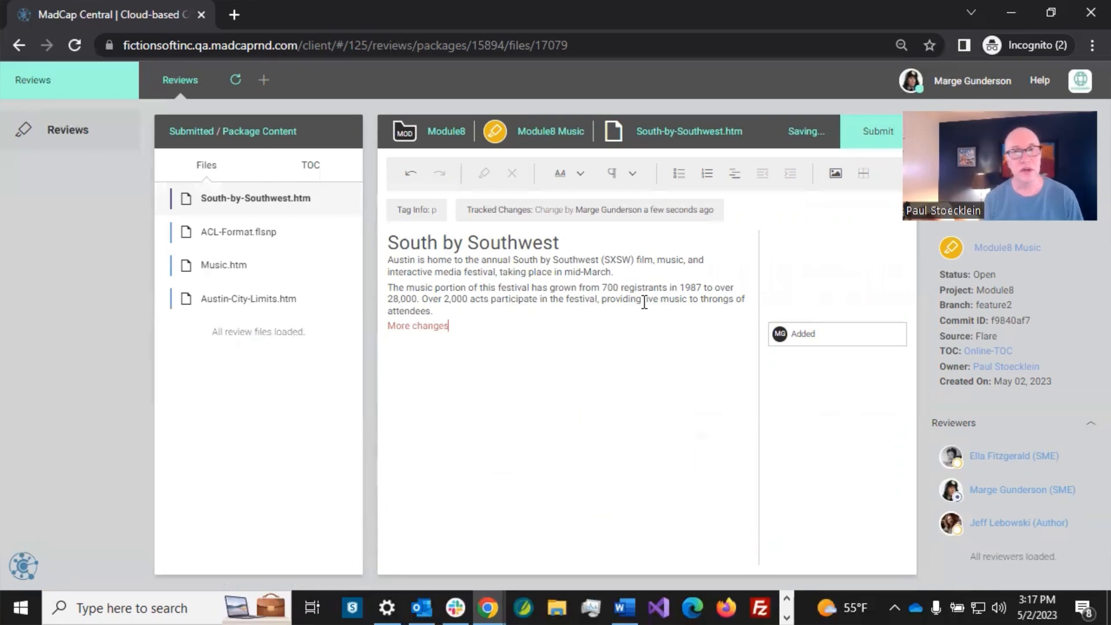
pyautogui.click(877, 131)
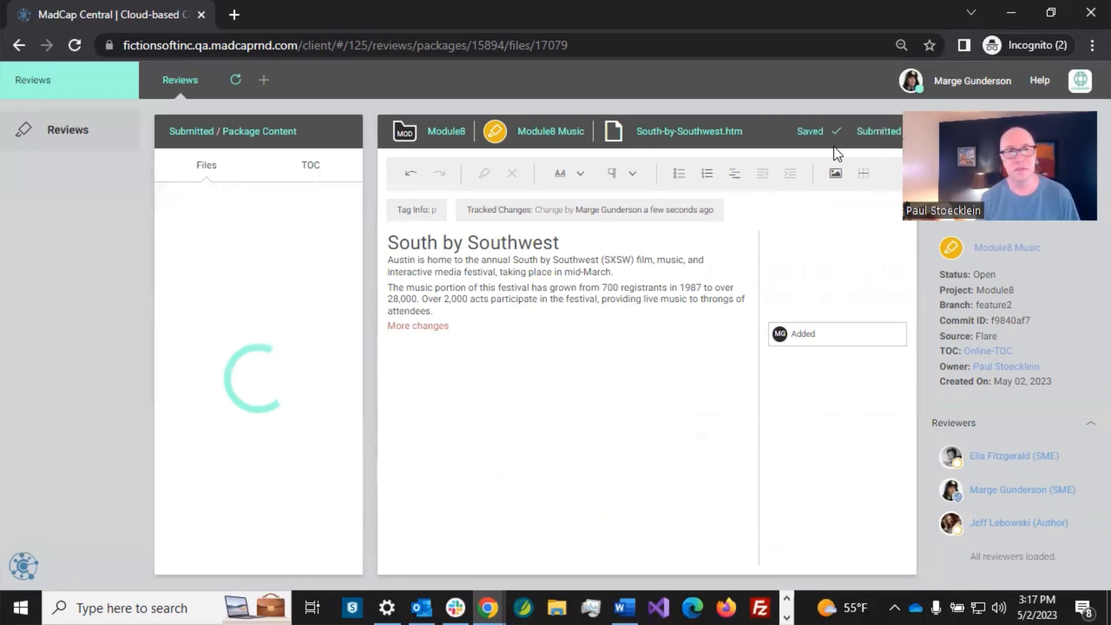